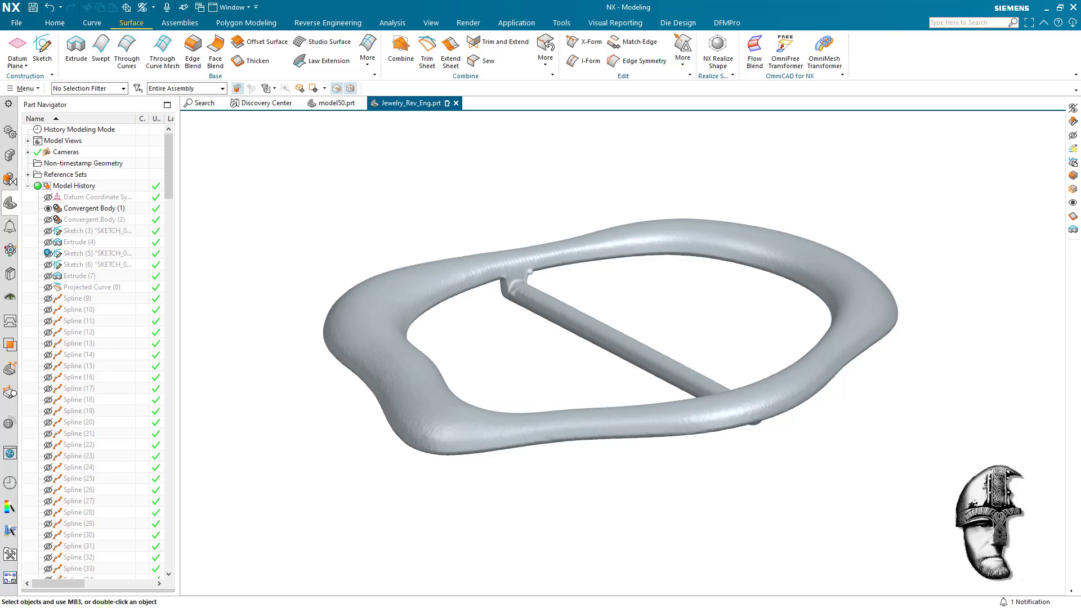
pyautogui.moveTo(1027, 169)
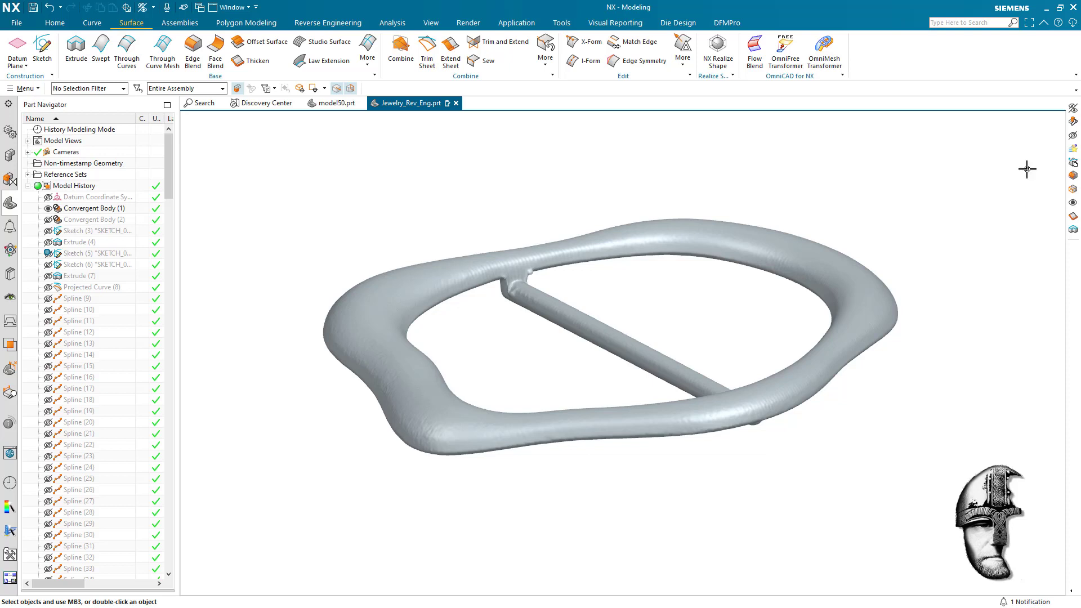
pyautogui.moveTo(932, 355)
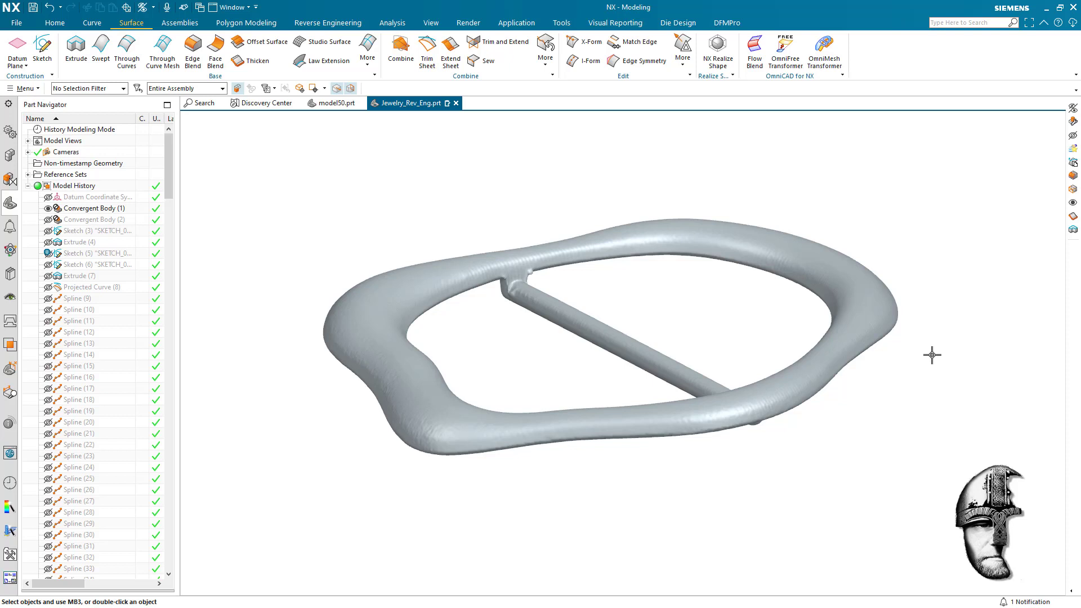
pyautogui.moveTo(967, 195)
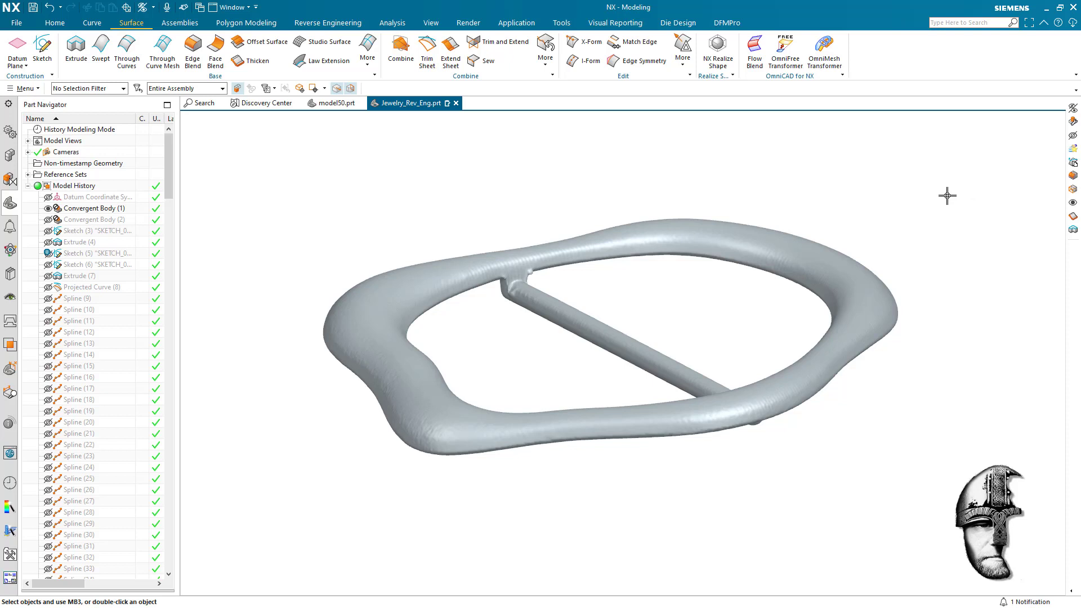
pyautogui.moveTo(965, 209)
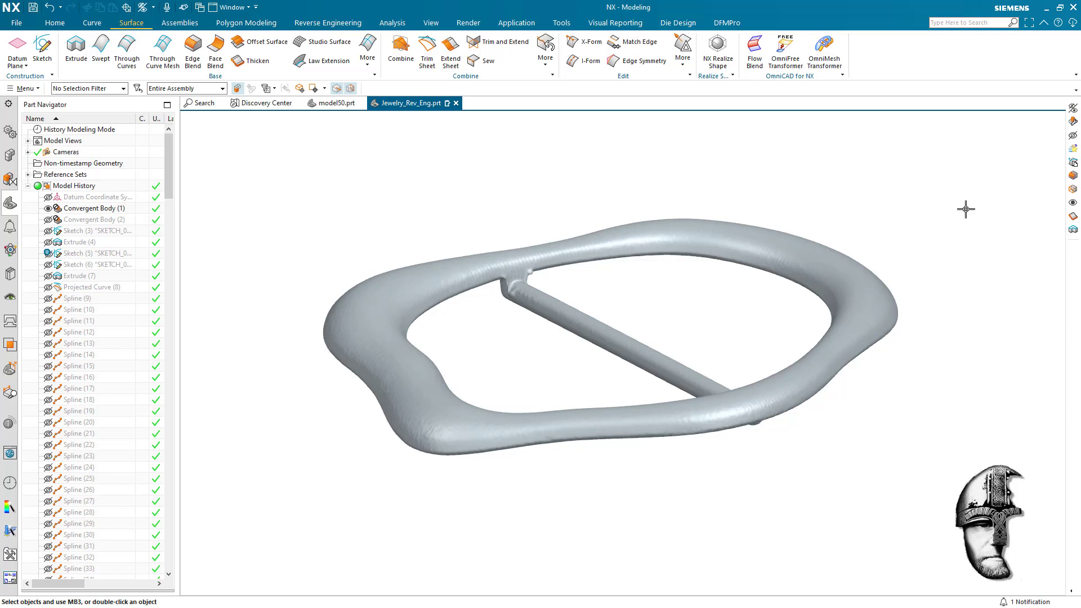
pyautogui.moveTo(965, 204)
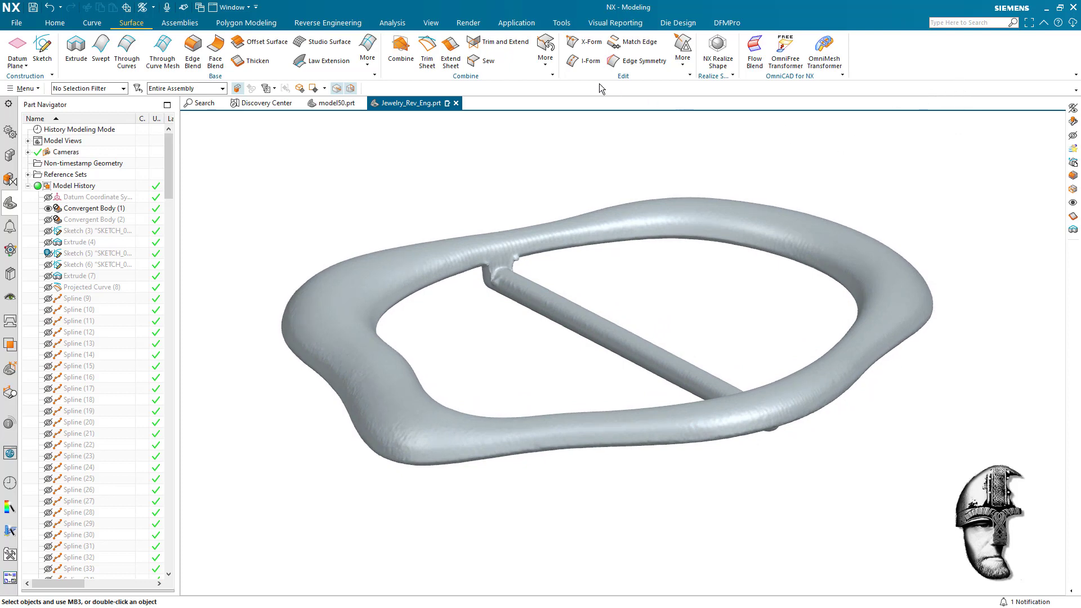
# - Zoom in on the buckle and hide its mesh facet edges via View > Effects
pyautogui.click(771, 49)
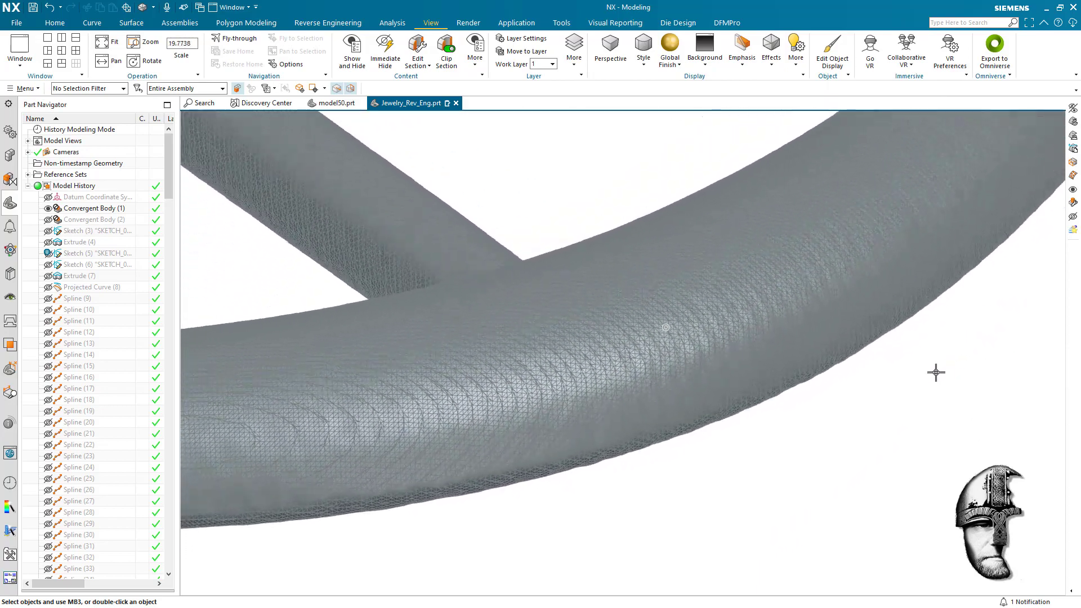
pyautogui.scroll(-3)
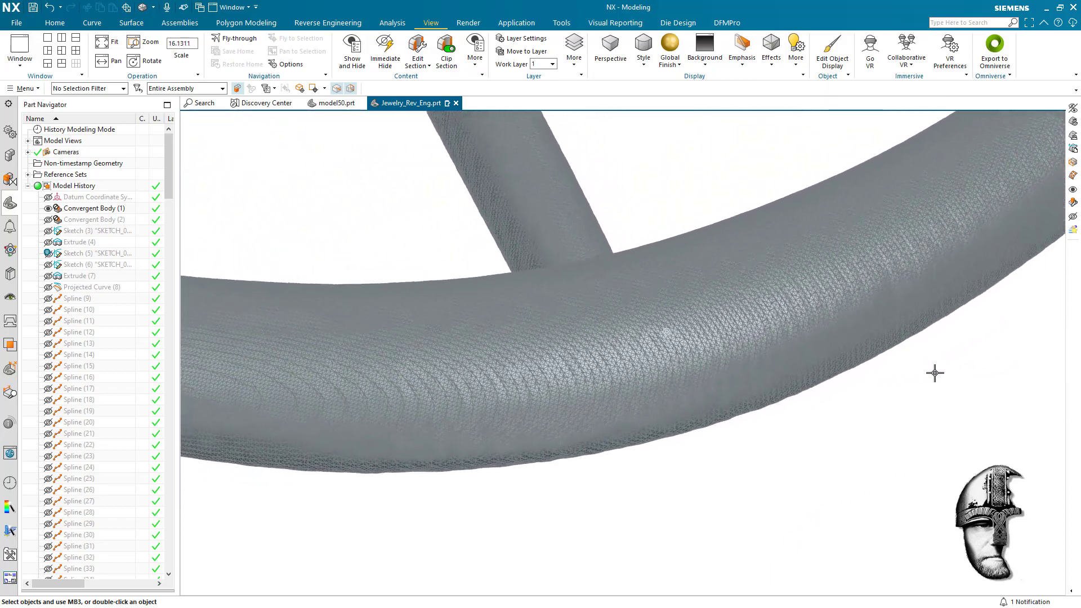
pyautogui.scroll(-3)
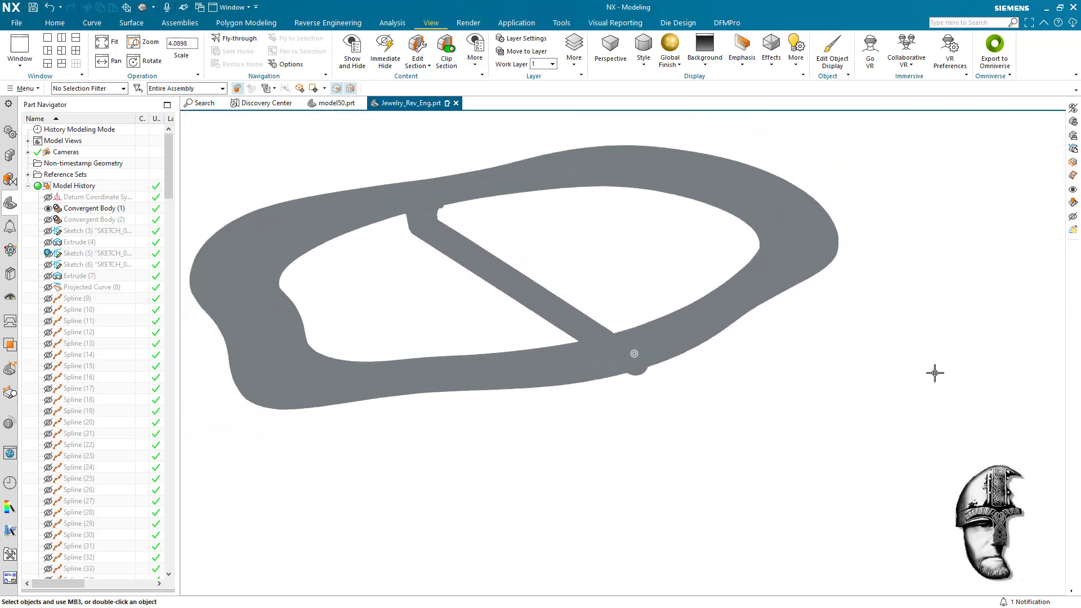
pyautogui.click(770, 49)
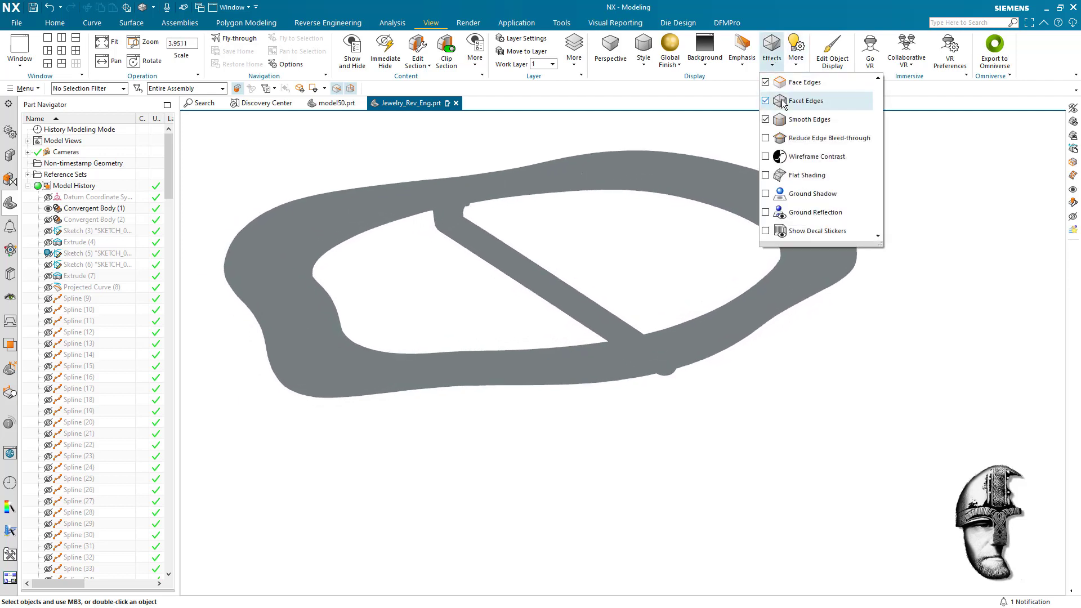
pyautogui.click(804, 100)
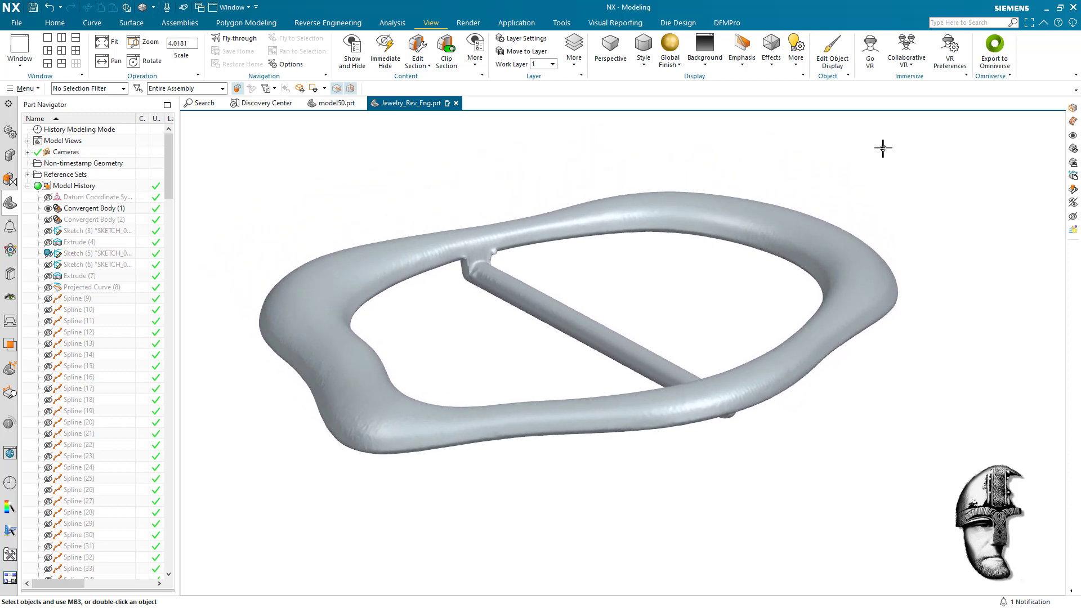
pyautogui.moveTo(659, 140)
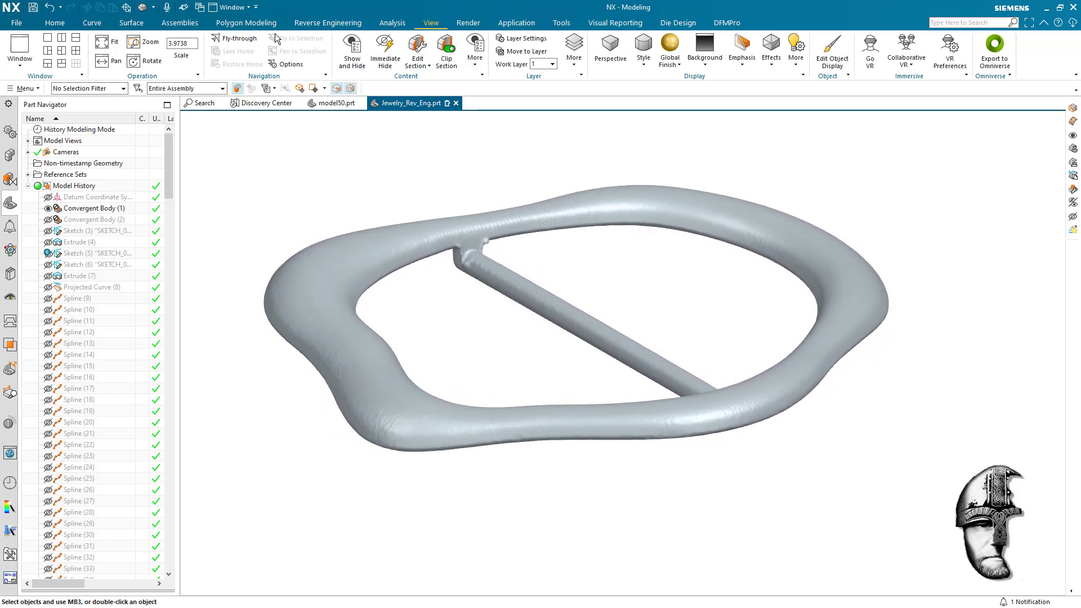
# - Start Fit Surface in Reverse Engineering and orbit the buckle to view the rim from above
pyautogui.click(328, 23)
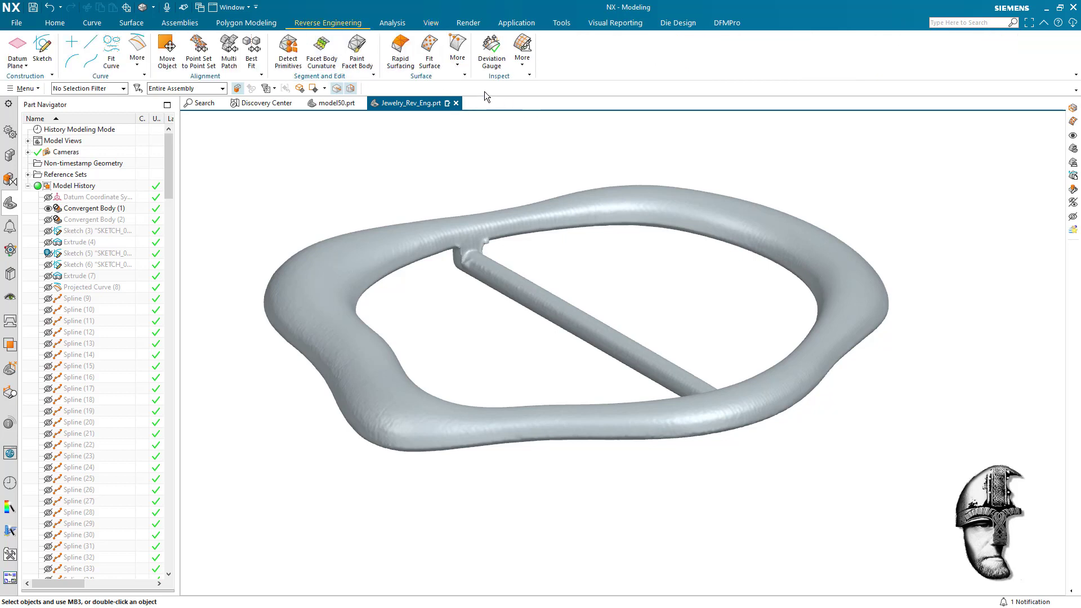
pyautogui.click(428, 53)
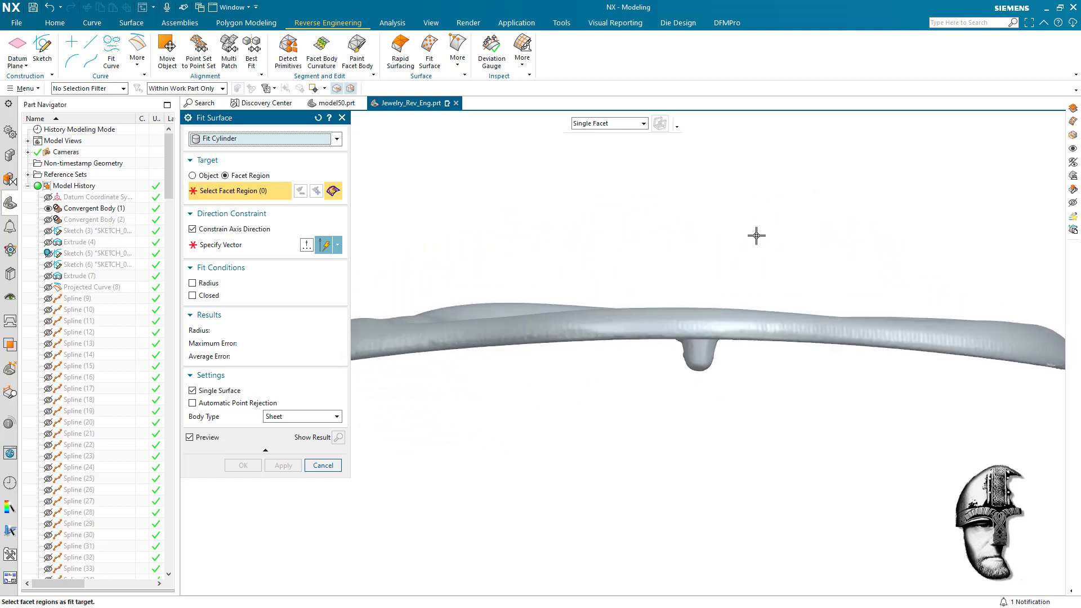
pyautogui.moveTo(615, 348)
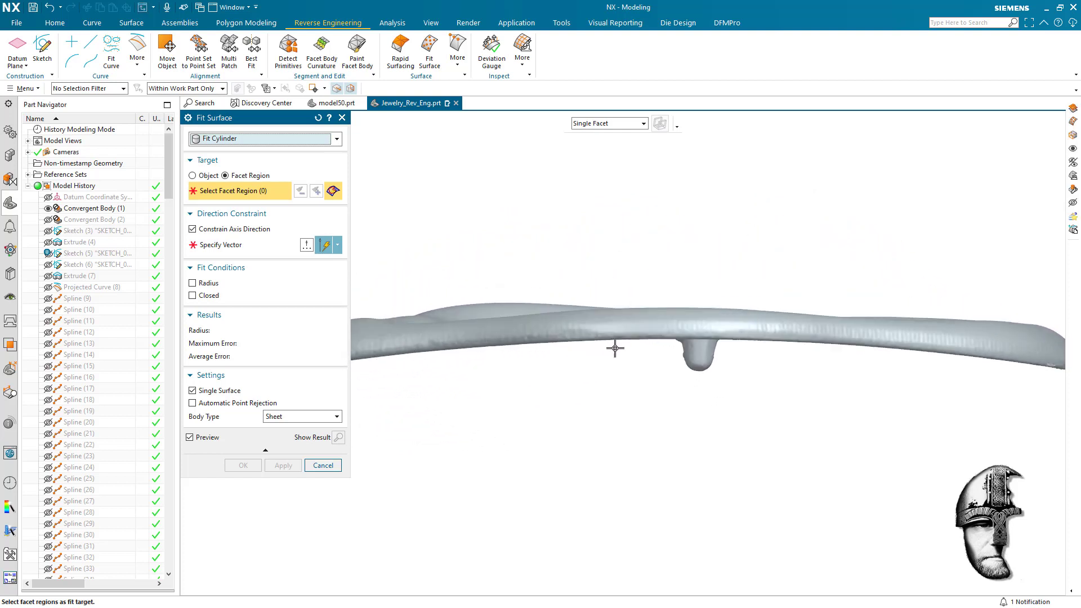
pyautogui.moveTo(956, 375)
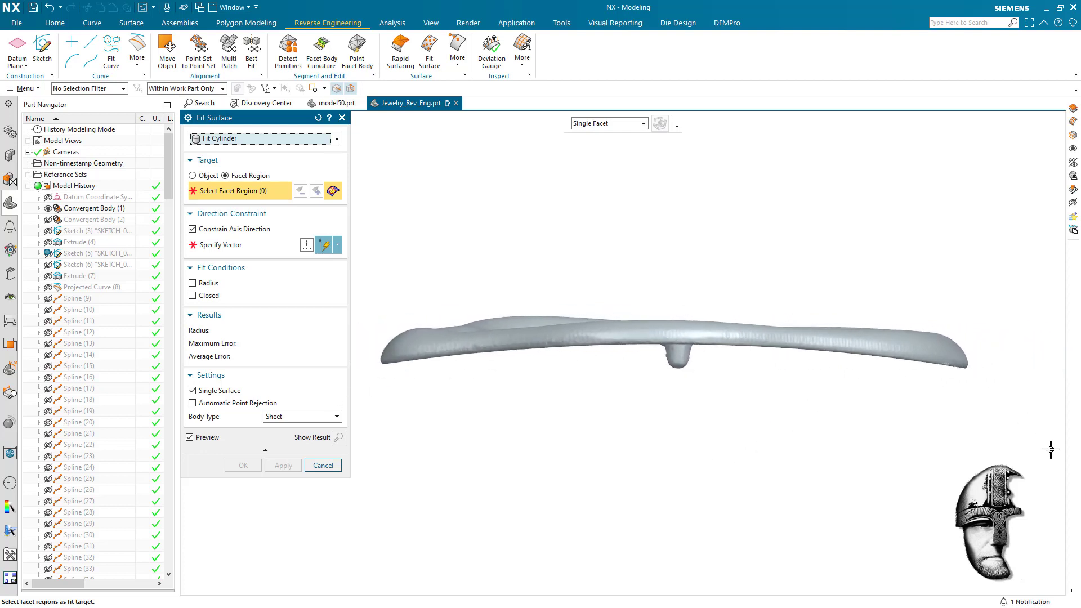
pyautogui.moveTo(1051, 449); pyautogui.dragTo(849, 395)
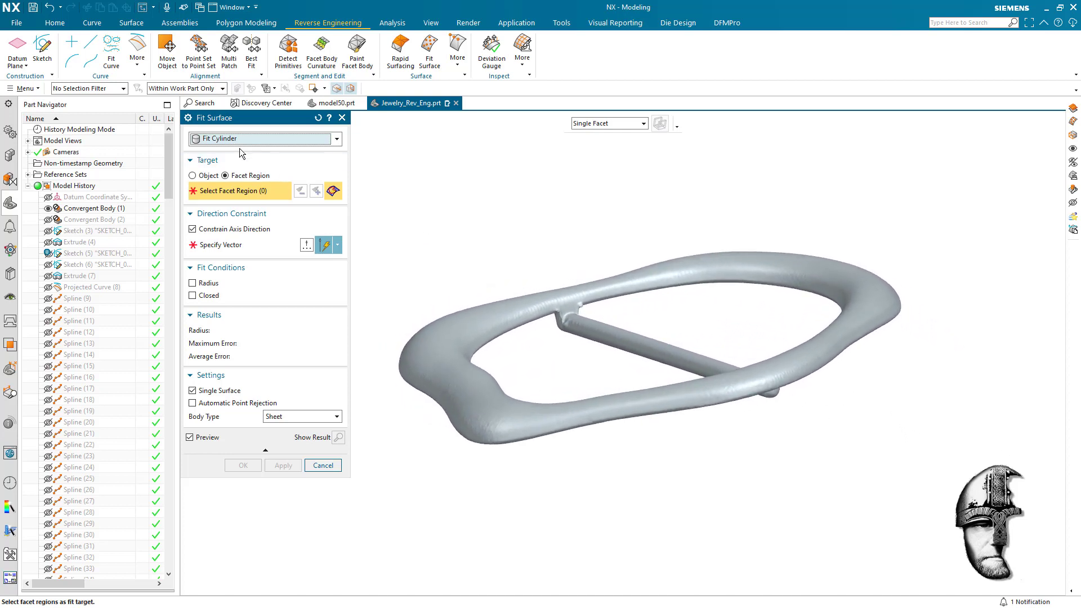
pyautogui.moveTo(226, 192)
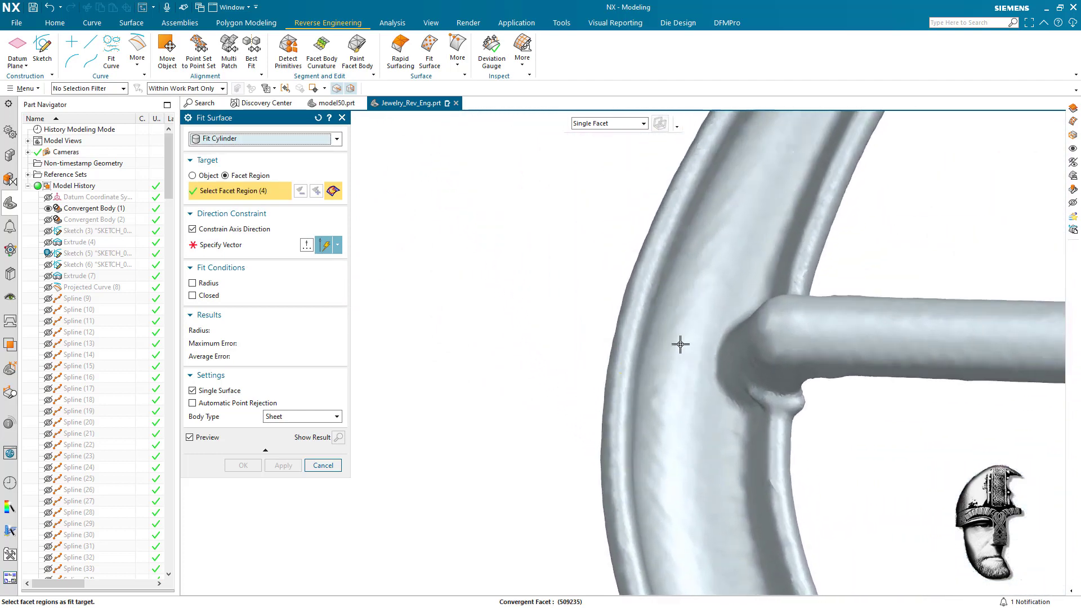
# - Add five more rim facet regions to the fit and create the fitted sheet across the buckle
pyautogui.click(787, 354)
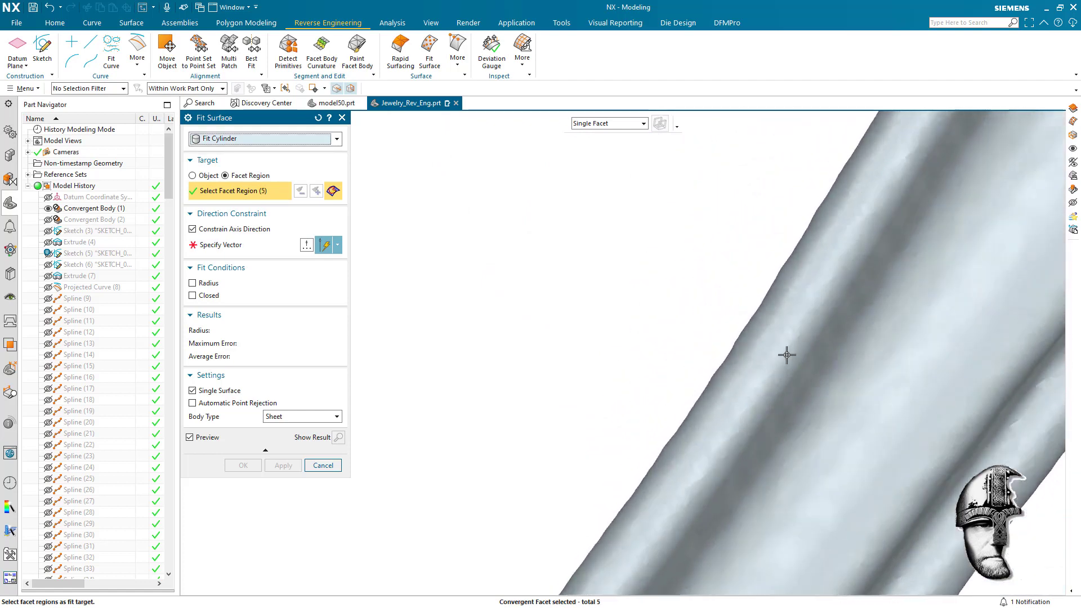
pyautogui.click(787, 355)
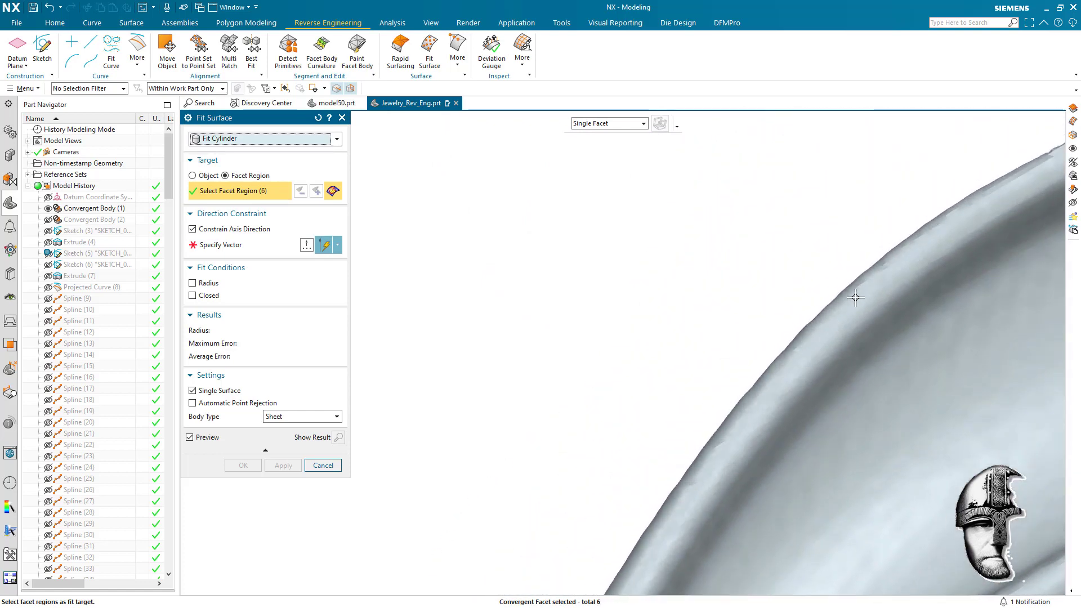
pyautogui.click(814, 414)
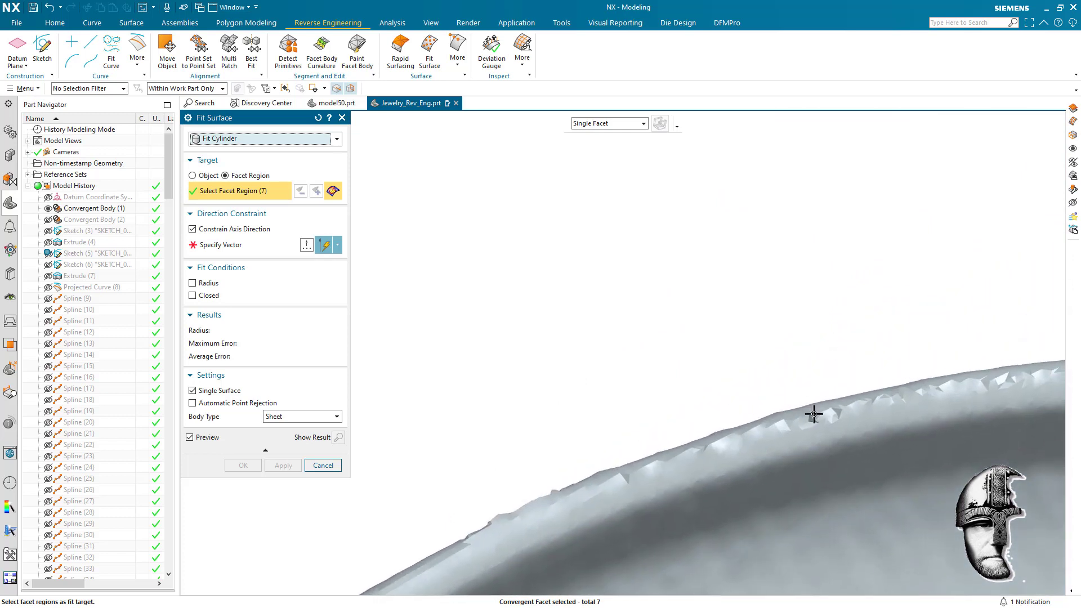
pyautogui.click(814, 414)
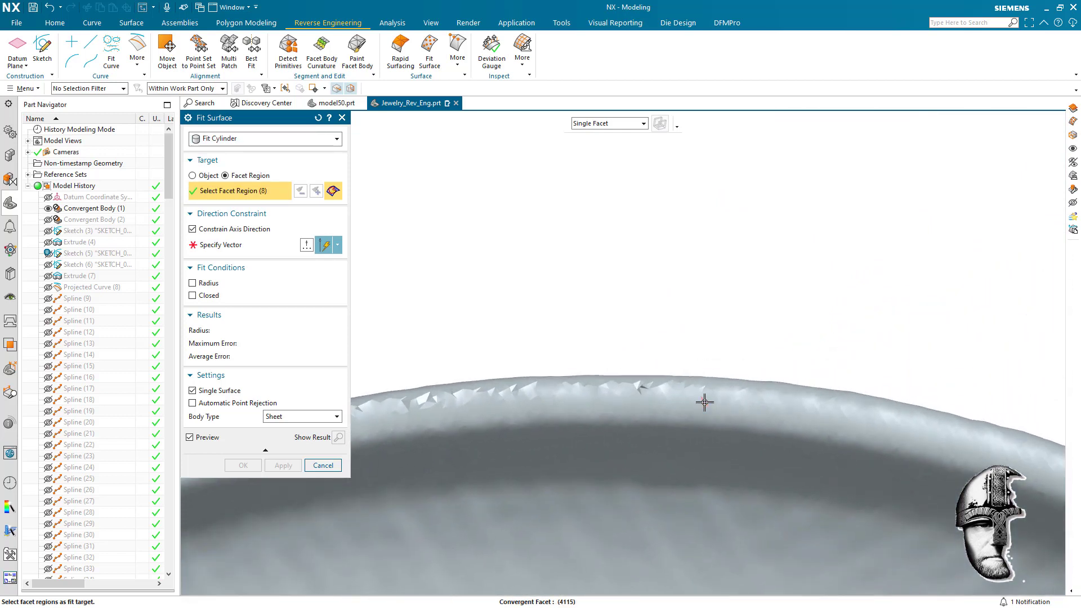
pyautogui.click(816, 465)
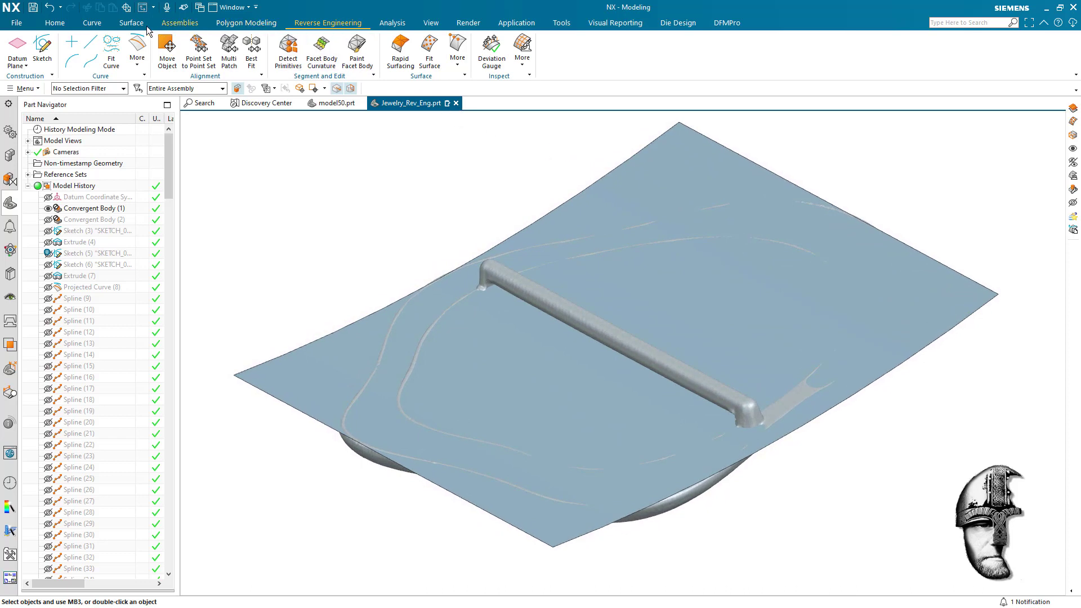
# - Switch to Surface tools and zoom on the crossbar end beside the fitted sheet's edge
pyautogui.click(131, 22)
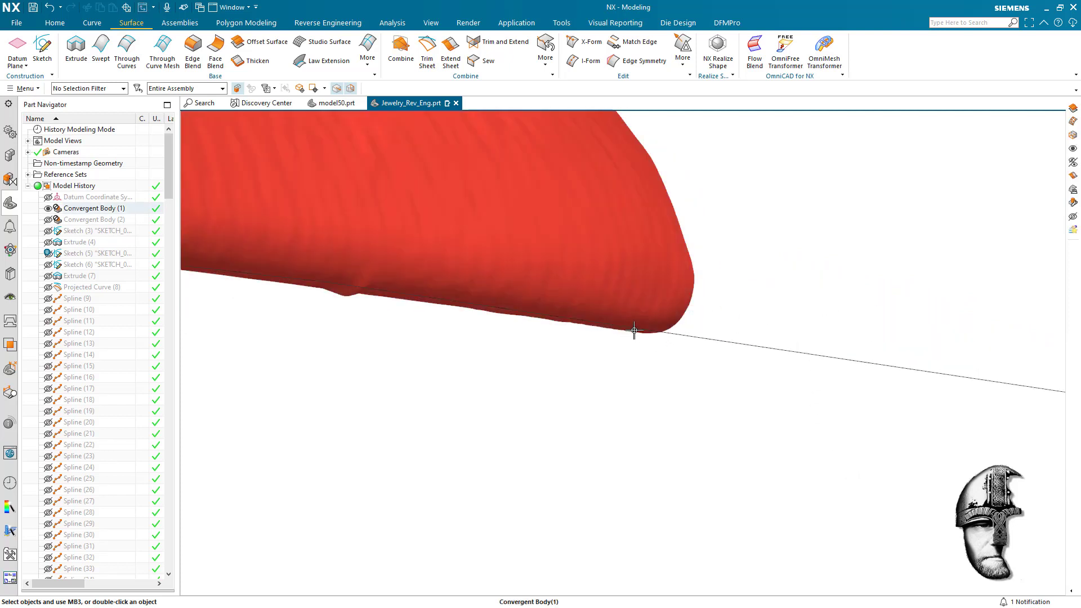
pyautogui.click(624, 471)
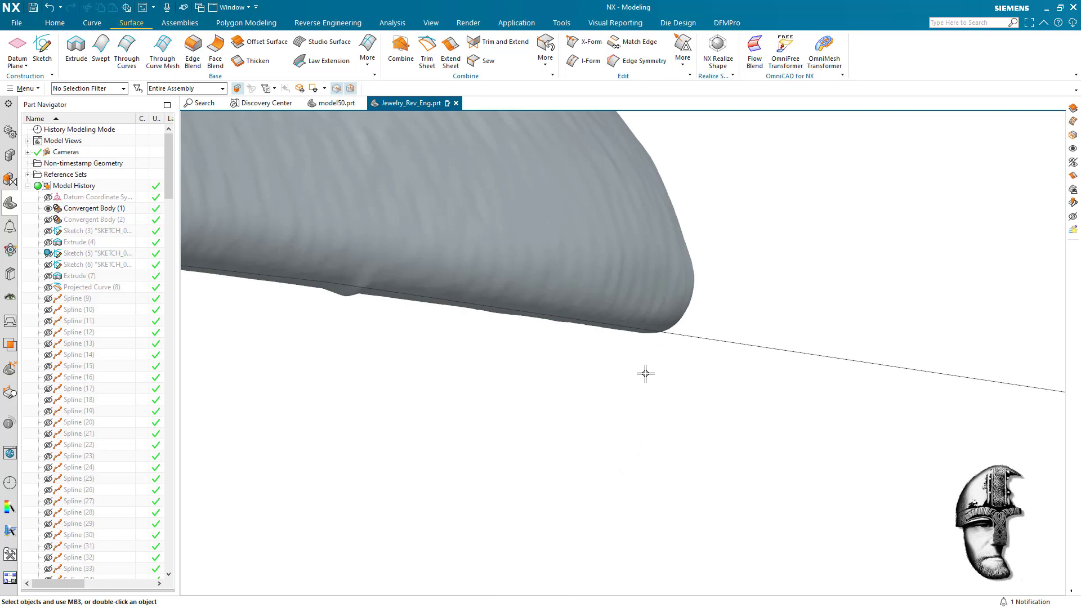
pyautogui.moveTo(677, 190)
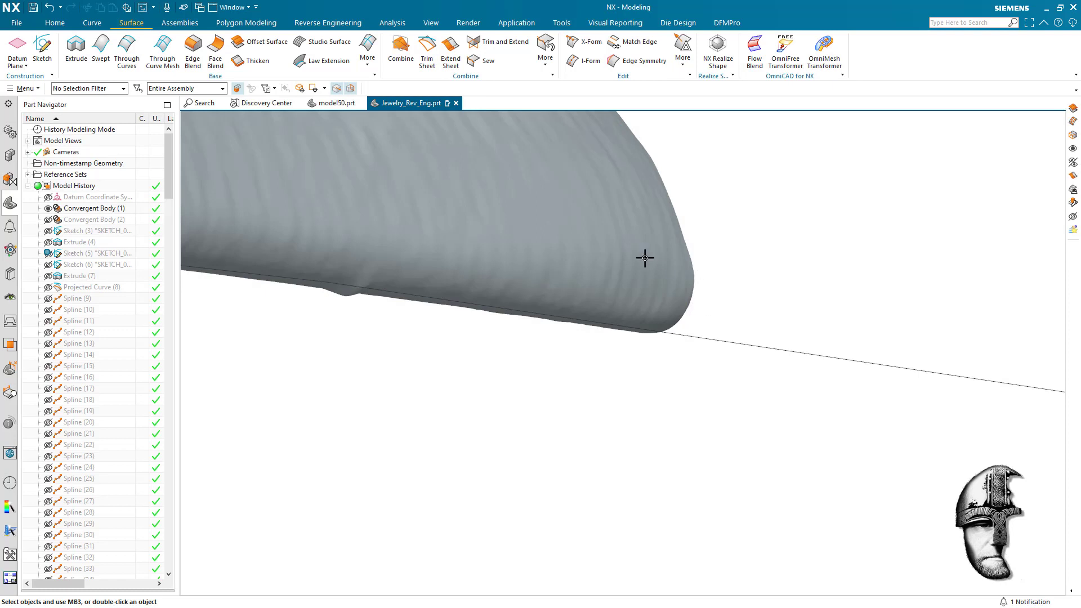
pyautogui.moveTo(792, 214)
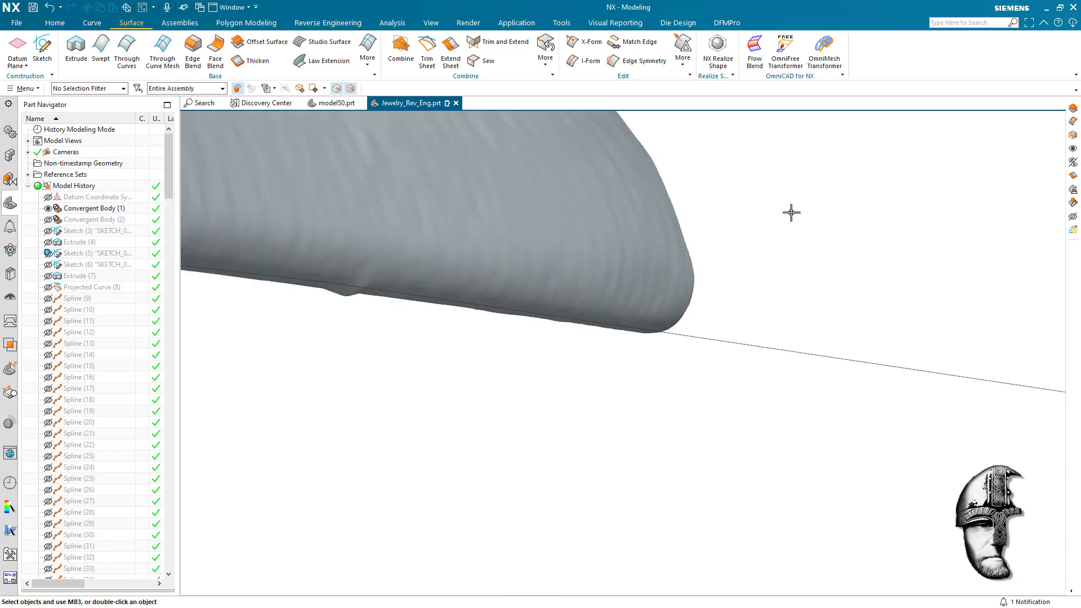
pyautogui.moveTo(499, 84)
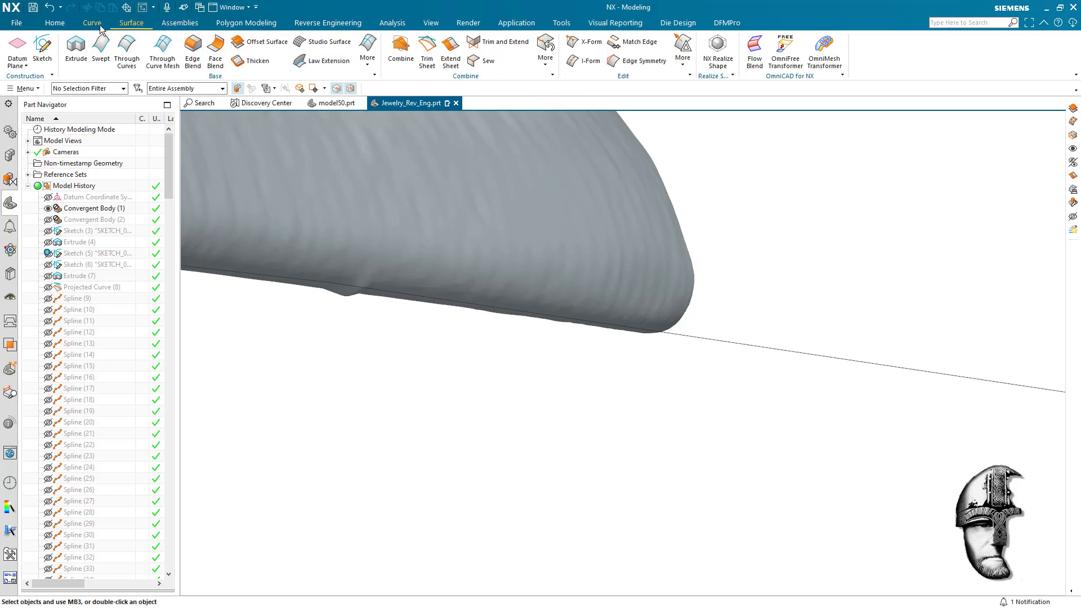
# - Offset the fitted sheet surface by 0.8 mm with Offset Surface
pyautogui.click(263, 42)
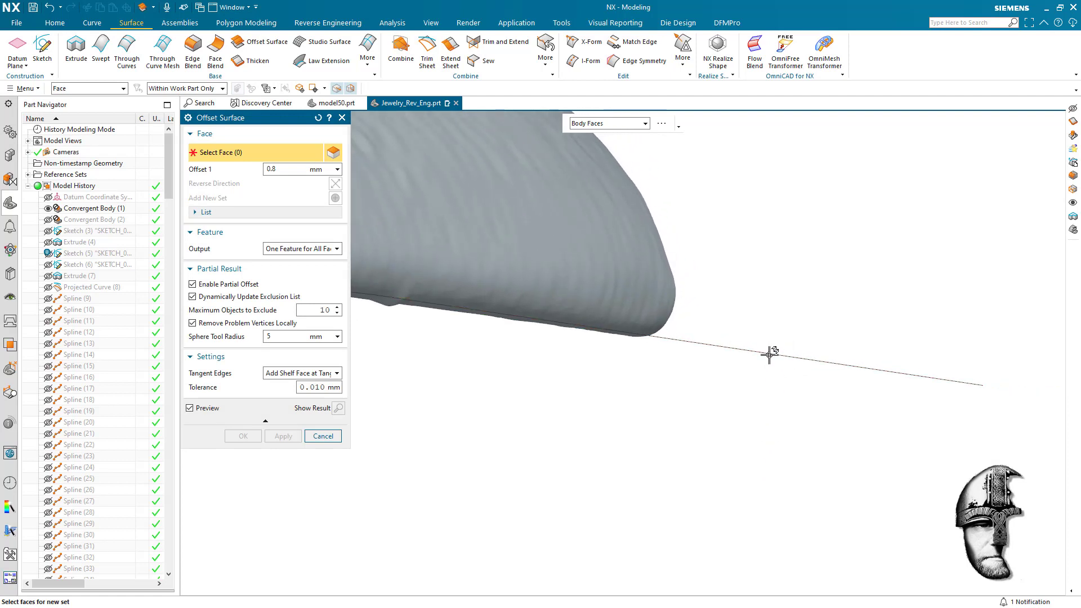
pyautogui.click(769, 355)
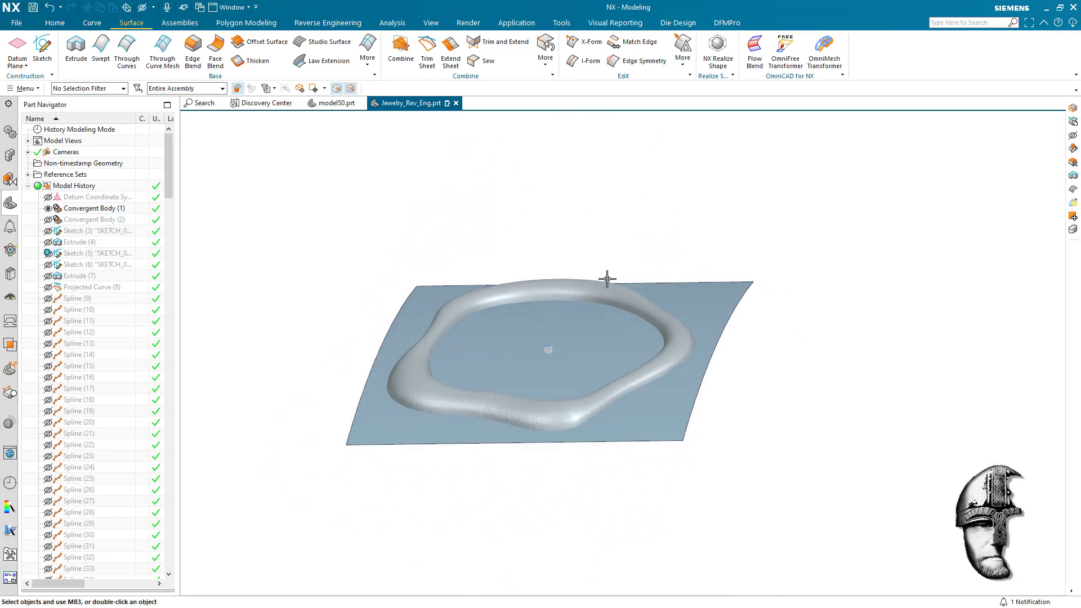
# - Trim the rim body with the offset surface as the cutting face
pyautogui.click(54, 23)
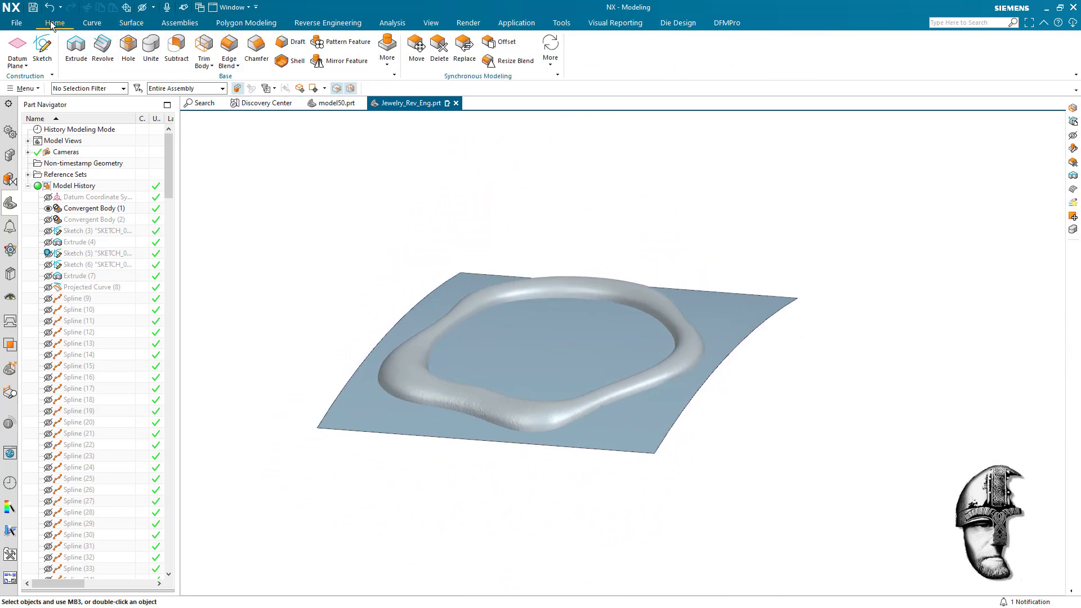
pyautogui.moveTo(520, 192)
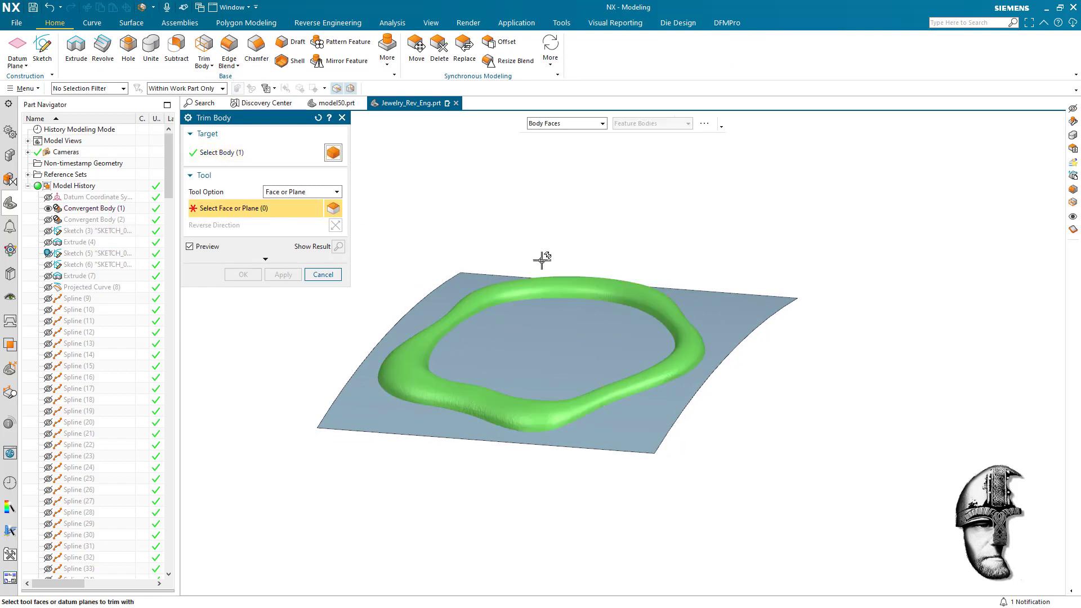
pyautogui.click(475, 300)
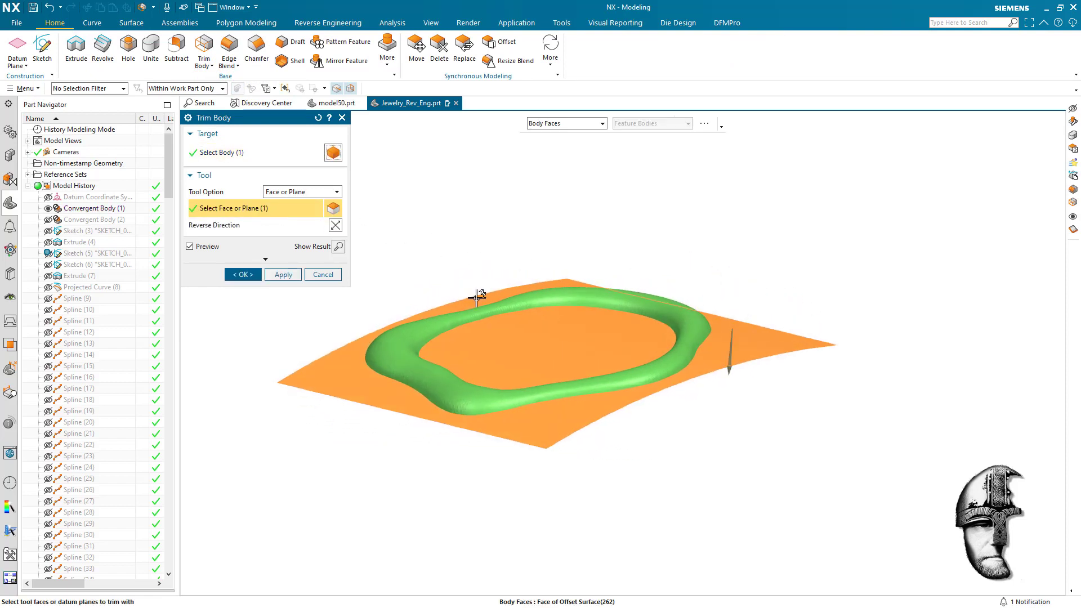
pyautogui.click(241, 275)
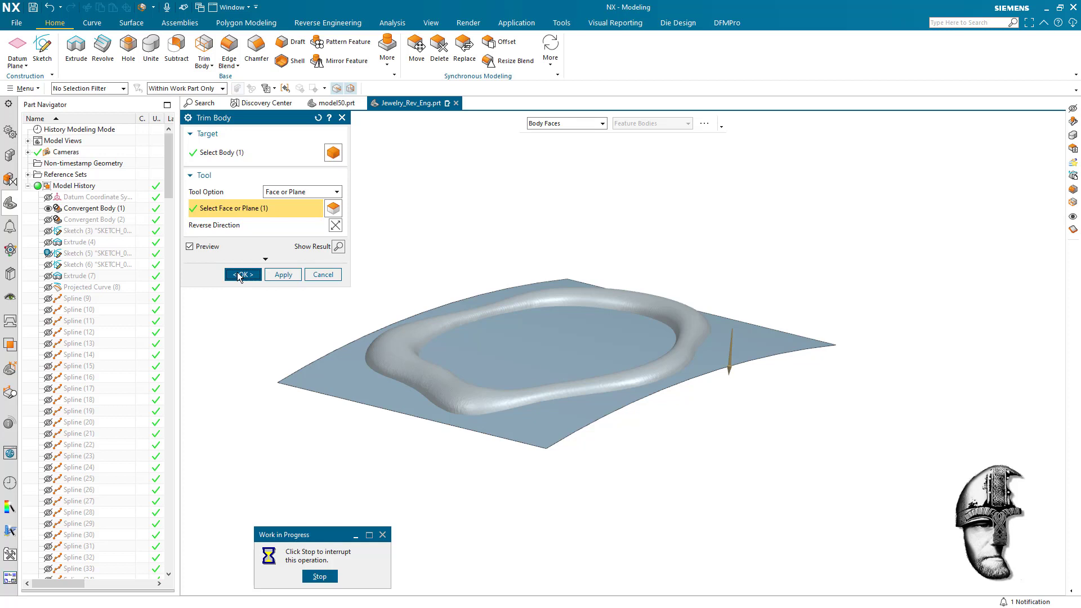
pyautogui.click(241, 274)
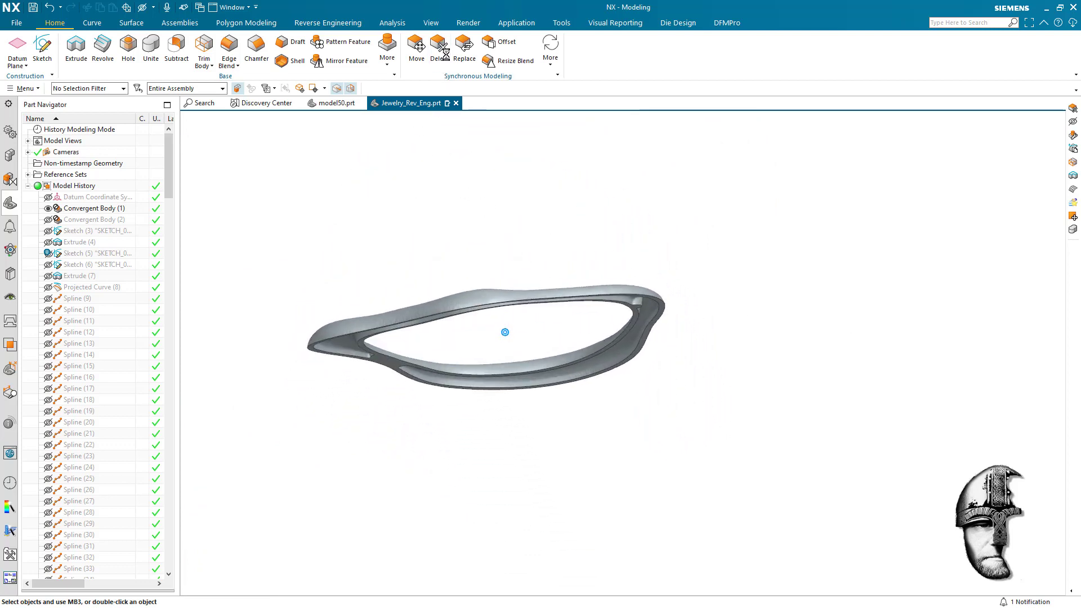
# - Delete the two flat cut faces so the rim becomes a smooth closed ring
pyautogui.click(438, 46)
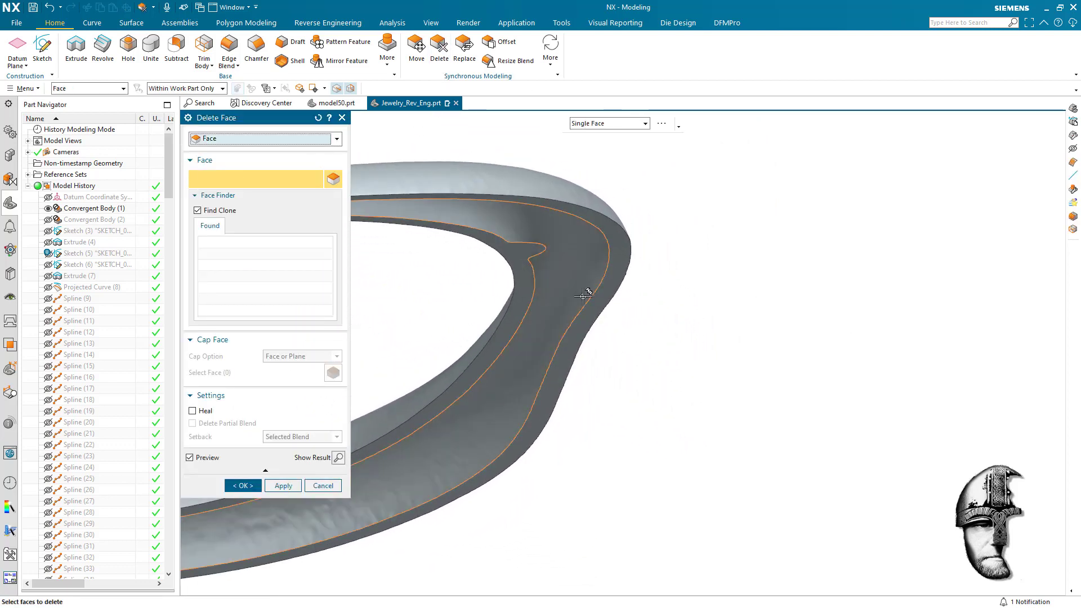
pyautogui.click(582, 296)
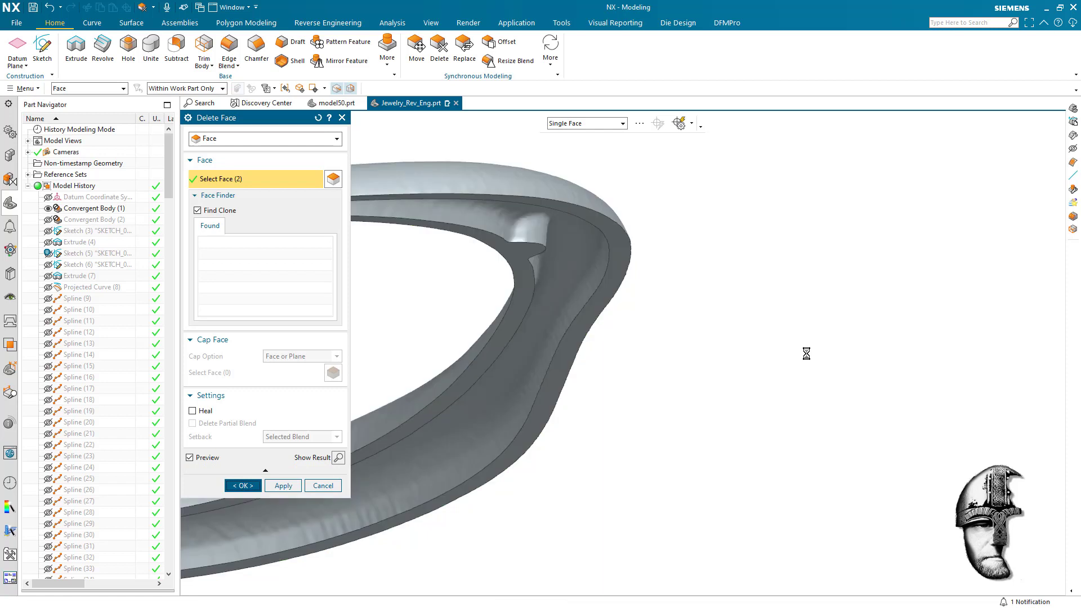
pyautogui.click(241, 486)
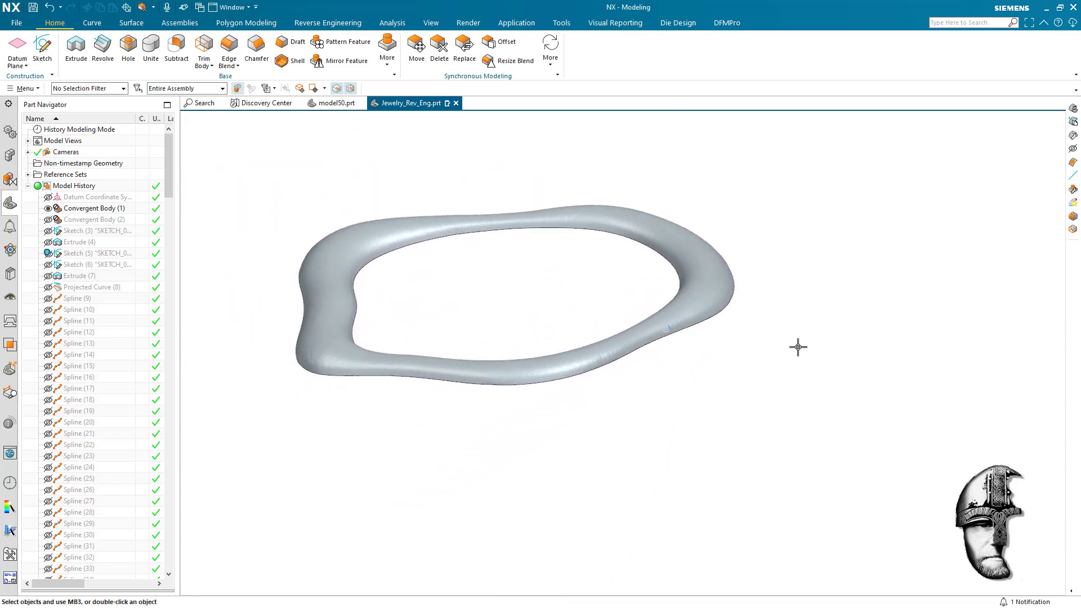
pyautogui.moveTo(797, 347); pyautogui.dragTo(889, 409)
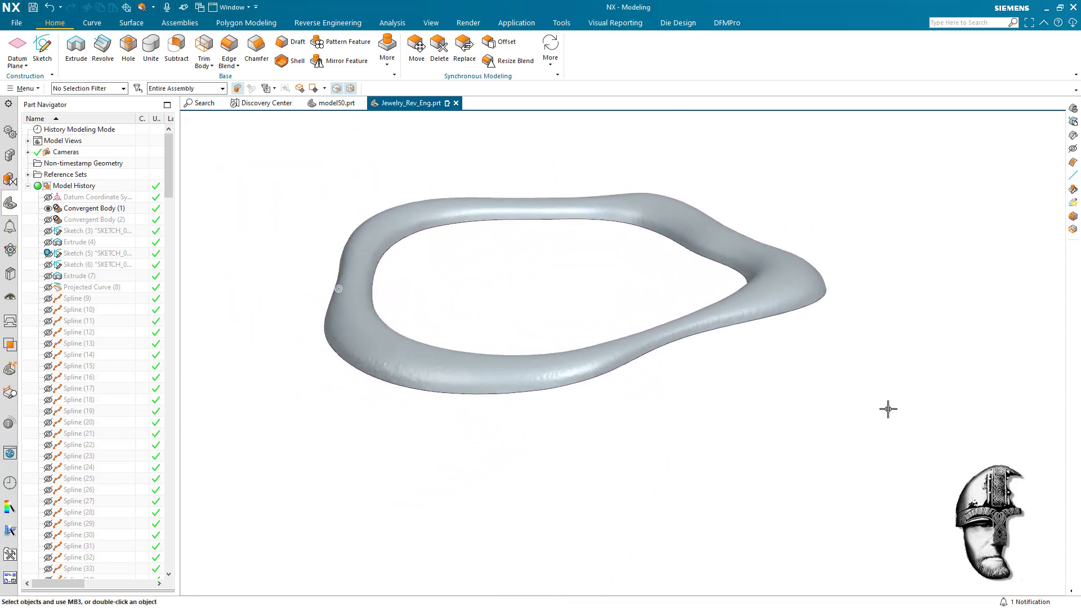
pyautogui.moveTo(889, 409); pyautogui.dragTo(853, 360)
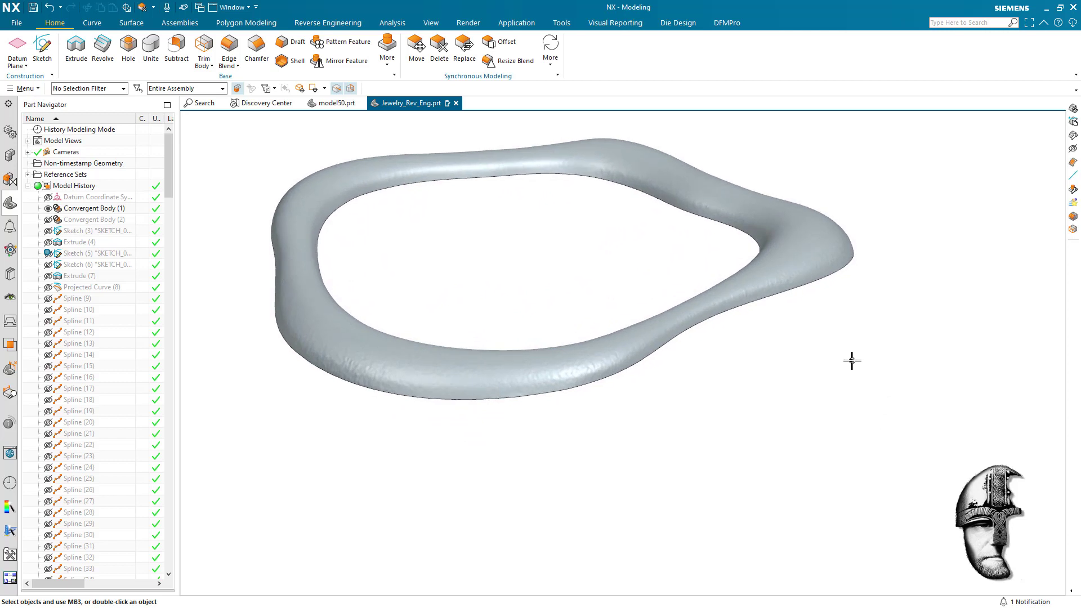
pyautogui.moveTo(245, 22)
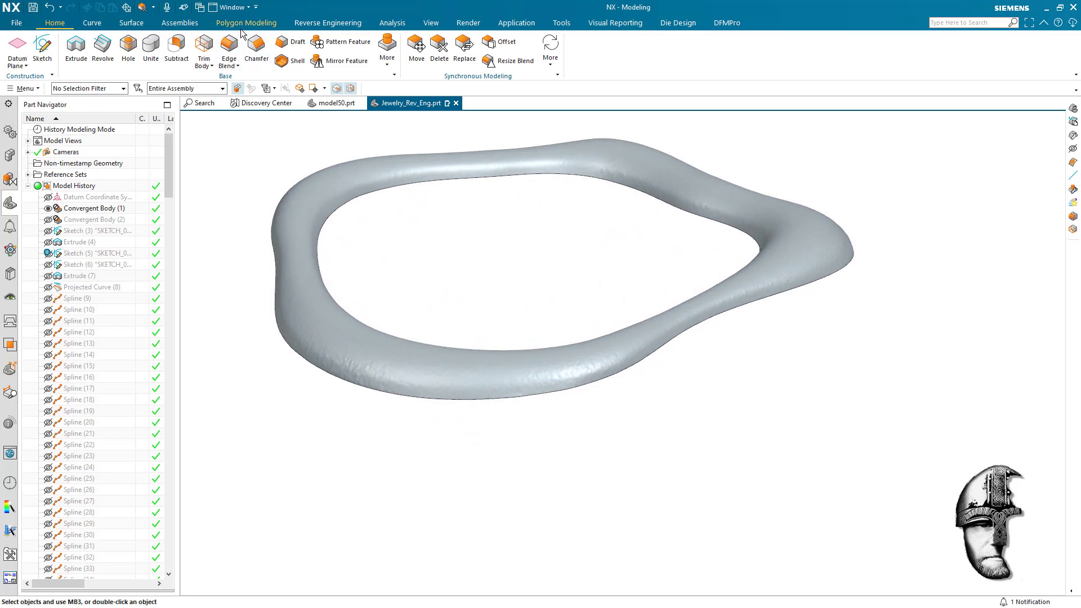
# - Remesh a copy of the rim facet body at 0.5 mm average size, about 435,000 facets to 21,900
pyautogui.click(245, 22)
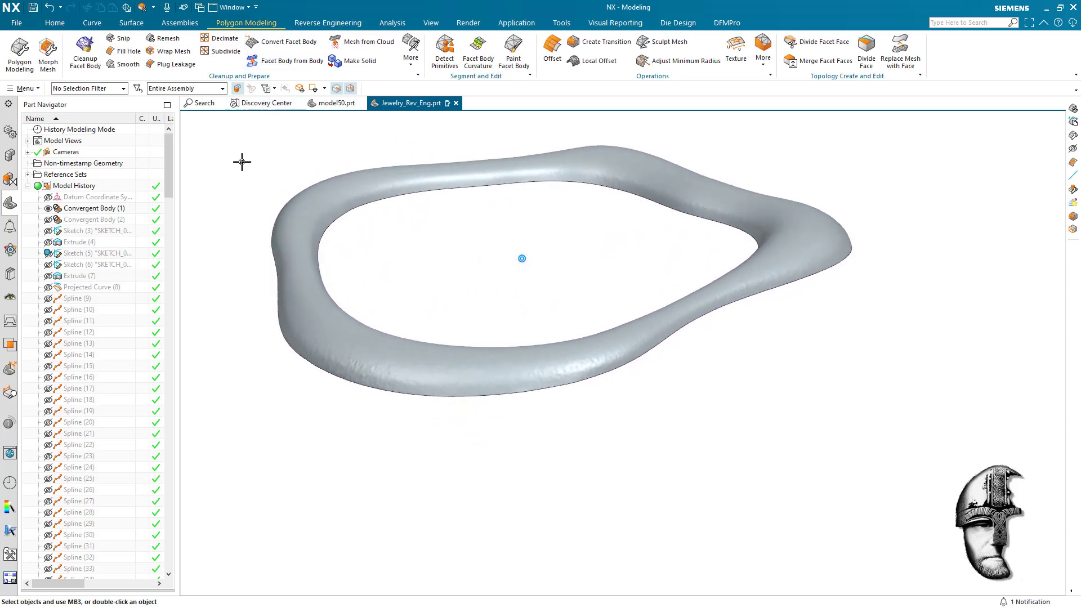
pyautogui.click(166, 38)
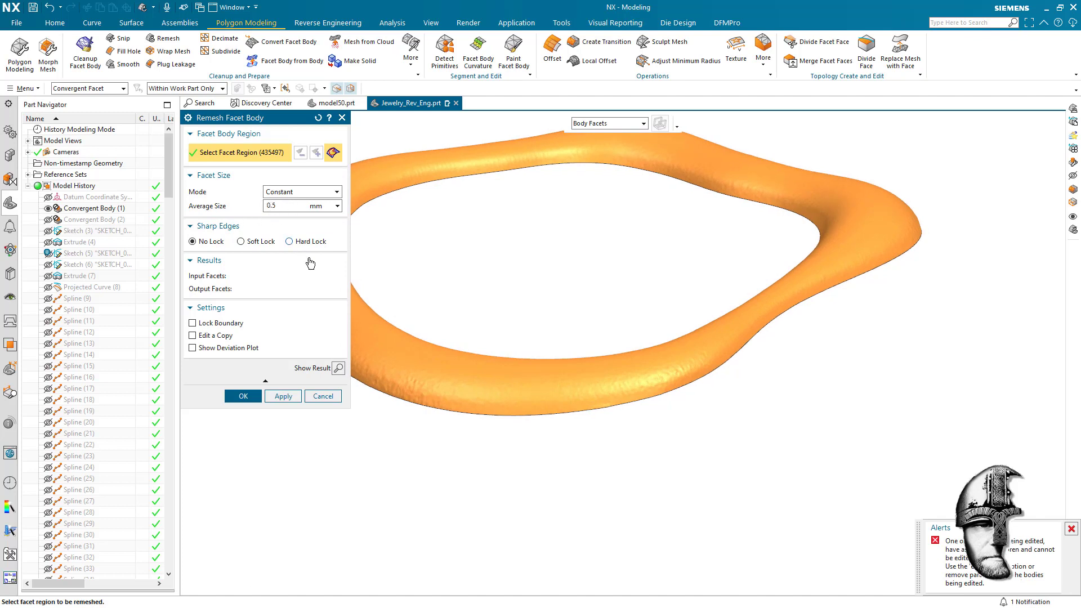
pyautogui.moveTo(311, 314)
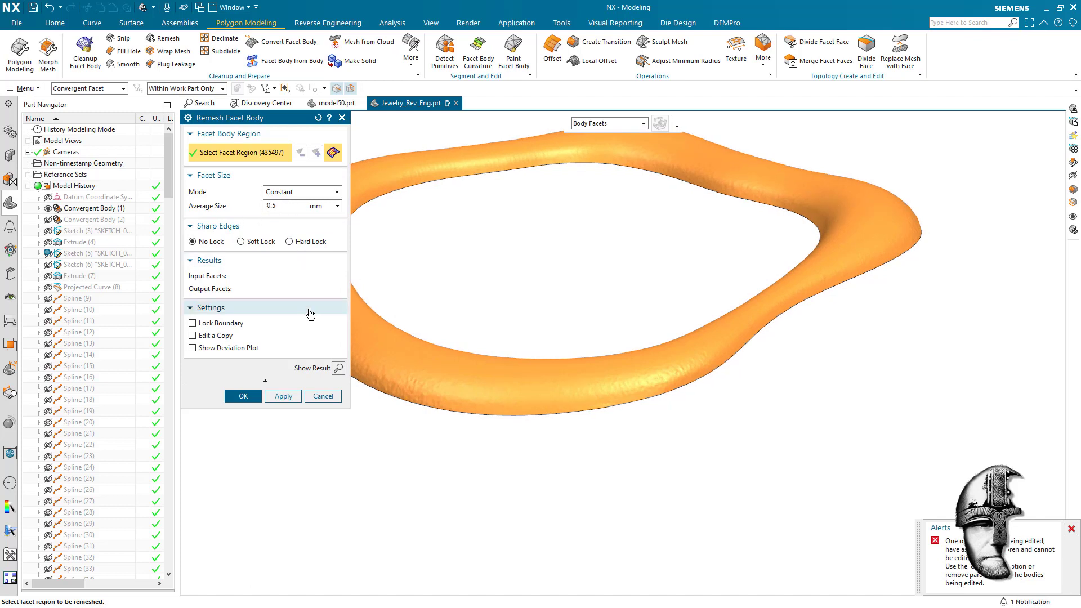
pyautogui.click(194, 335)
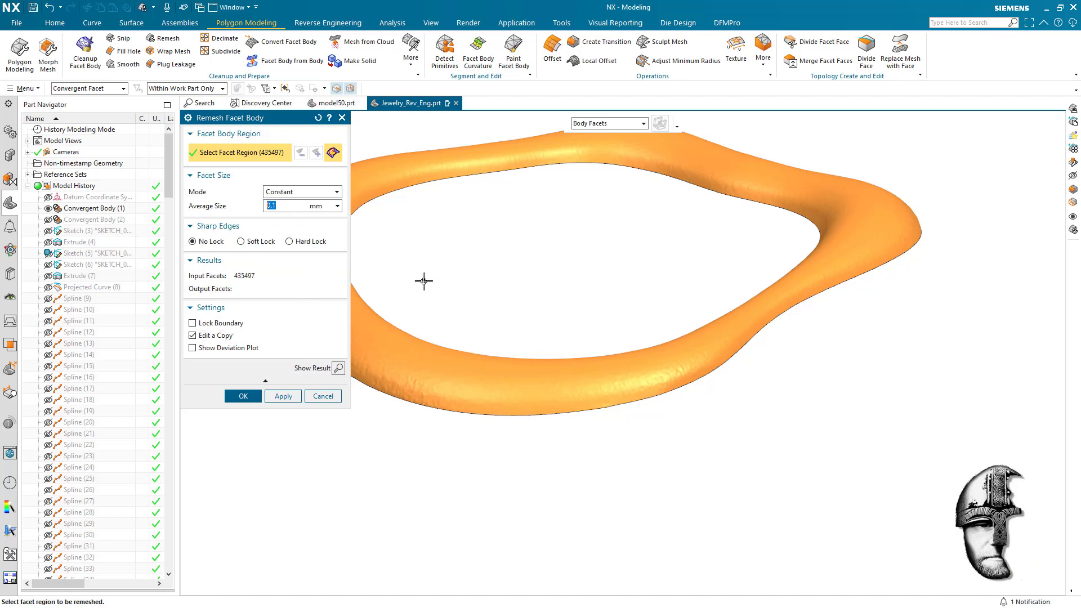
pyautogui.write('.5')
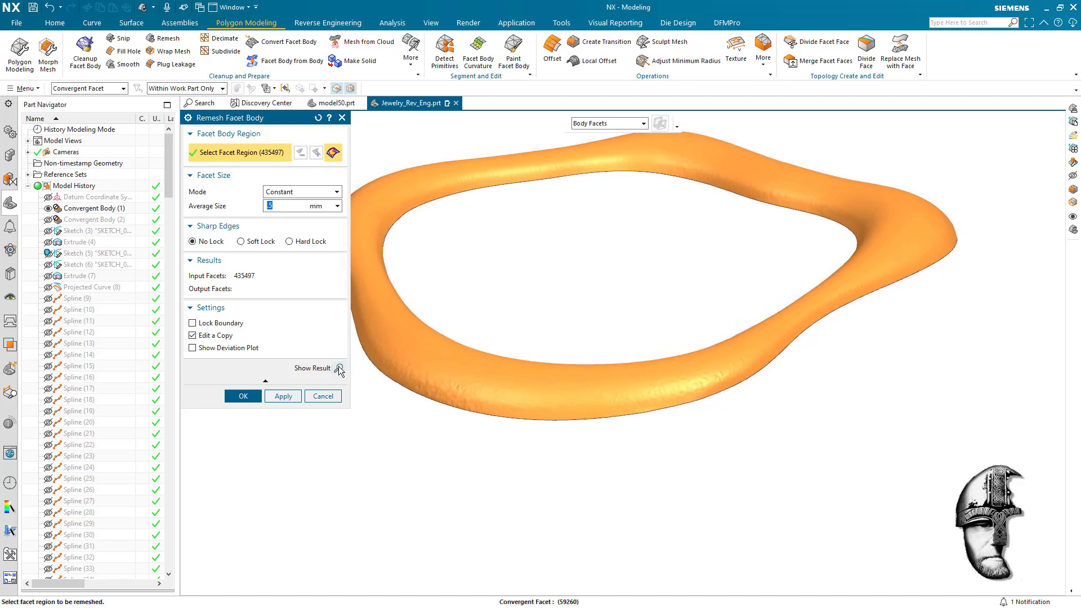
pyautogui.write('.5')
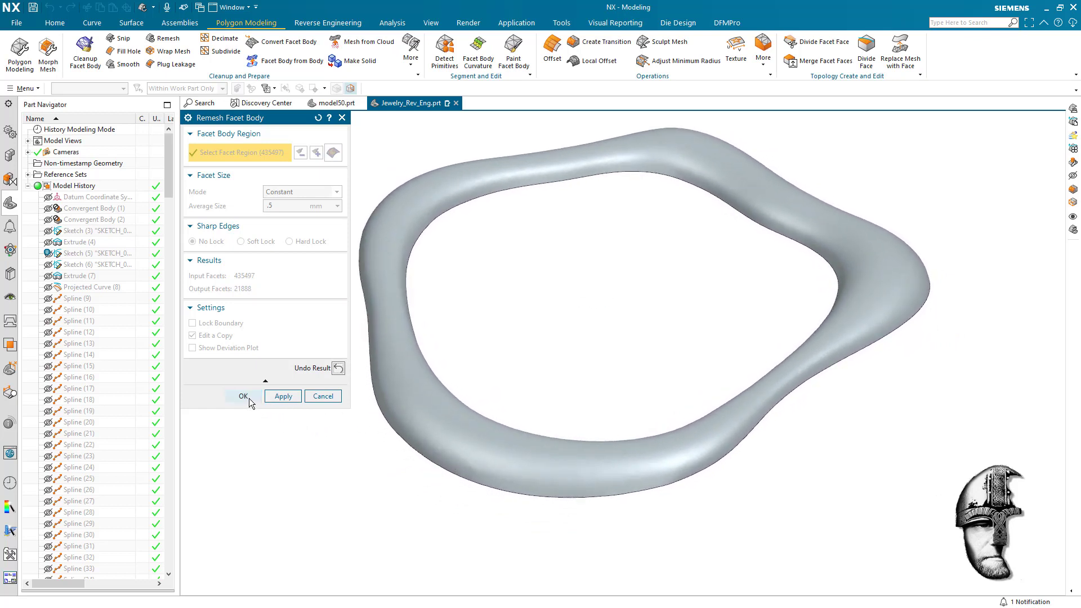
# - Confirm the remesh, smooth the facet body over 5 iterations, and preview a 1 mm thicken
pyautogui.click(243, 395)
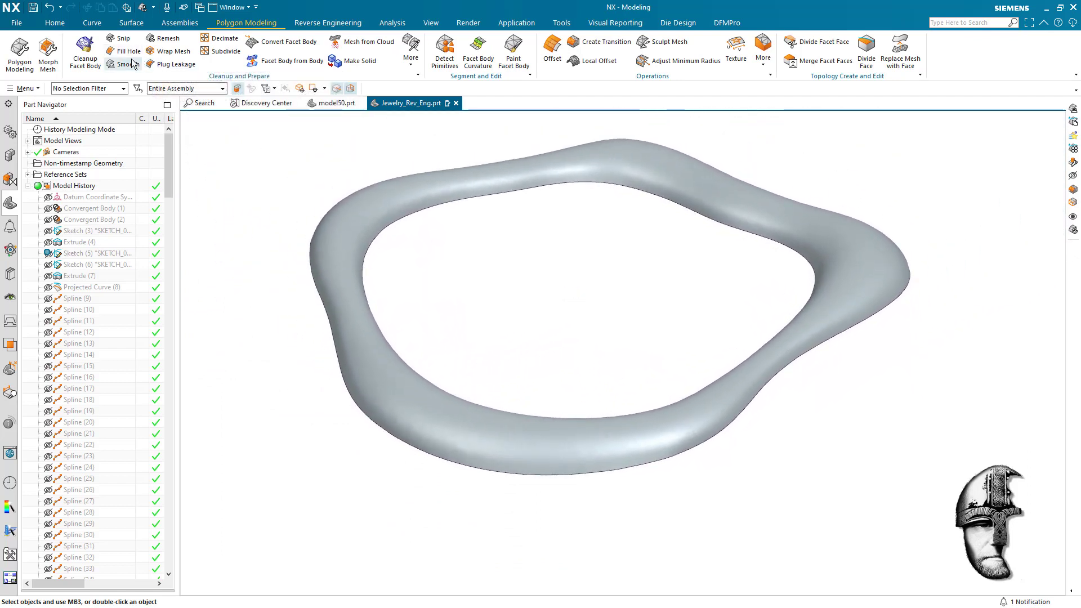
pyautogui.click(124, 63)
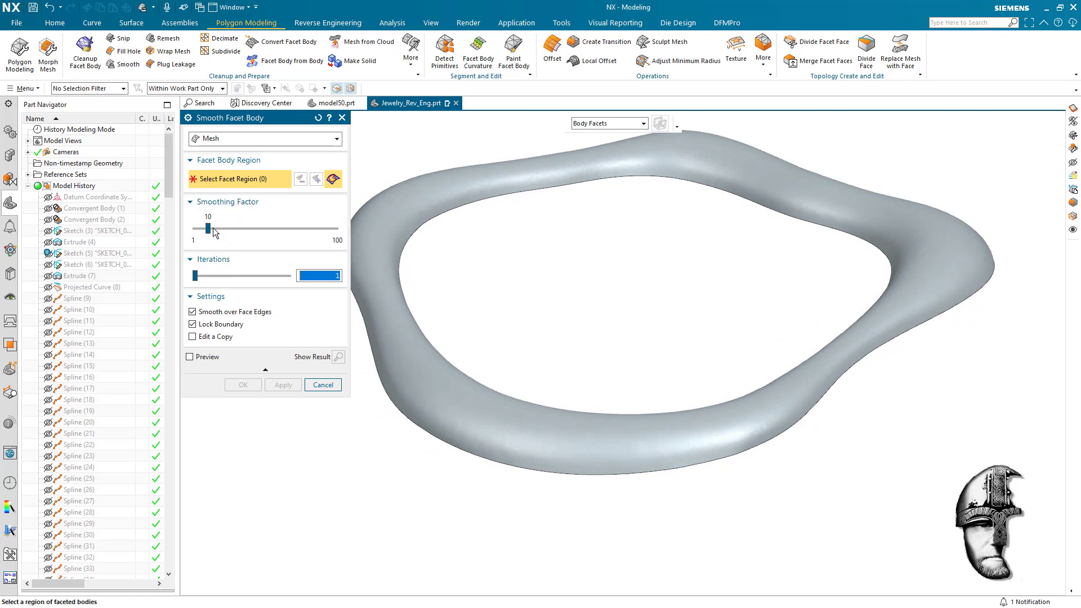
pyautogui.moveTo(334, 232)
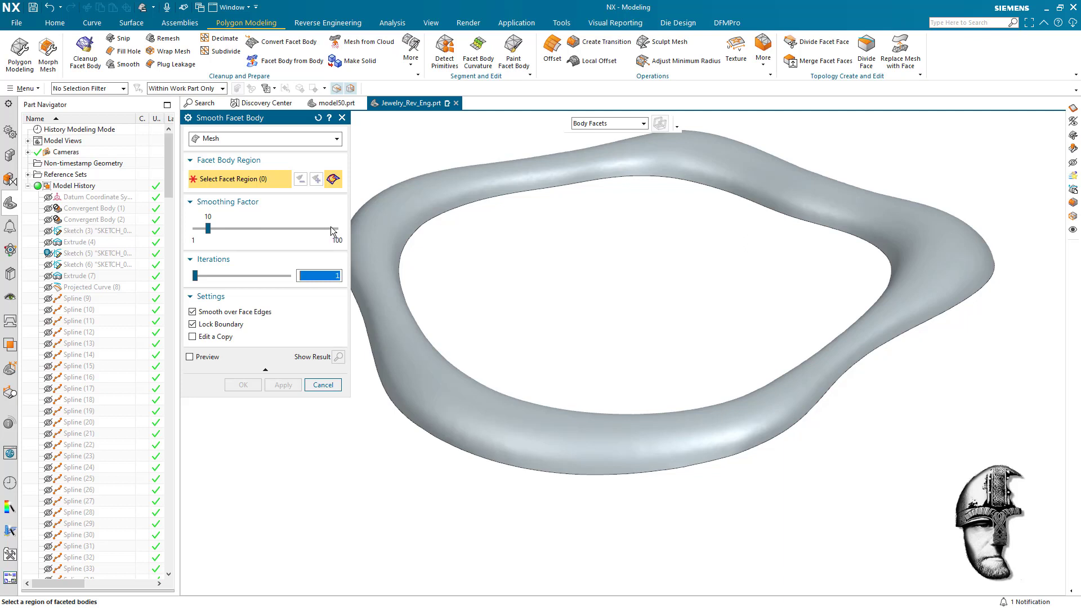
pyautogui.moveTo(232, 248)
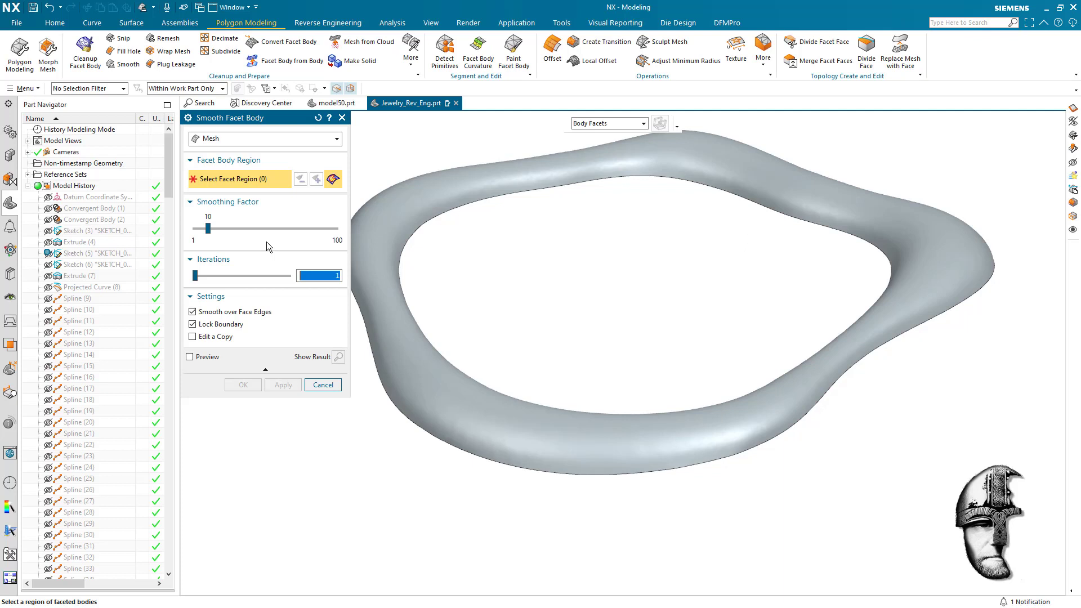
pyautogui.moveTo(195, 279)
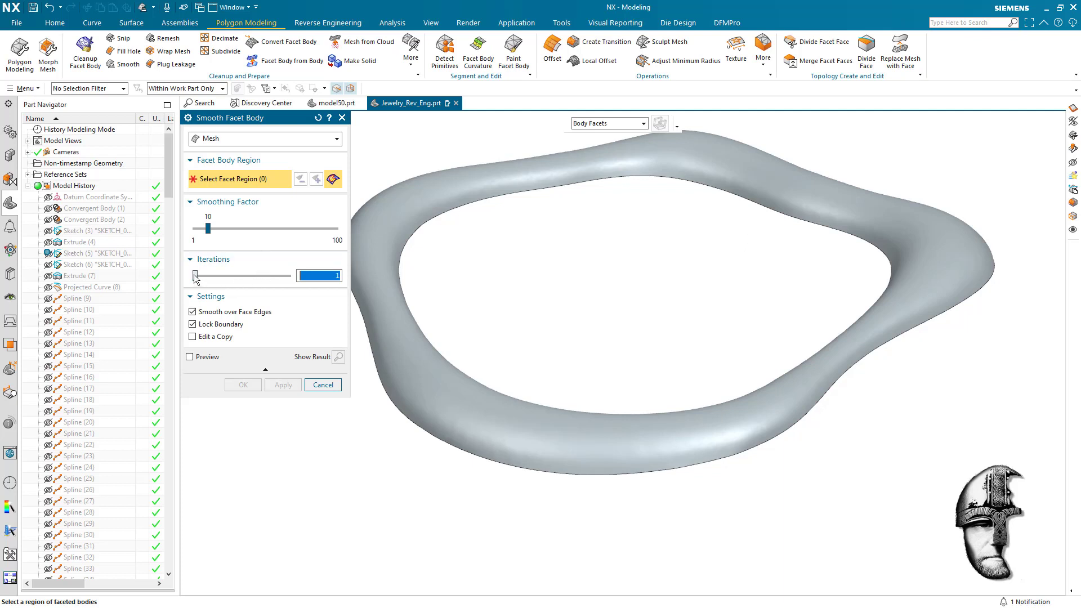
pyautogui.moveTo(195, 276); pyautogui.dragTo(234, 276)
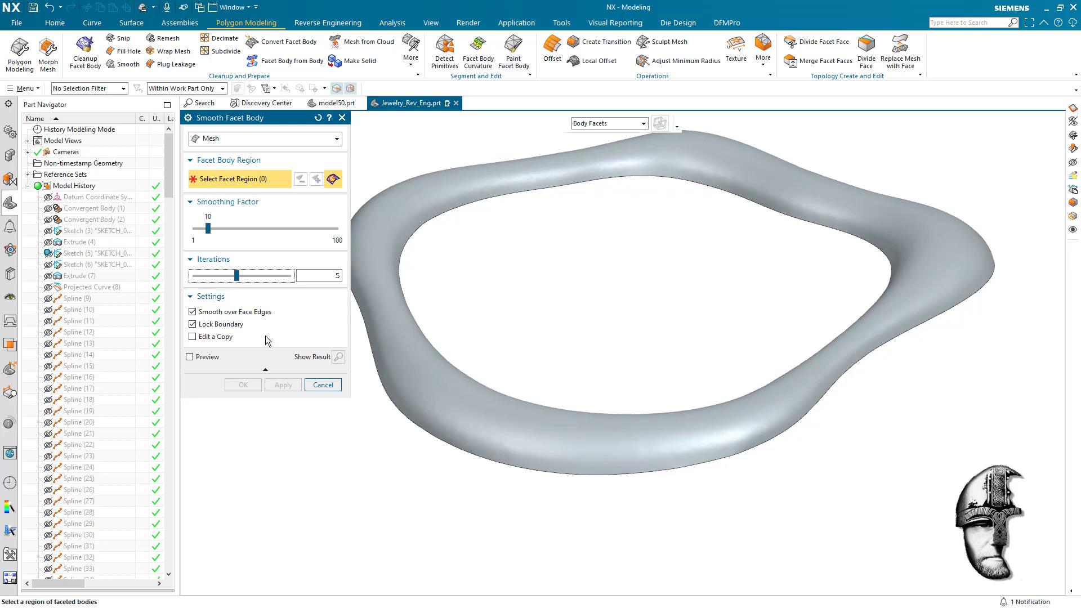
pyautogui.moveTo(250, 348)
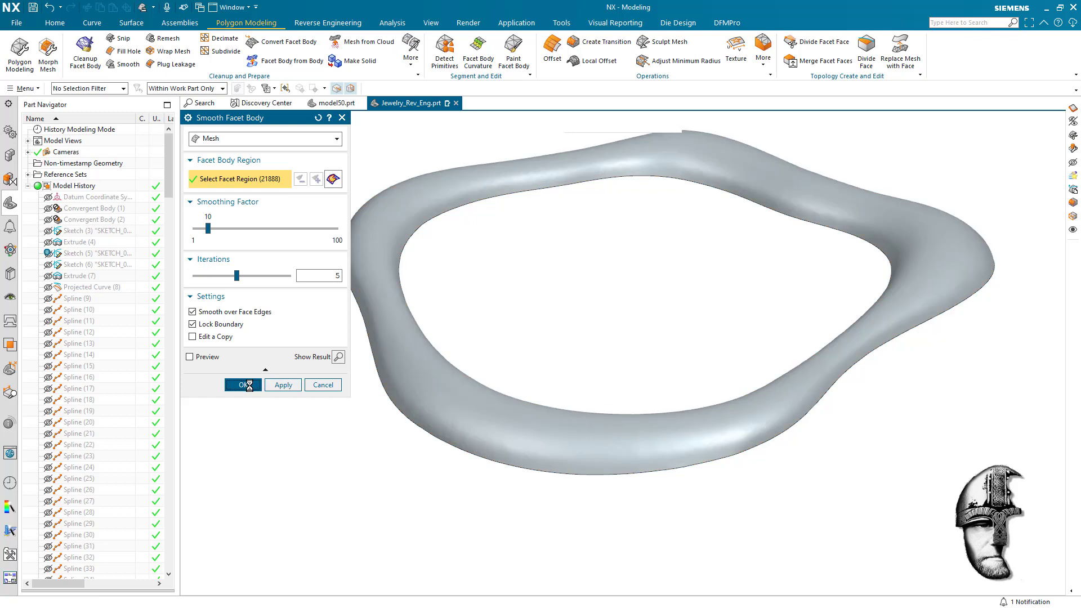
pyautogui.click(237, 385)
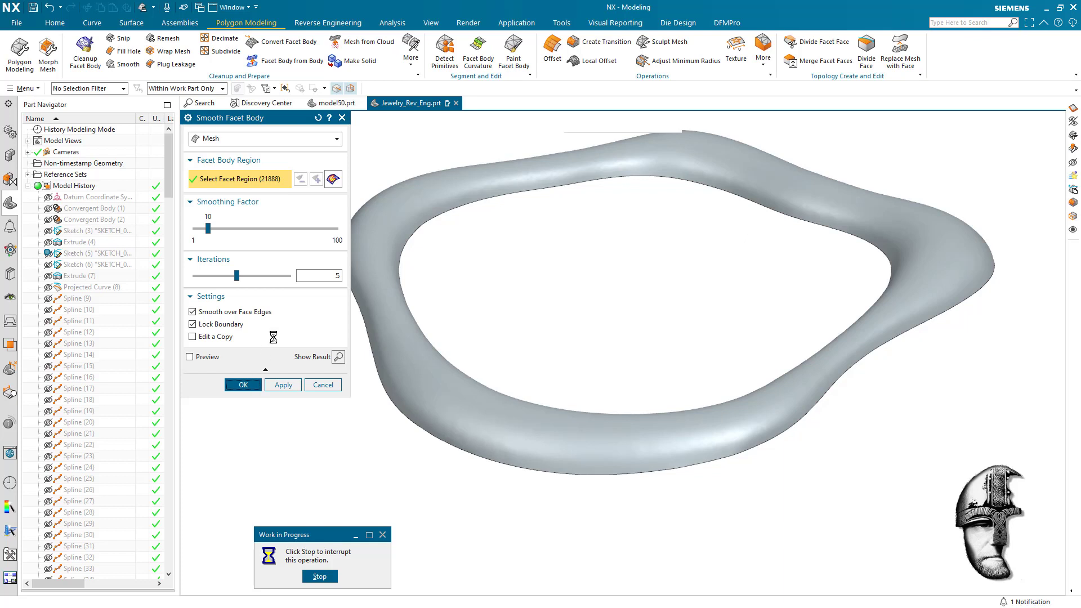
pyautogui.click(243, 385)
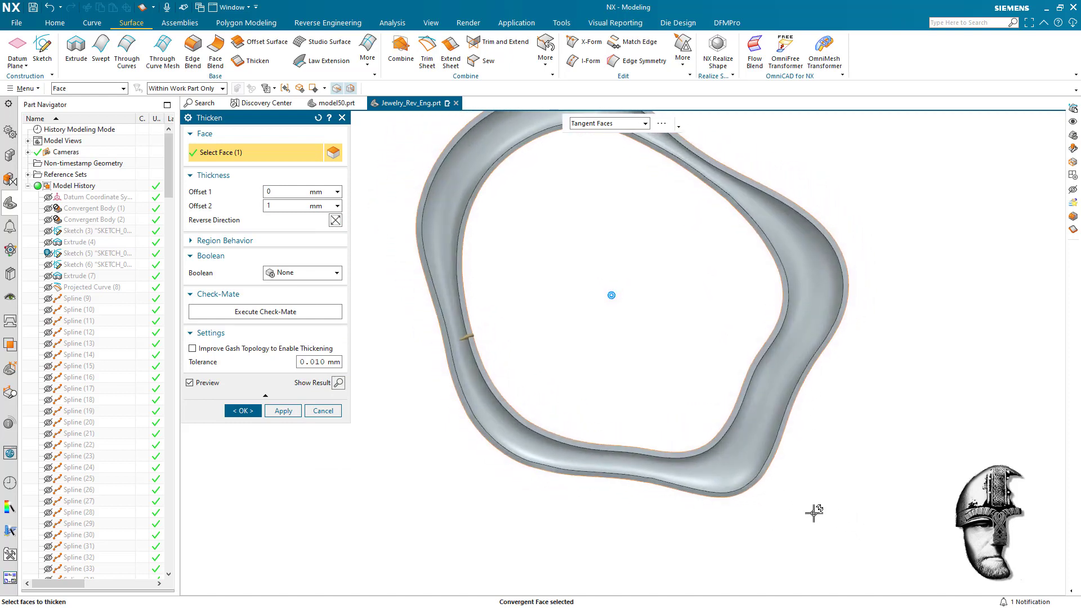
# - Cancel the thickening and show the Delete Face ring result instead of the mesh
pyautogui.moveTo(814, 512); pyautogui.dragTo(480, 522)
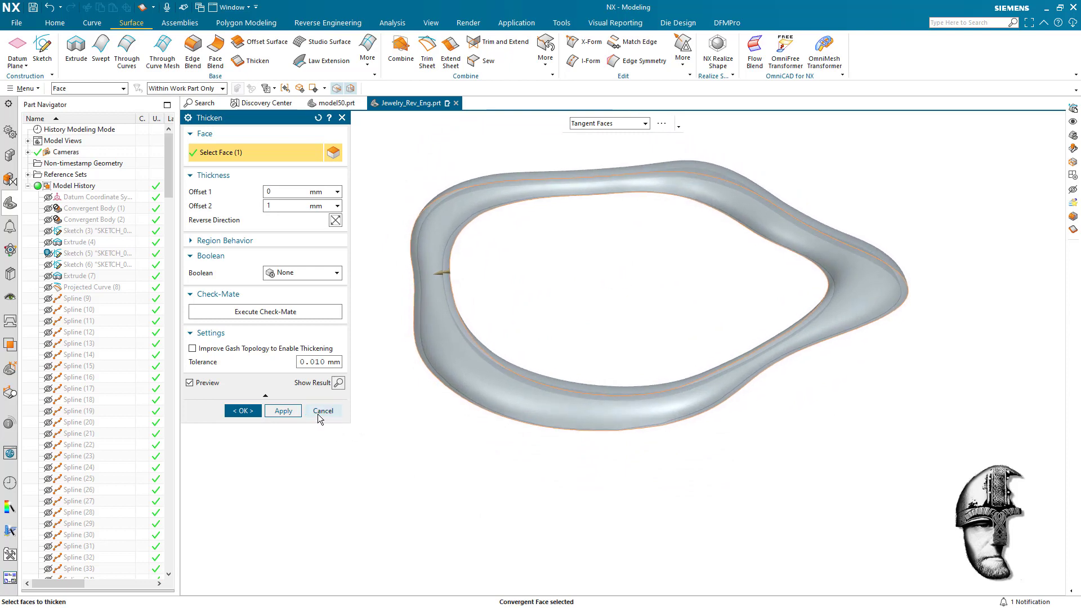
pyautogui.click(323, 410)
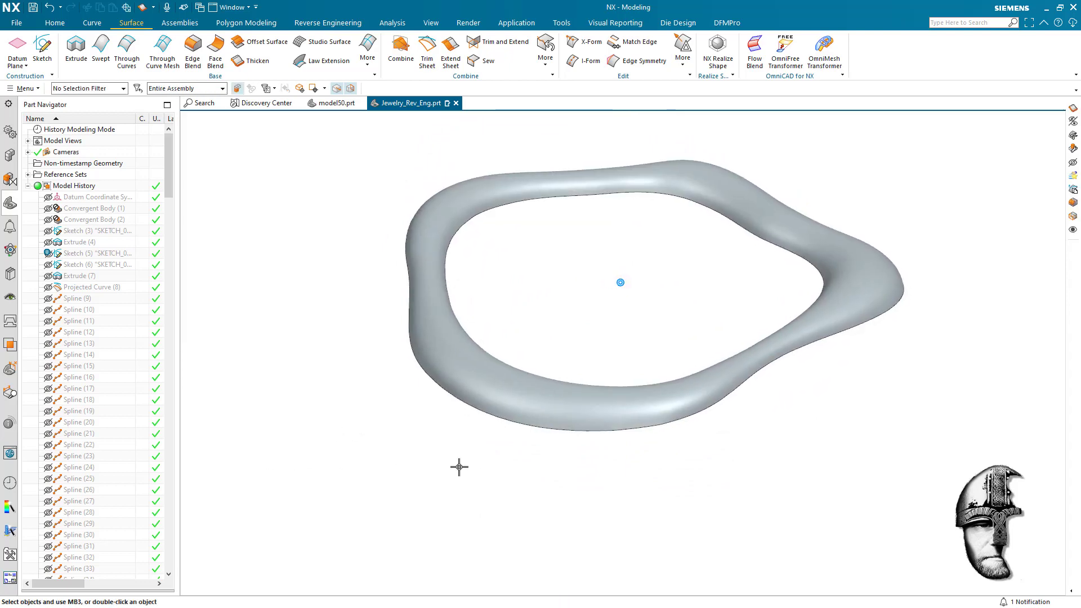
pyautogui.scroll(-3)
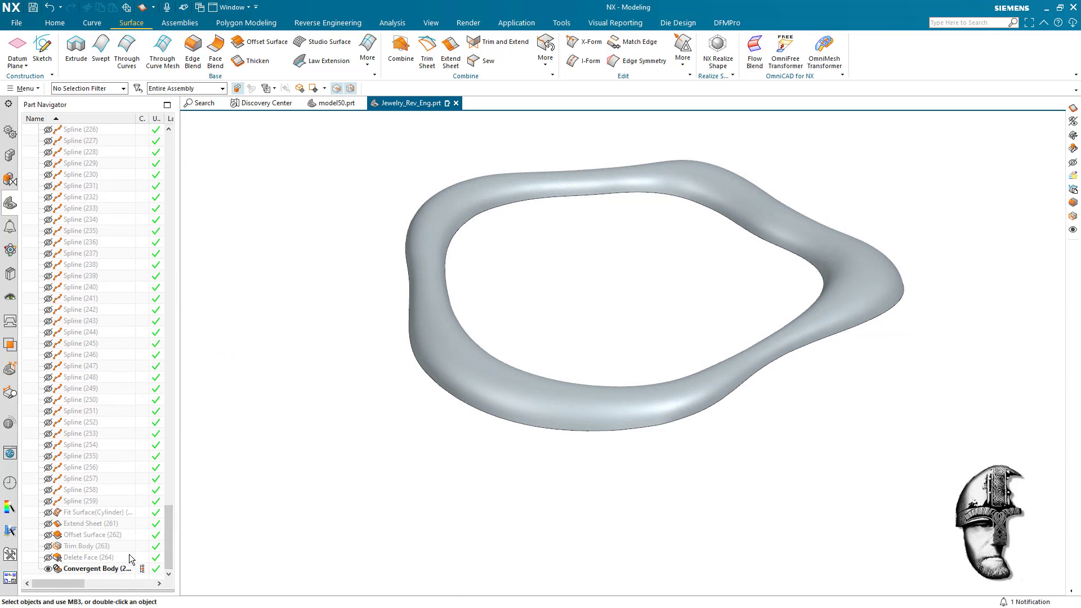
pyautogui.moveTo(146, 563)
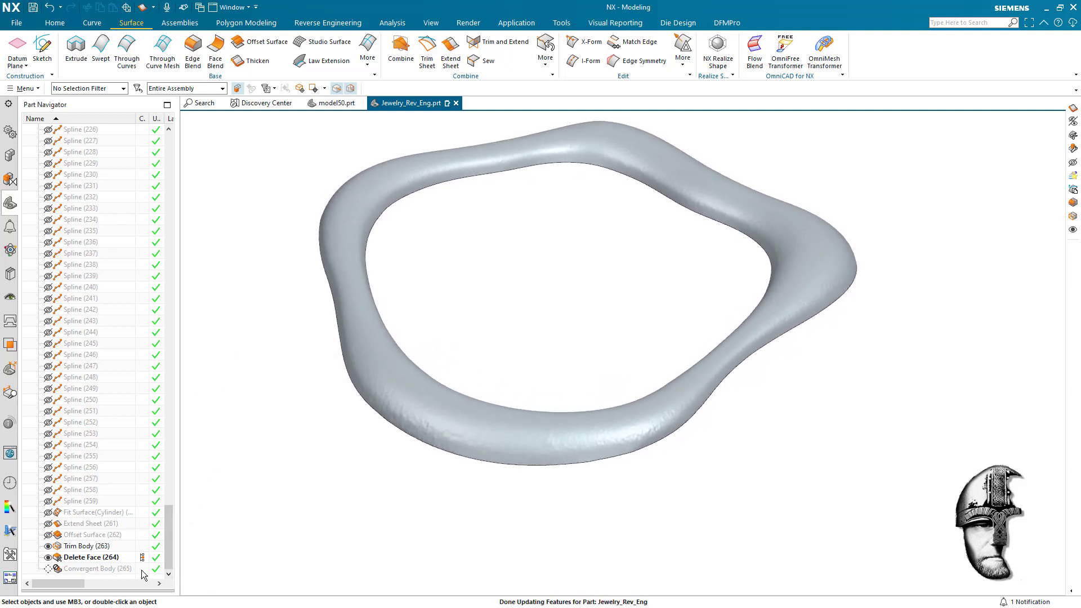
pyautogui.click(97, 568)
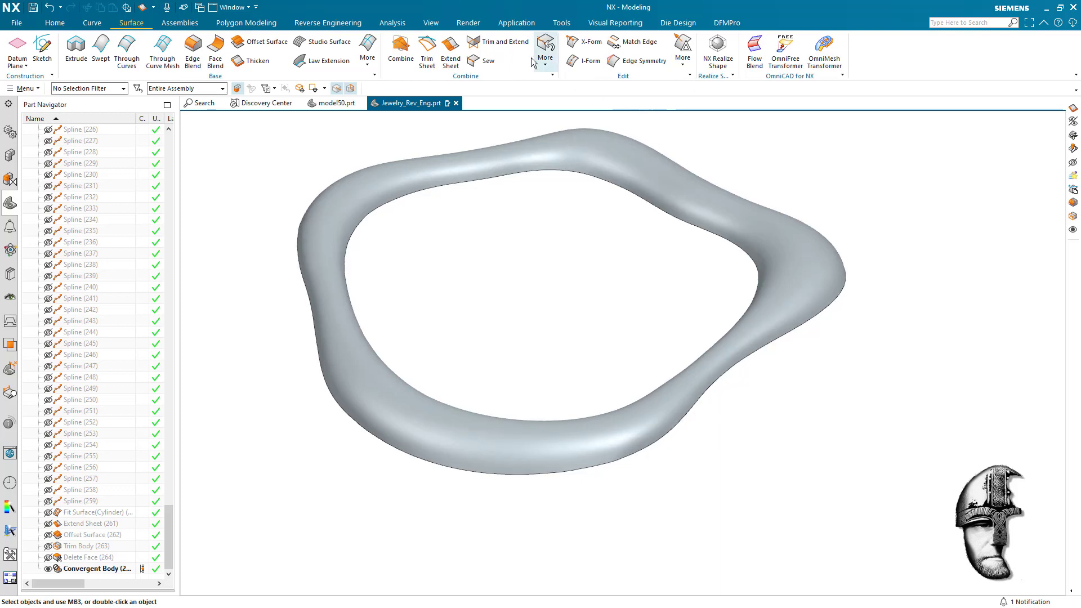
pyautogui.click(770, 49)
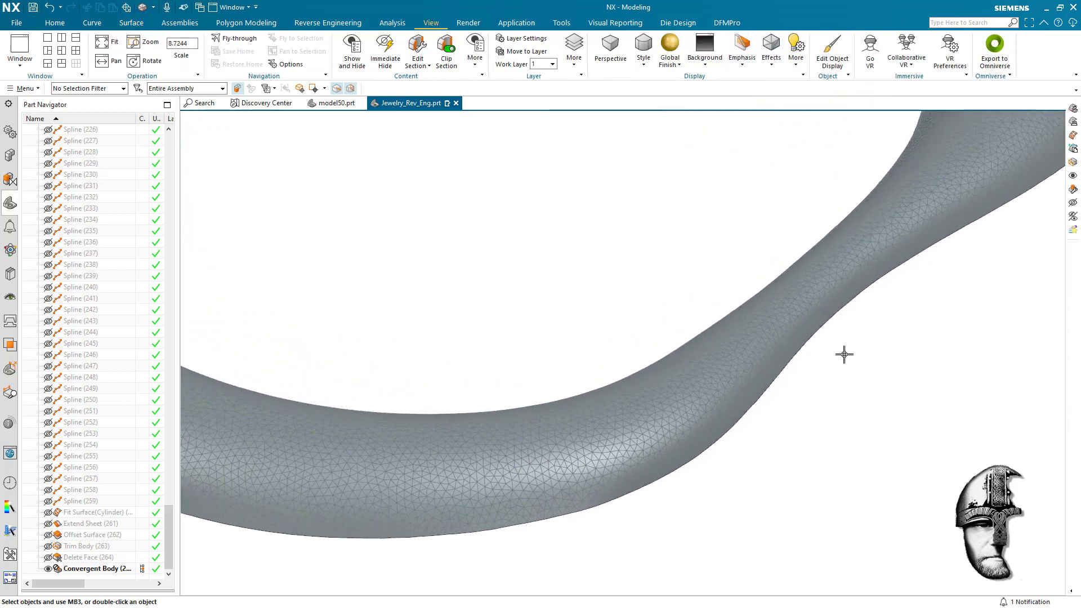
pyautogui.scroll(-3)
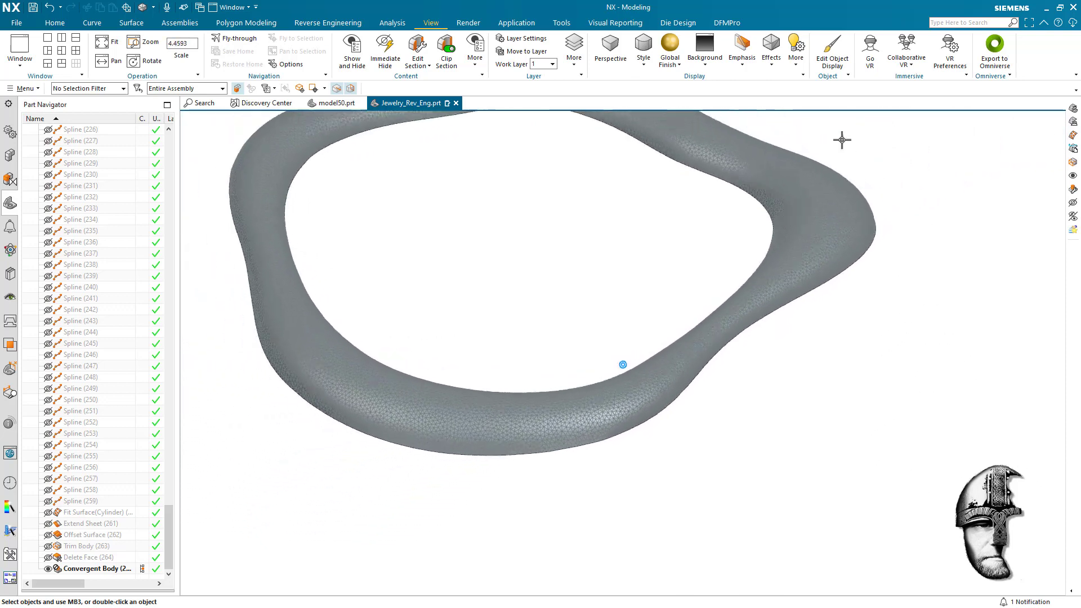
pyautogui.click(771, 48)
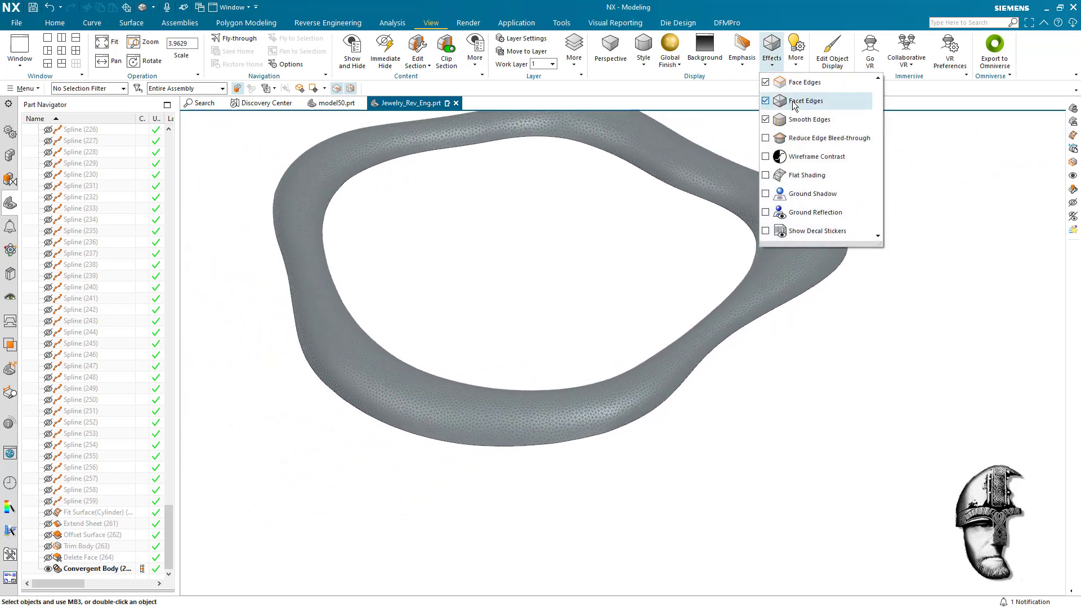
pyautogui.click(766, 100)
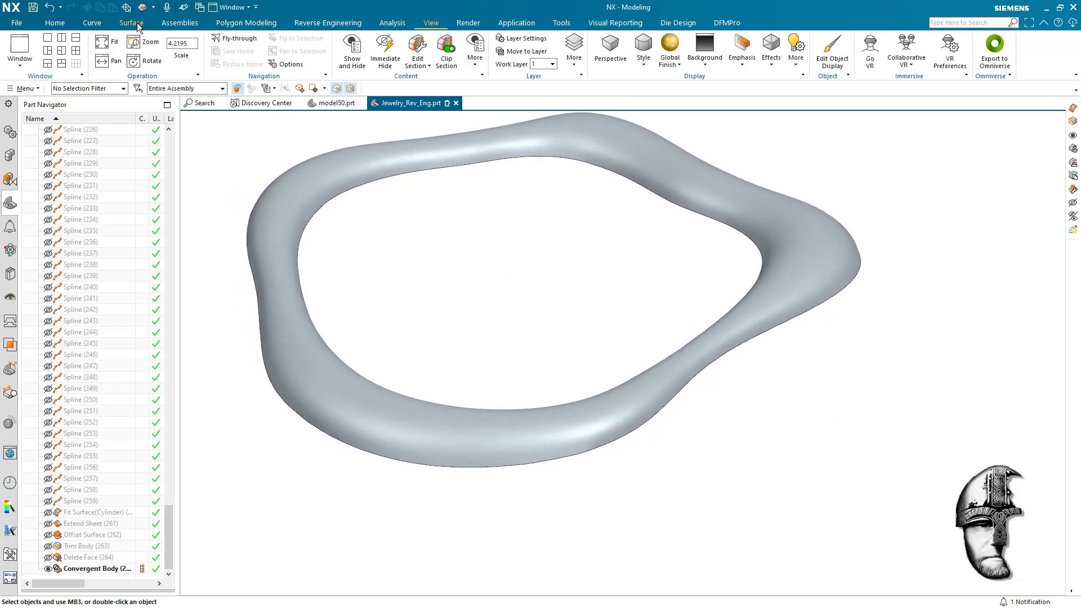
pyautogui.click(90, 23)
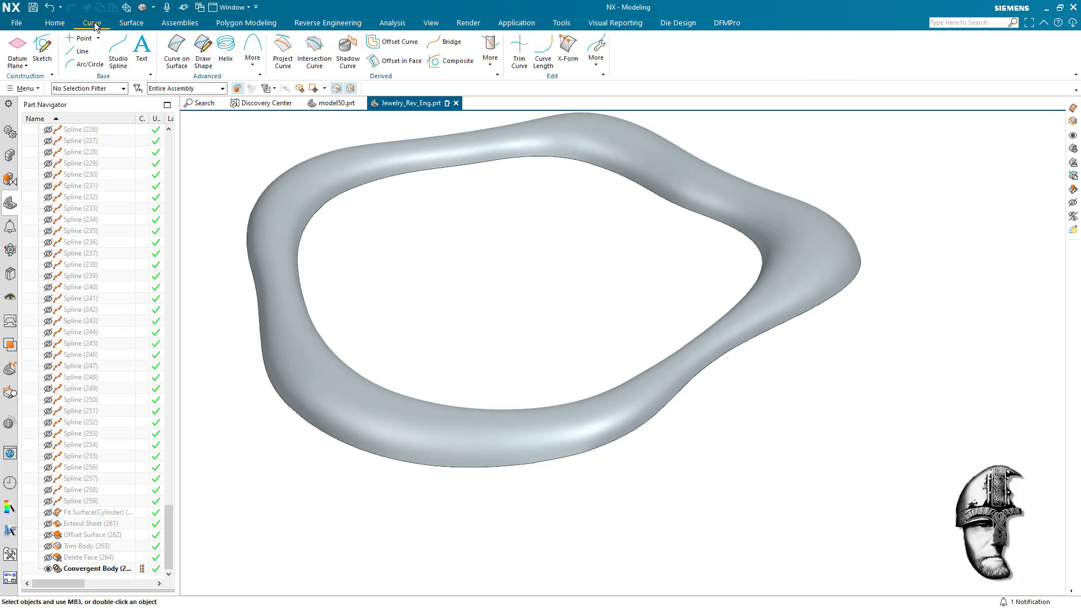
# - Copy the rim's closed edge as a composite curve with 0.025 mm distance tolerance
pyautogui.click(457, 61)
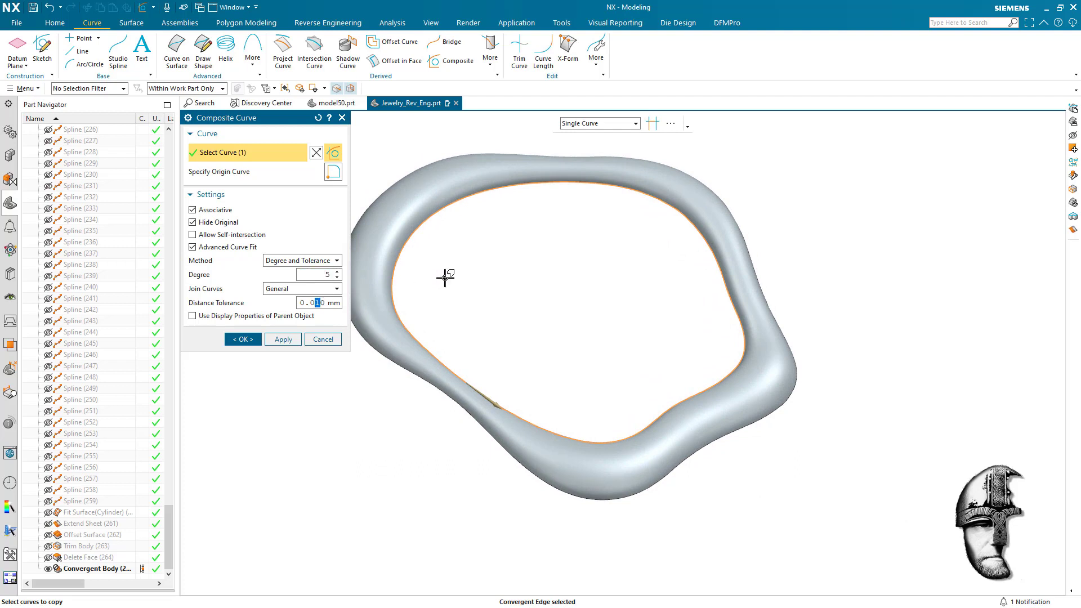
pyautogui.write('0.025')
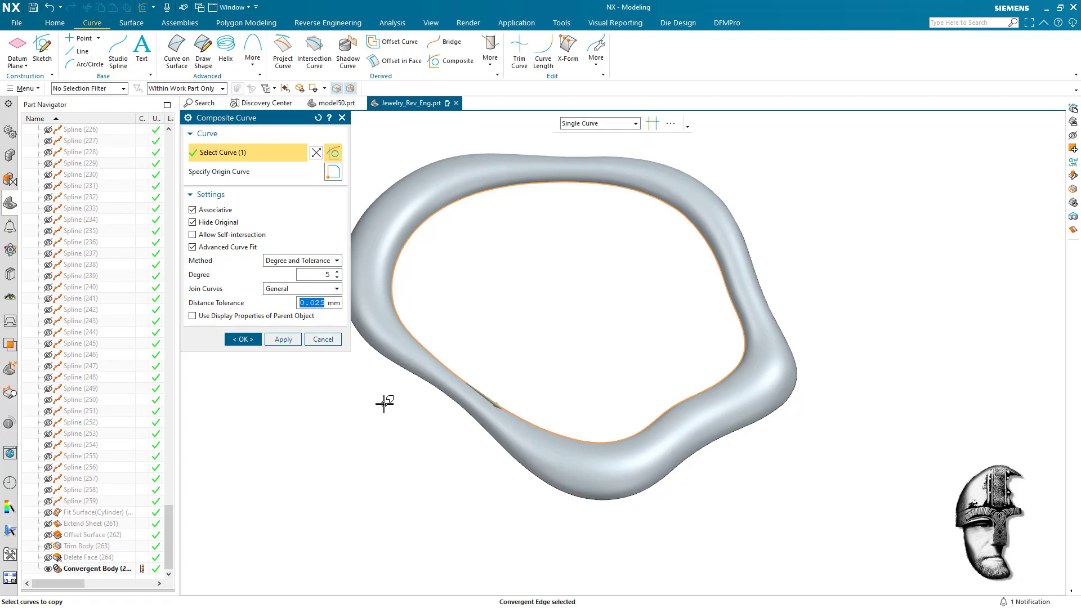
pyautogui.moveTo(351, 367)
pyautogui.write('0.010')
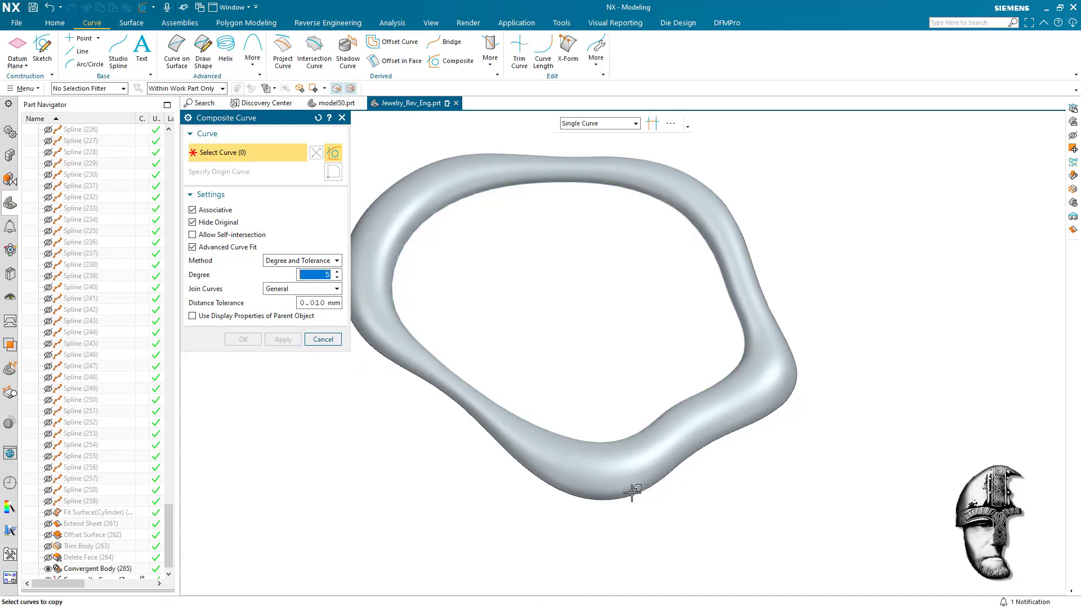
pyautogui.click(631, 493)
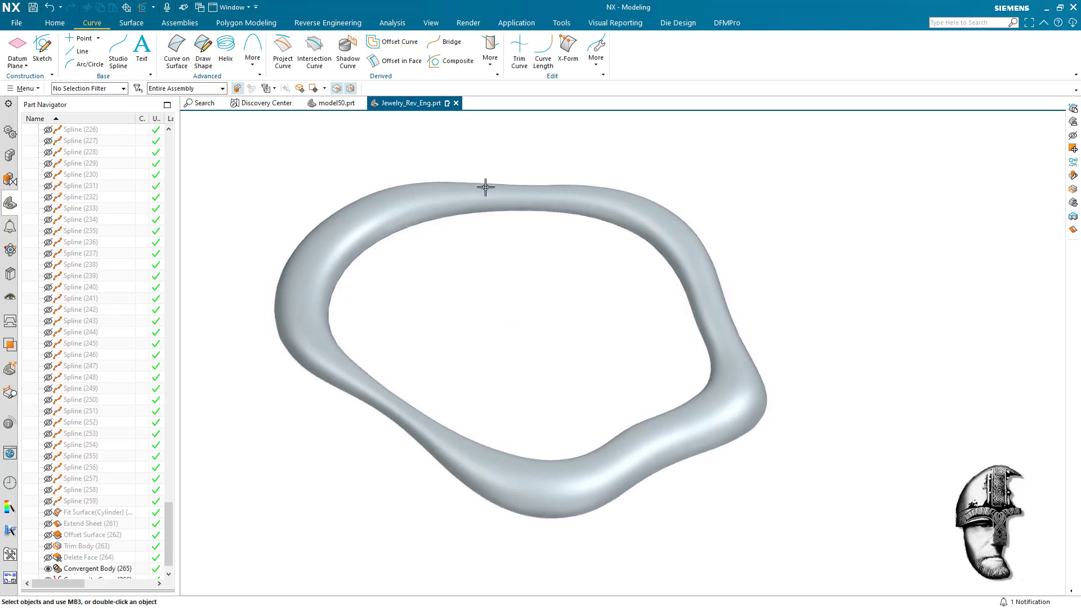
pyautogui.moveTo(555, 468)
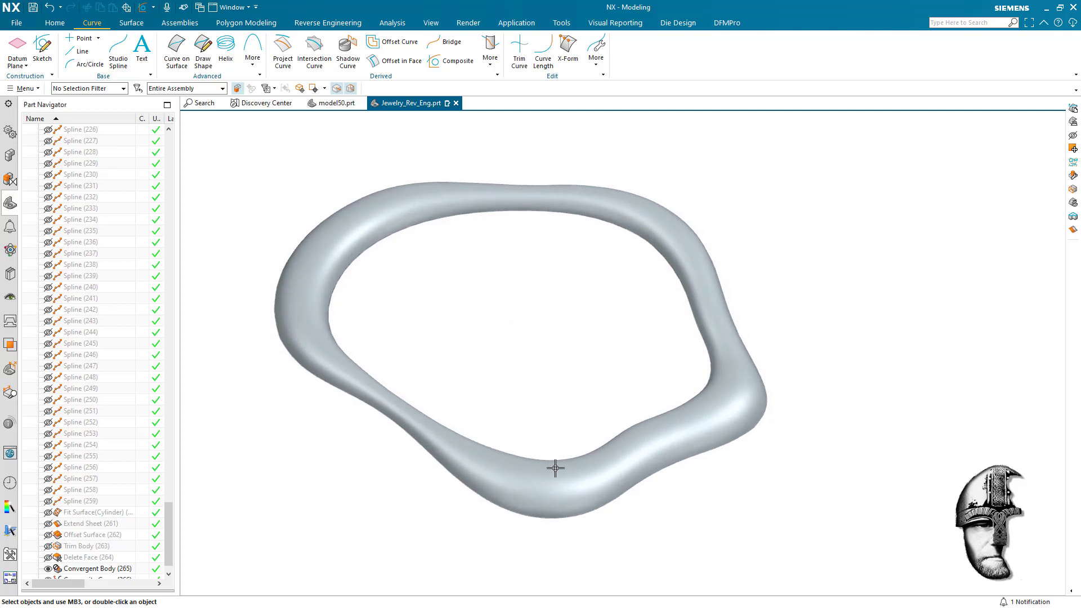
# - Orbit the rim and begin a sketch placed on a path along the rim edge
pyautogui.moveTo(555, 469); pyautogui.dragTo(211, 287)
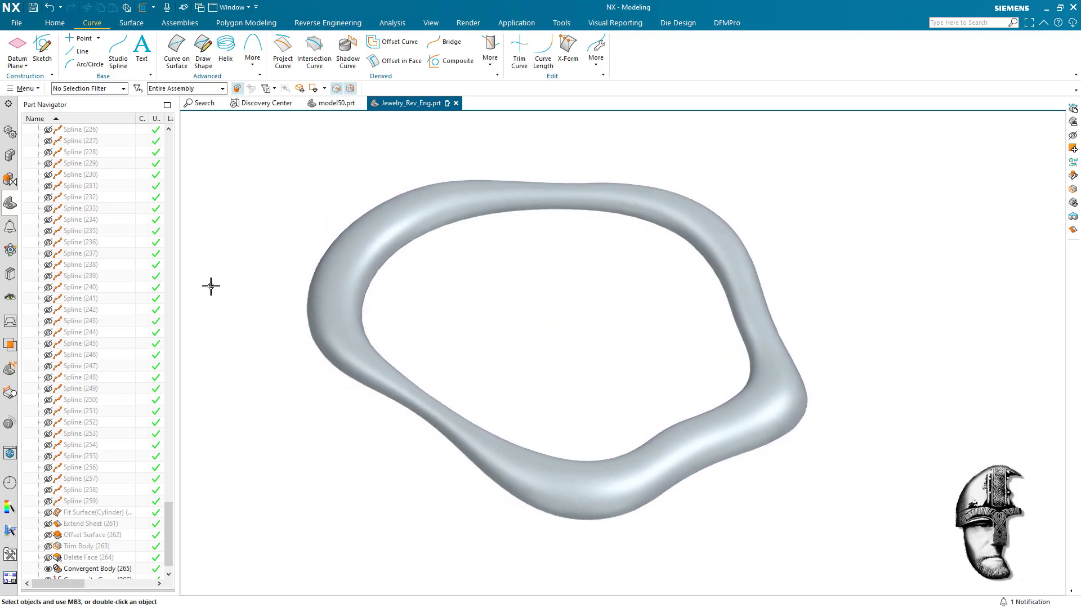
pyautogui.moveTo(233, 233)
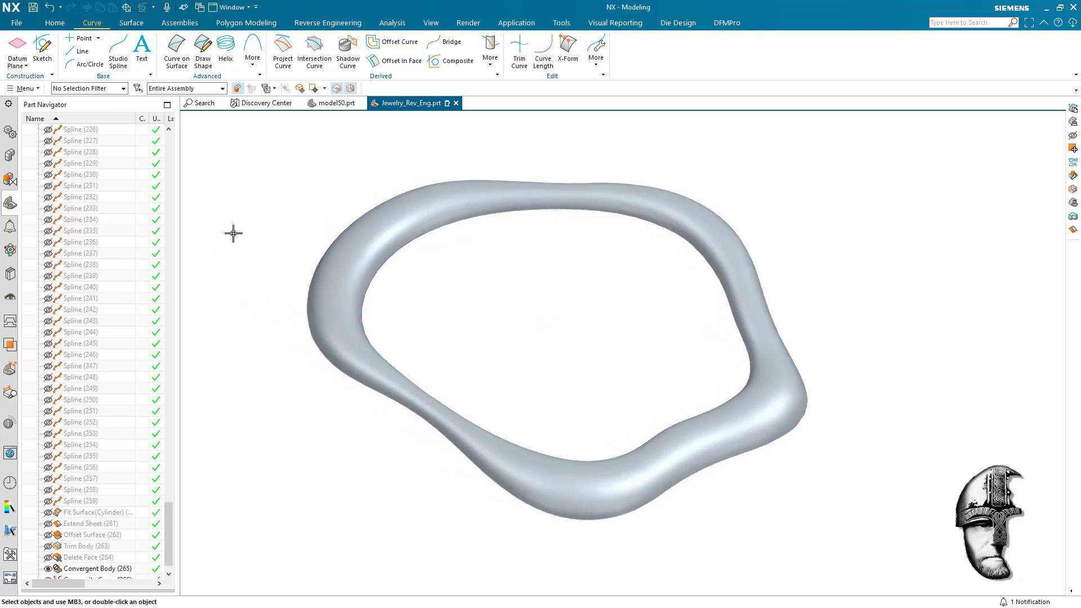
pyautogui.moveTo(205, 126)
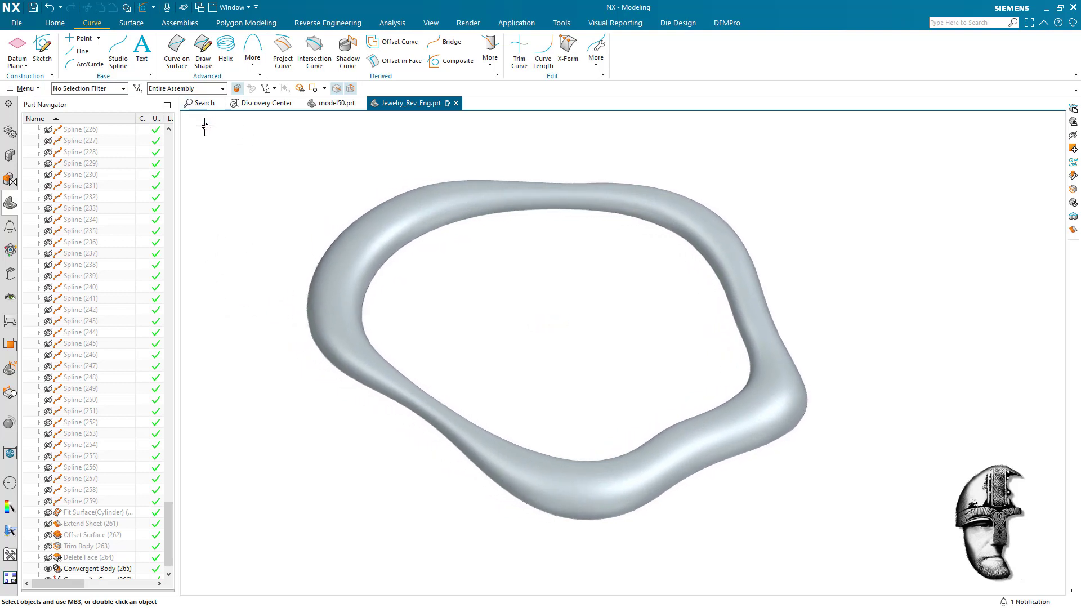
pyautogui.moveTo(88, 88)
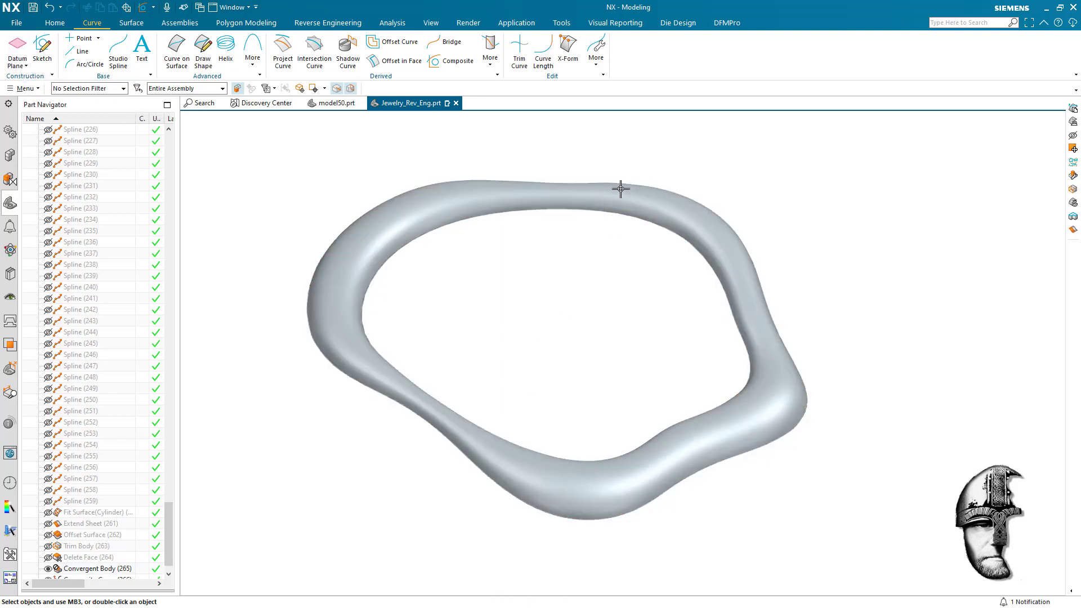
pyautogui.click(179, 23)
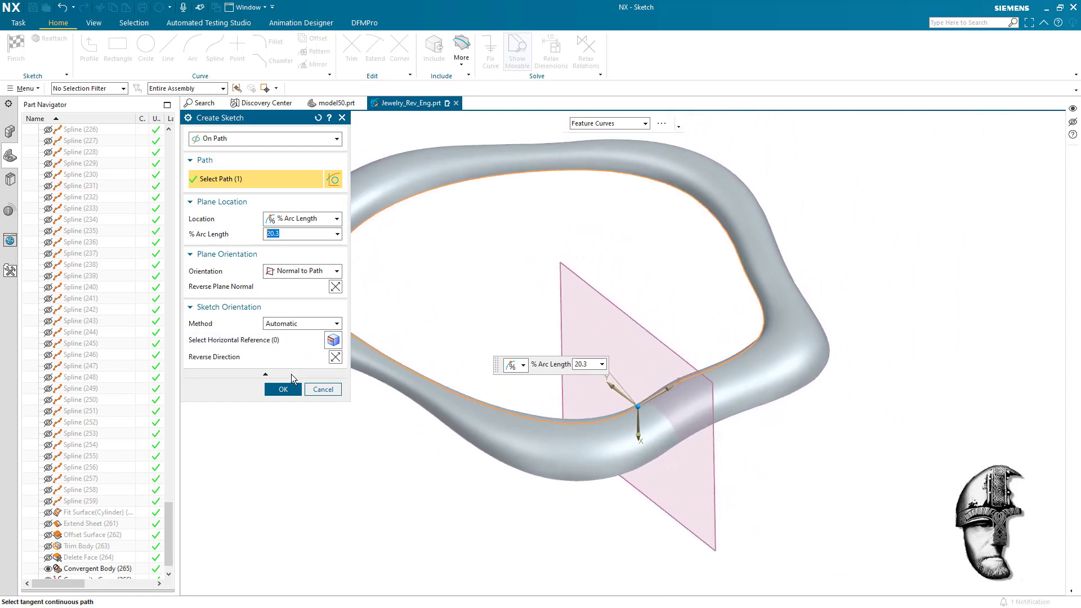
# - Place the sketch at 20.3% along the path, draw a circle and fill it as a bounded-plane disc
pyautogui.click(283, 389)
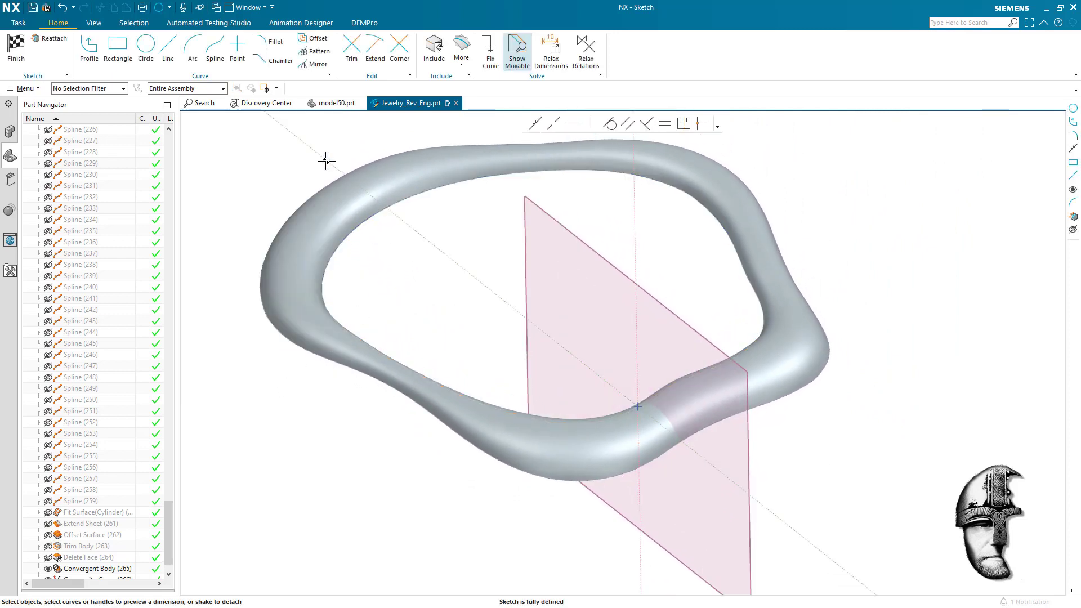
pyautogui.click(145, 48)
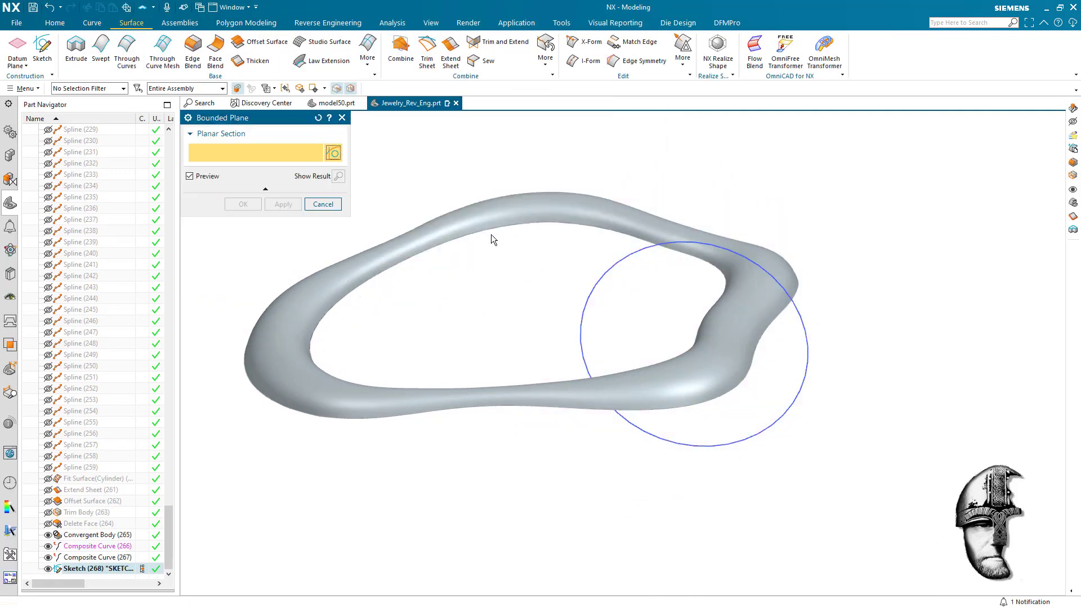
pyautogui.click(242, 204)
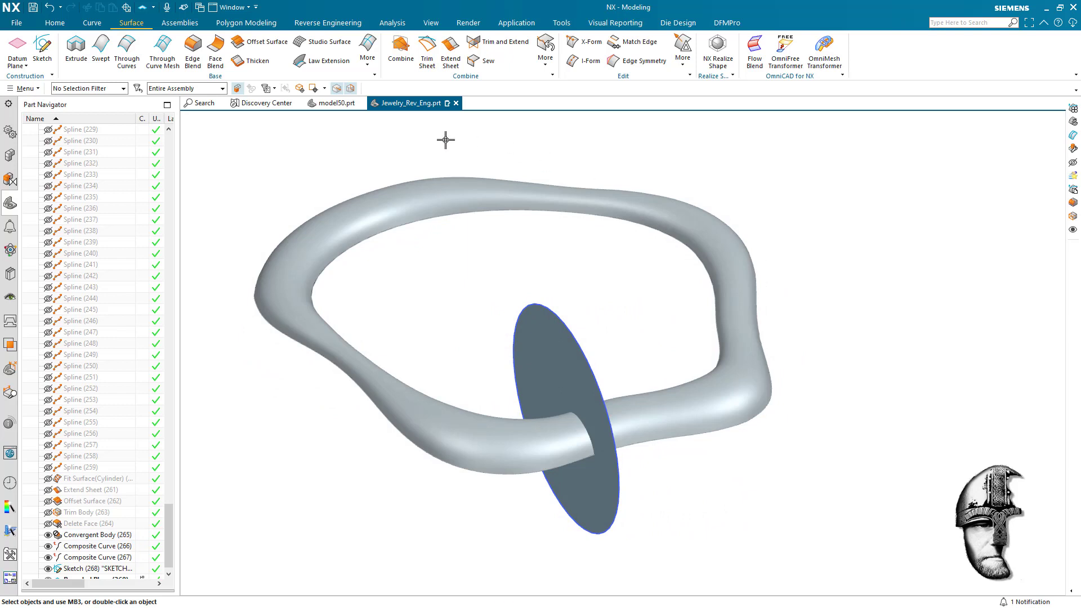
pyautogui.click(367, 48)
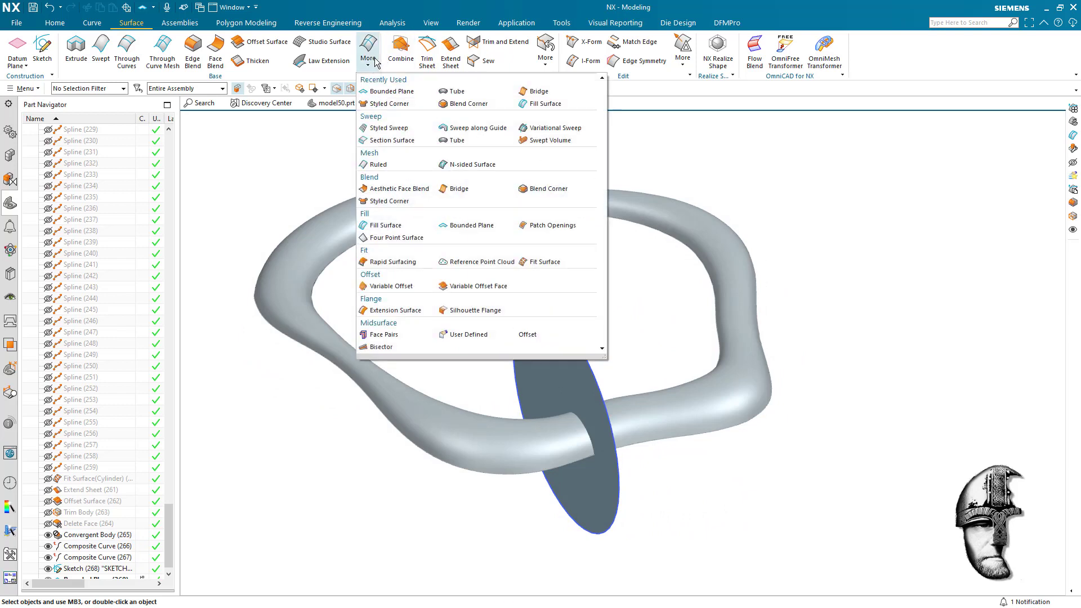
pyautogui.moveTo(114, 15)
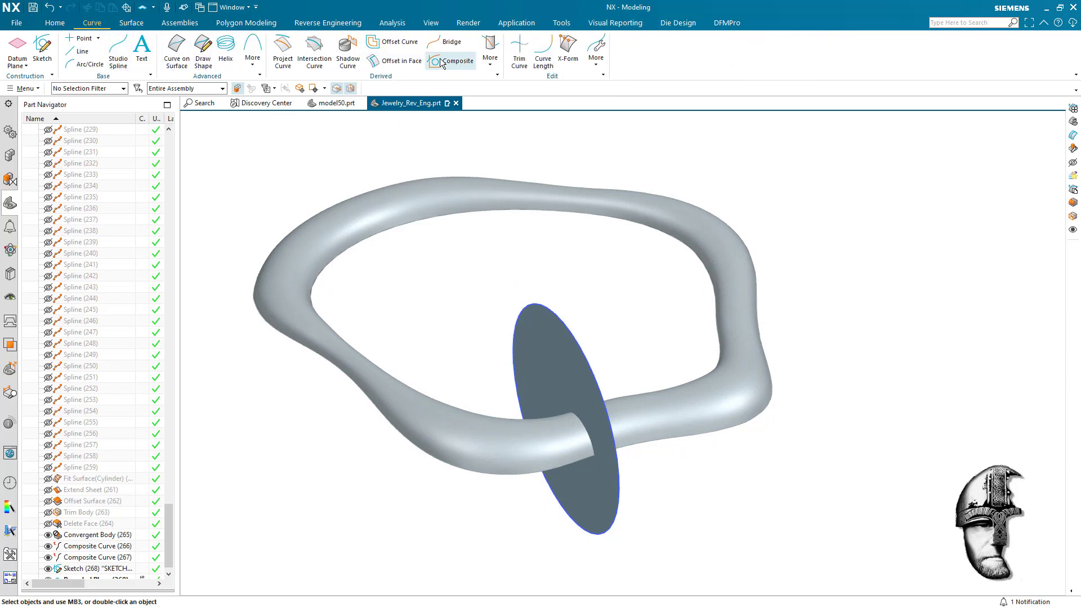
# - Pattern the disc along the rim curve with 12 copies spanning 100% of the path
pyautogui.click(314, 52)
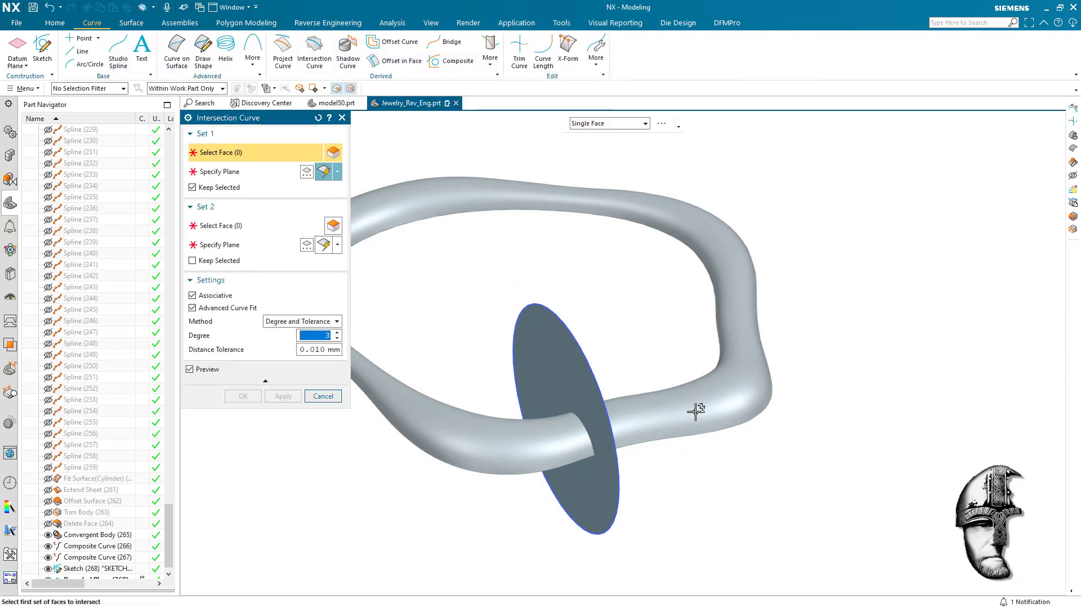
pyautogui.moveTo(55, 23)
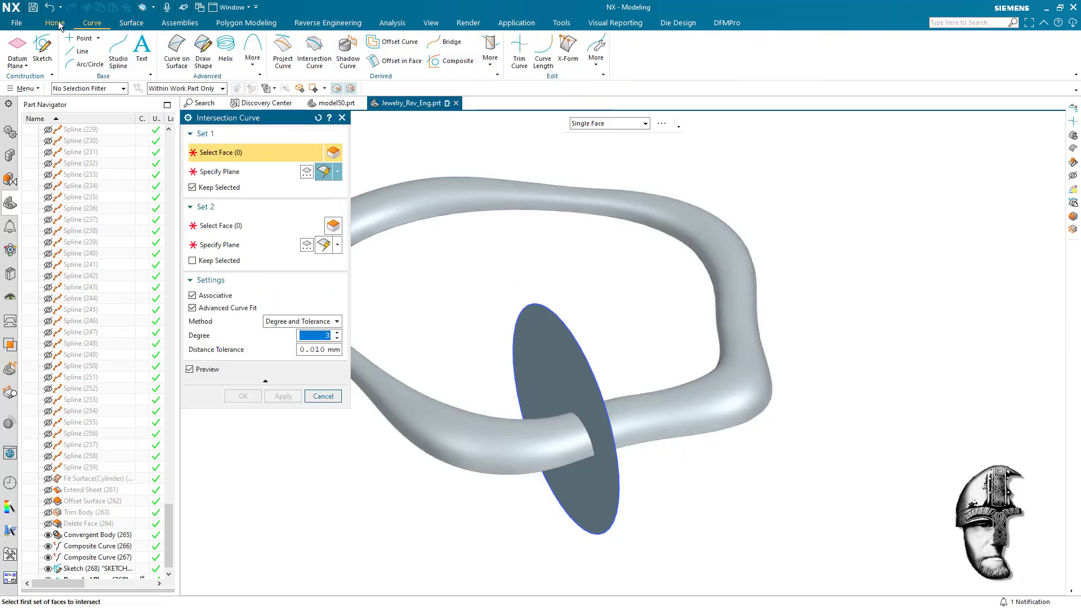
pyautogui.click(388, 48)
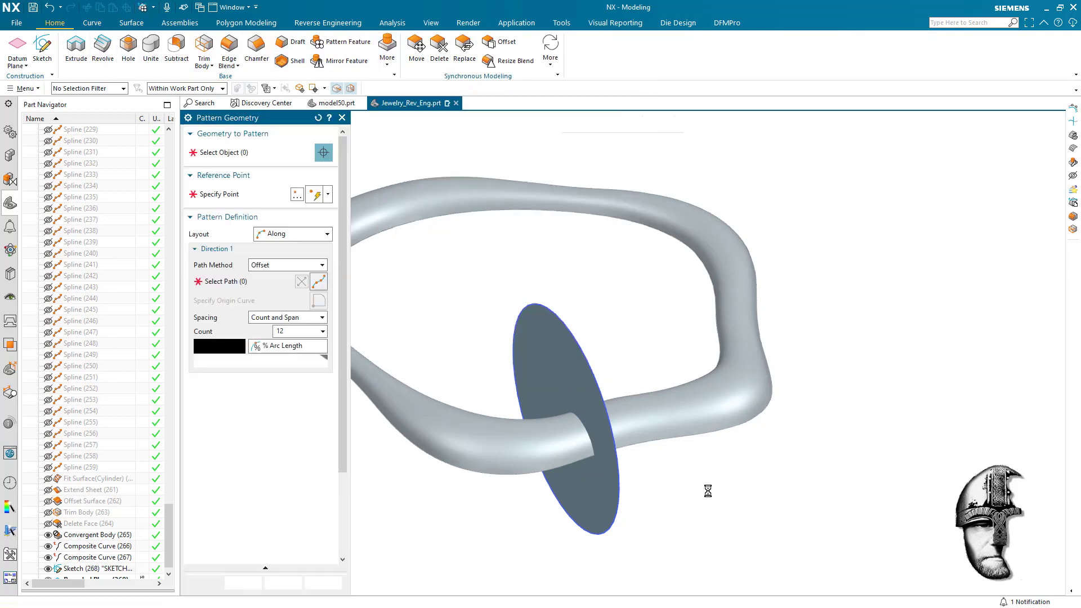
pyautogui.click(566, 400)
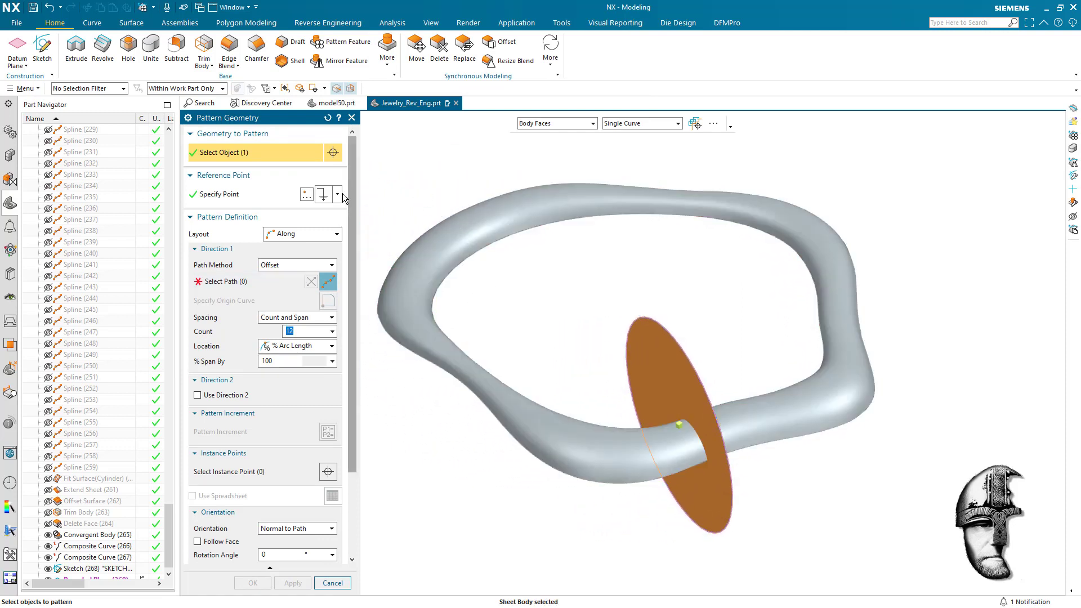
pyautogui.click(234, 281)
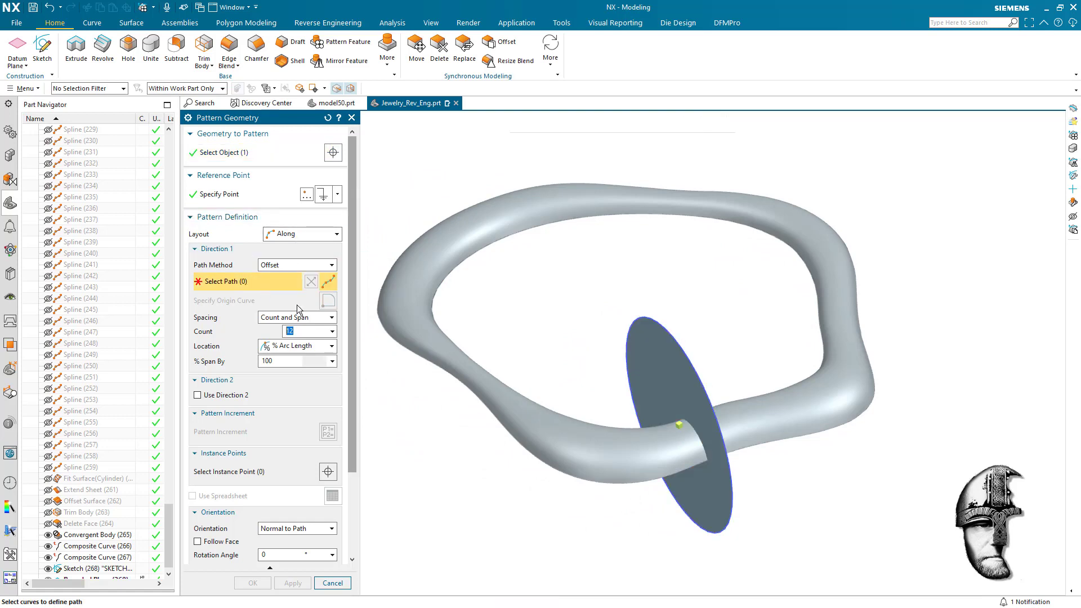
pyautogui.click(679, 426)
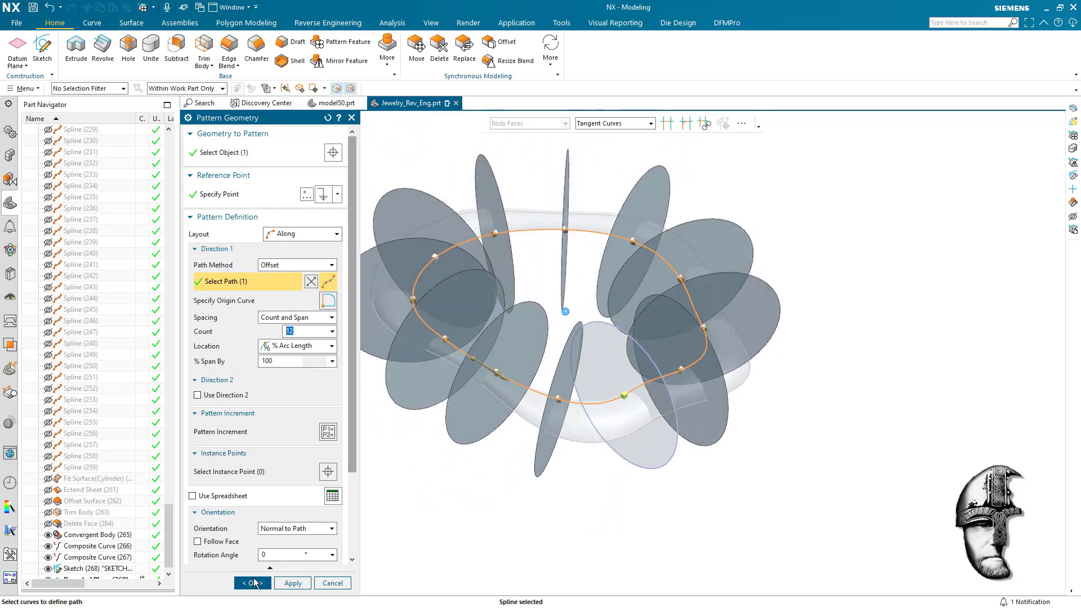
pyautogui.click(251, 584)
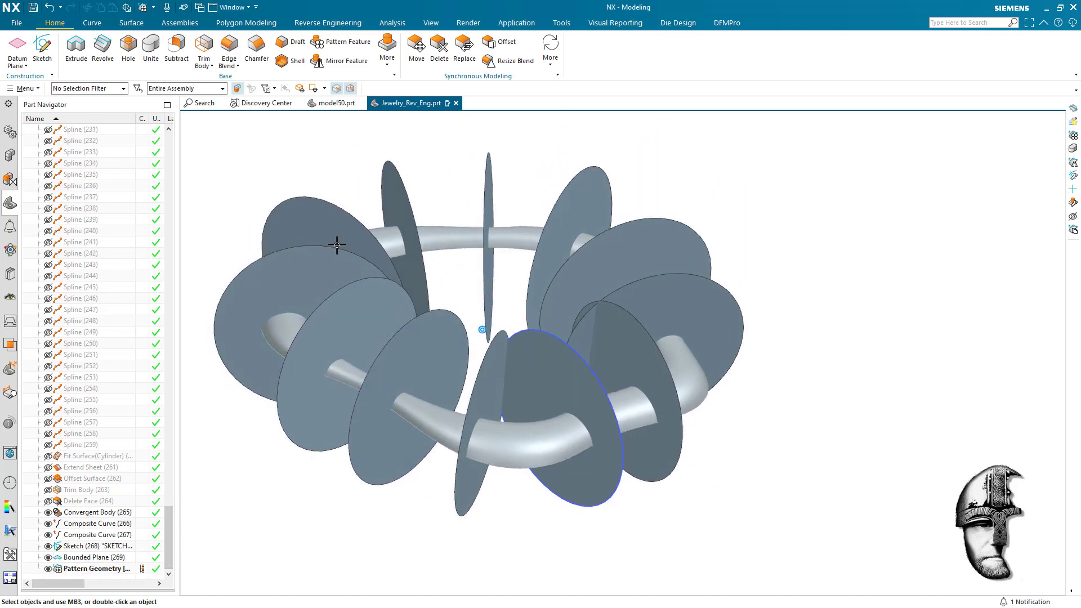
# - Create intersection curves between the patterned discs and the tube at 0.25 mm distance tolerance
pyautogui.click(92, 23)
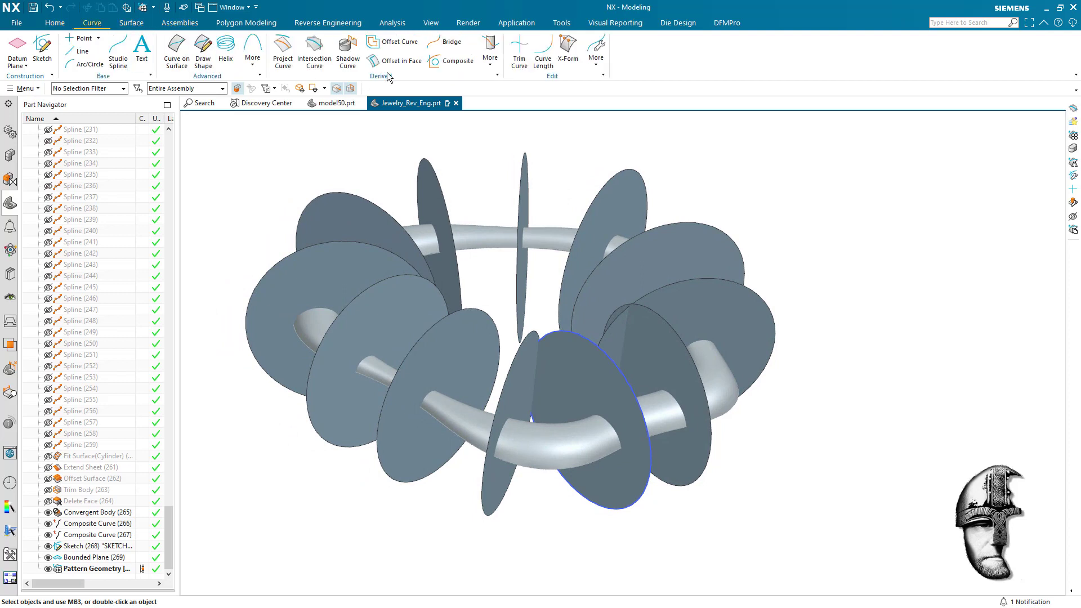
pyautogui.click(314, 52)
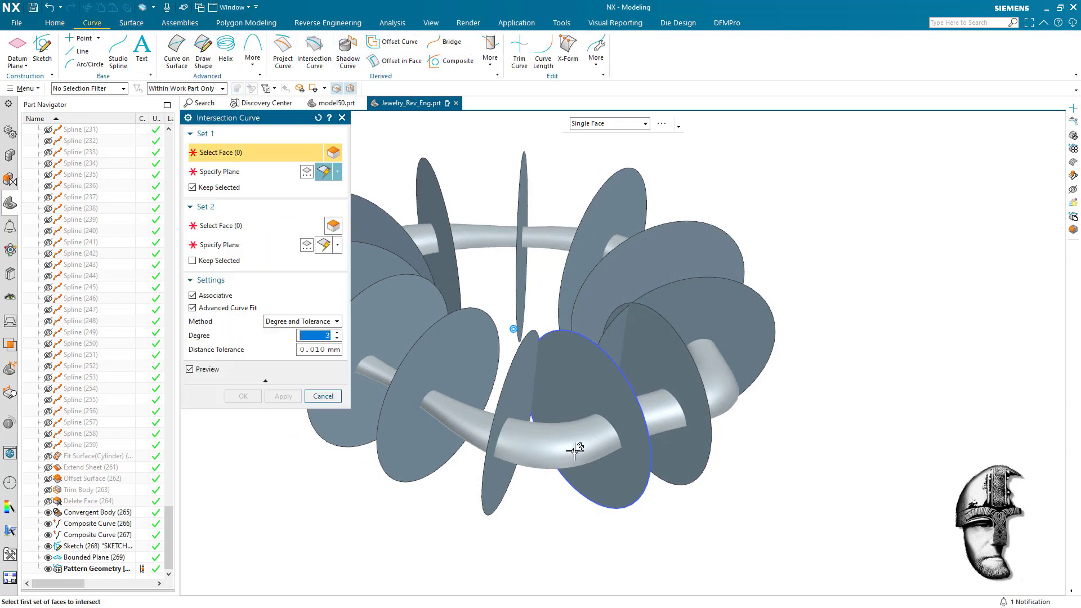
pyautogui.click(574, 452)
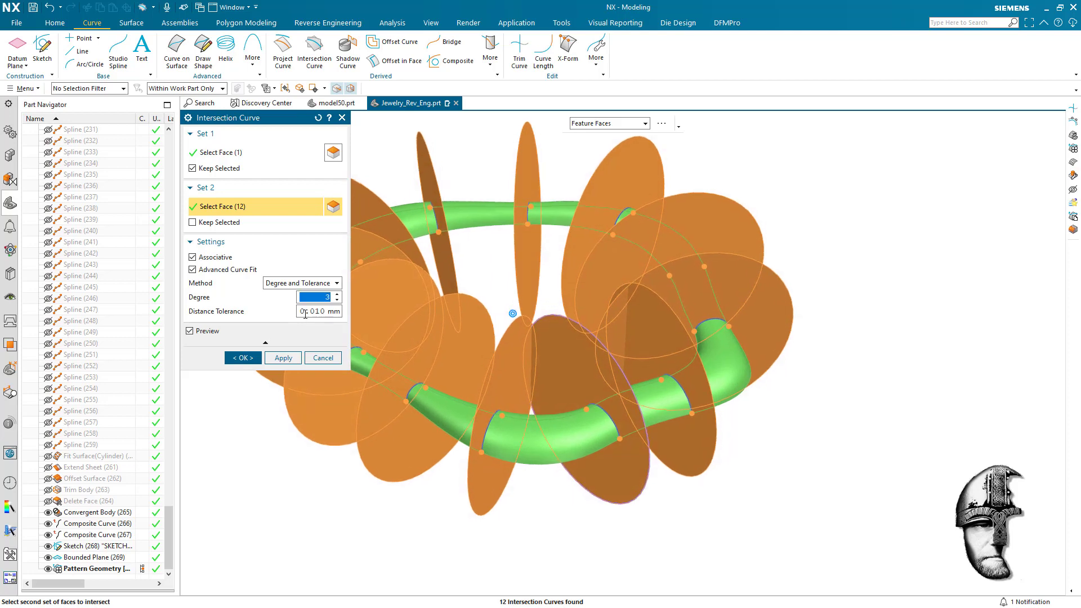
pyautogui.click(319, 310)
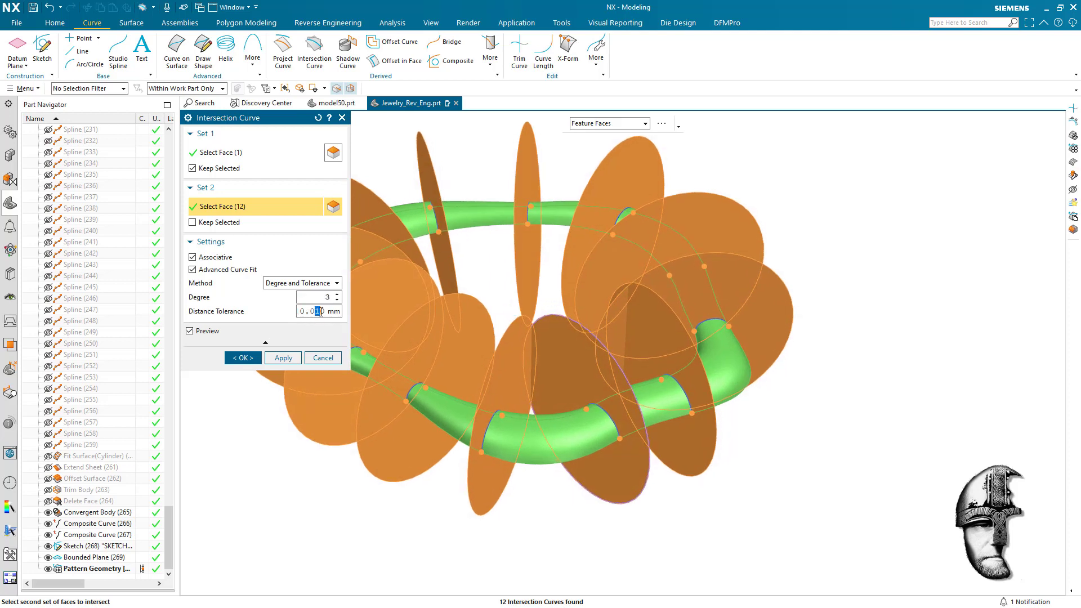
pyautogui.write('0.2500')
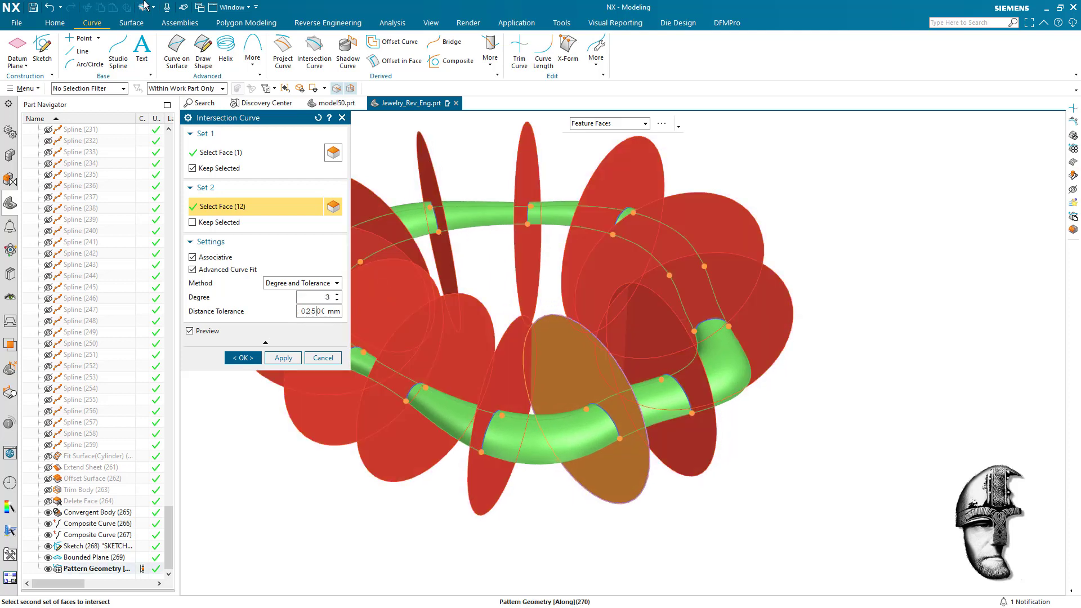
pyautogui.click(282, 358)
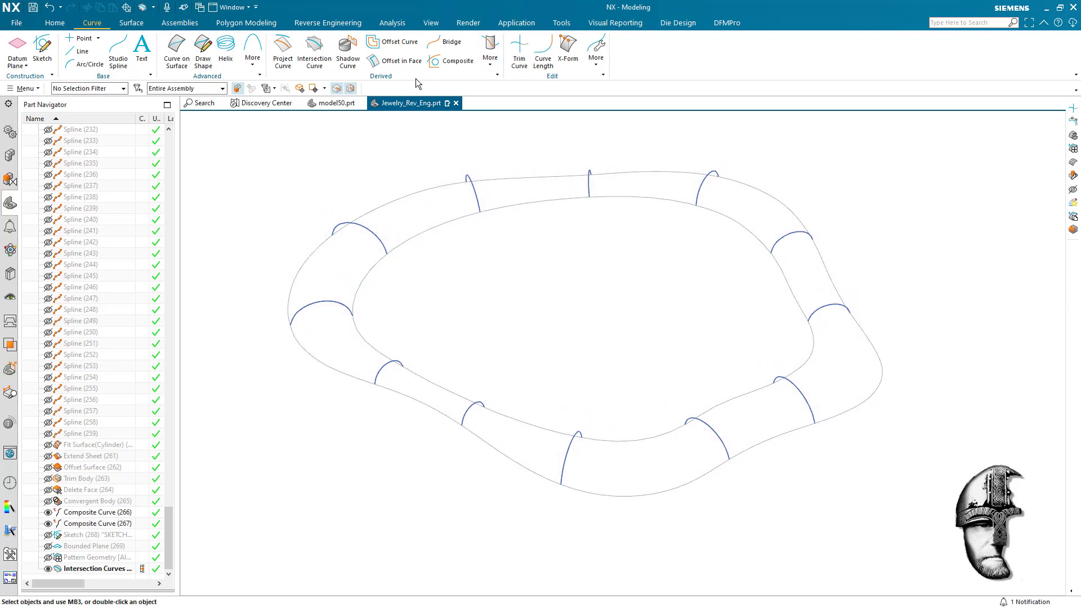
# - Divide both rim boundary curves where the section disc's plane crosses them
pyautogui.click(131, 23)
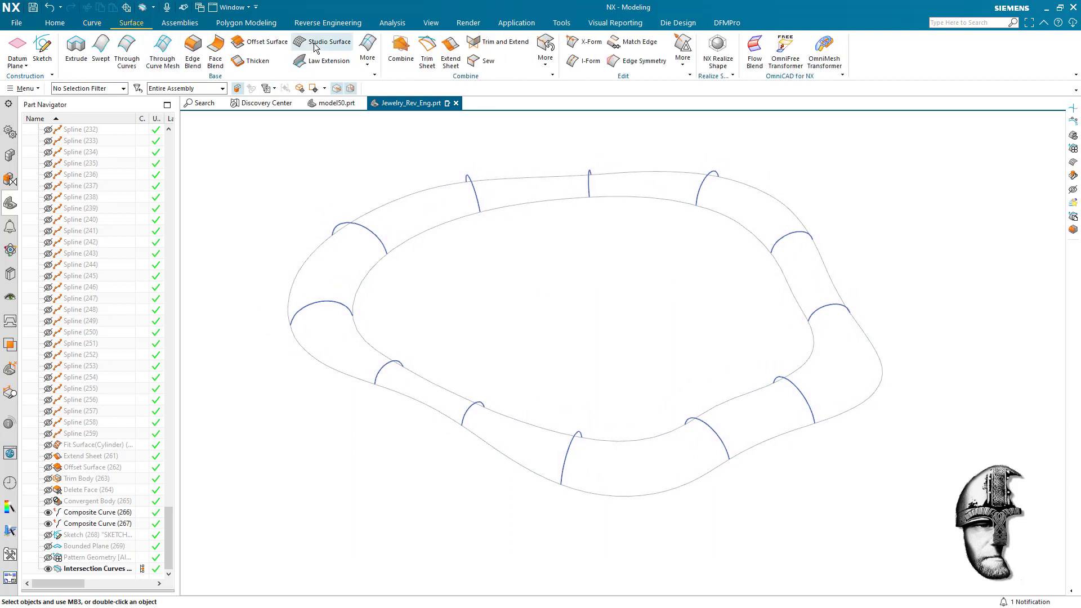
pyautogui.click(322, 42)
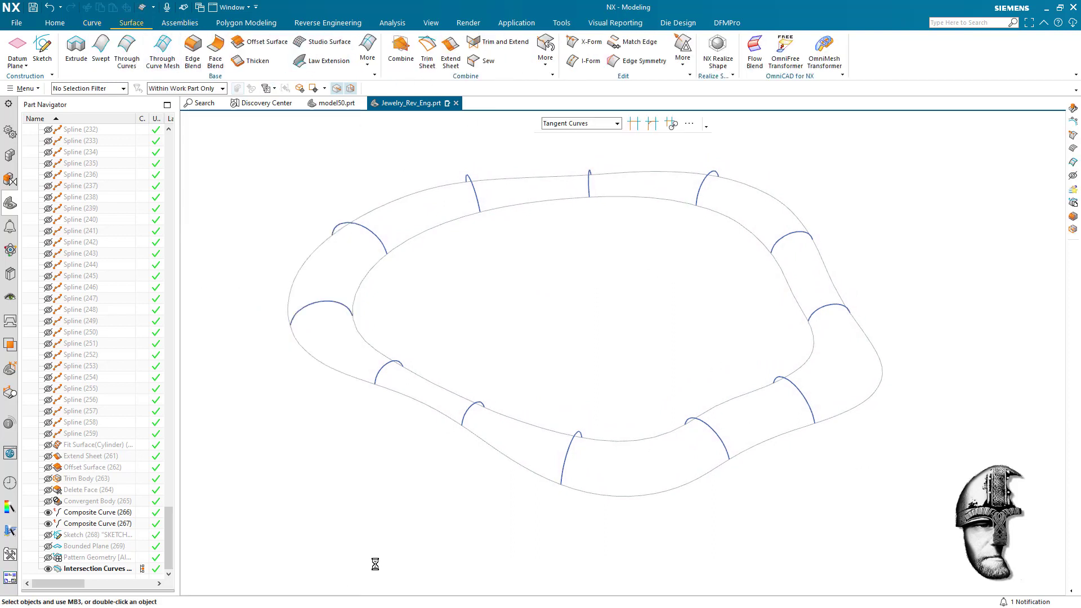
pyautogui.click(185, 88)
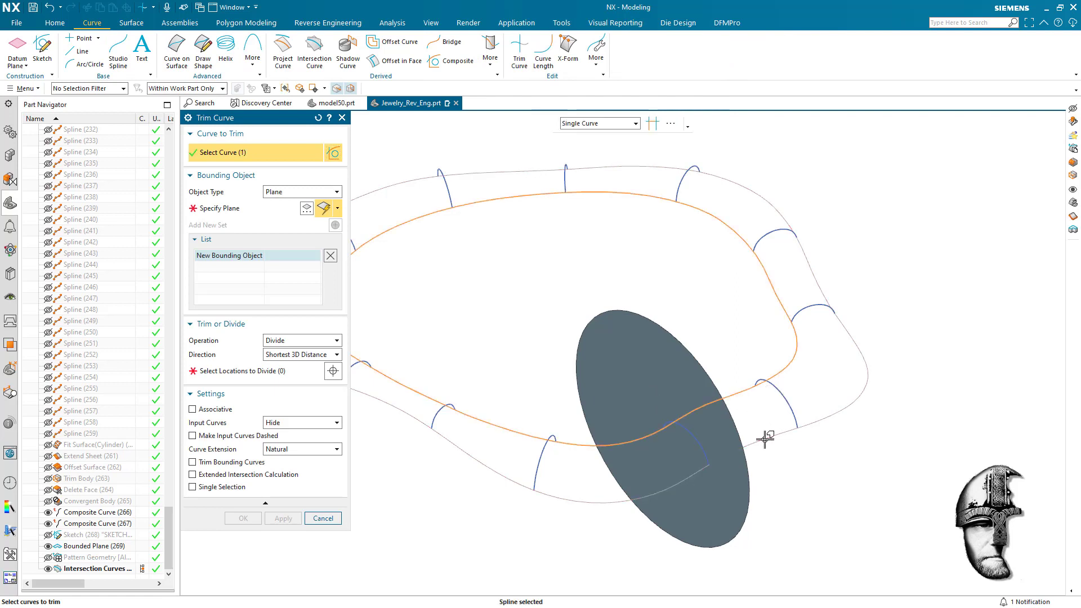
pyautogui.click(764, 445)
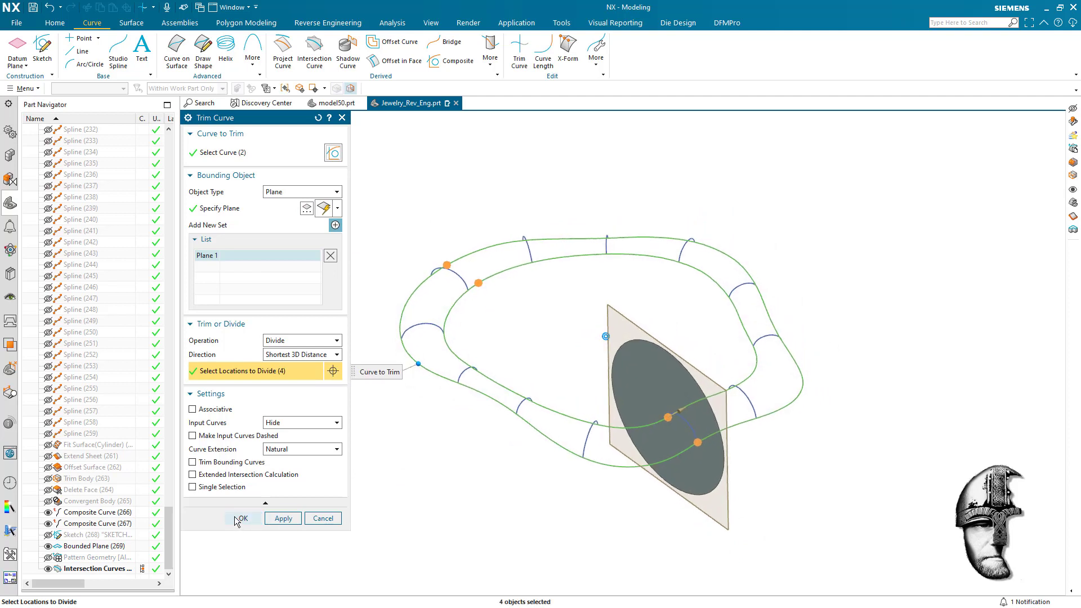
pyautogui.click(242, 518)
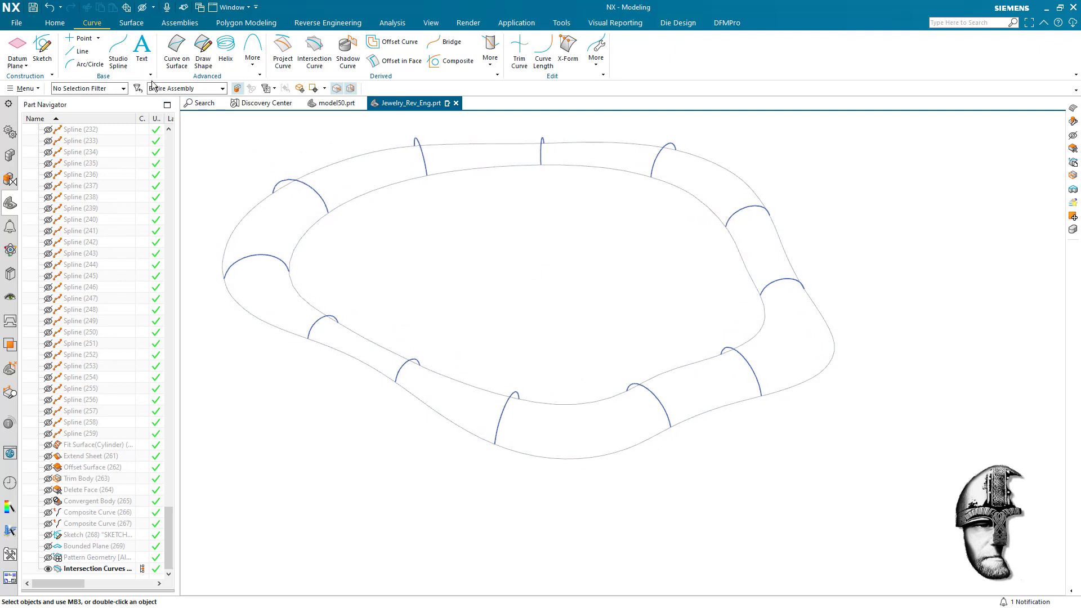
# - Build a solid Studio Surface tube through the two rim curves with the section arcs as guides
pyautogui.click(131, 23)
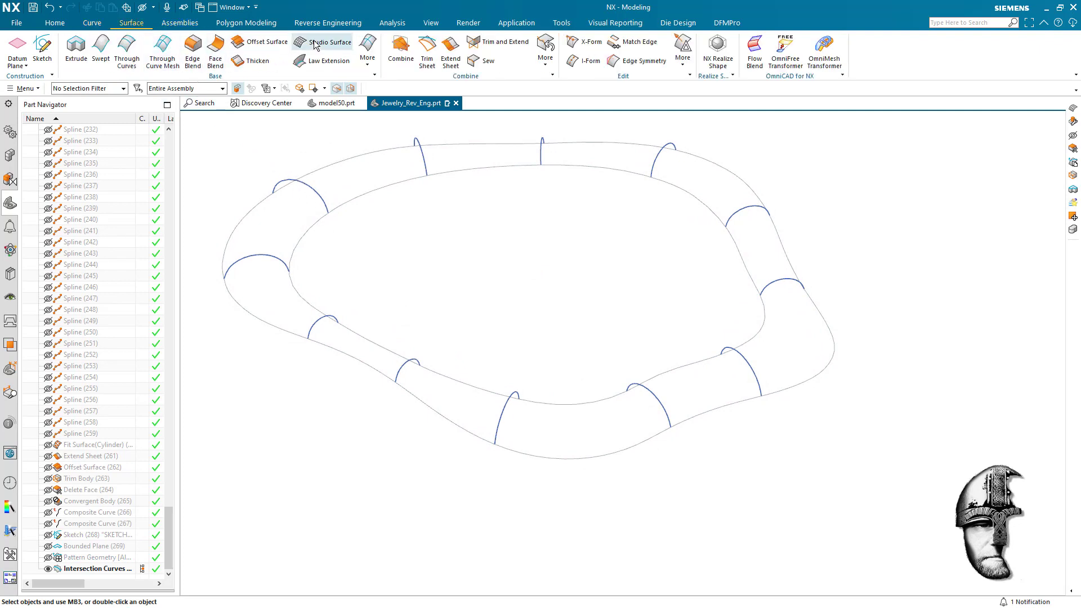
pyautogui.click(327, 41)
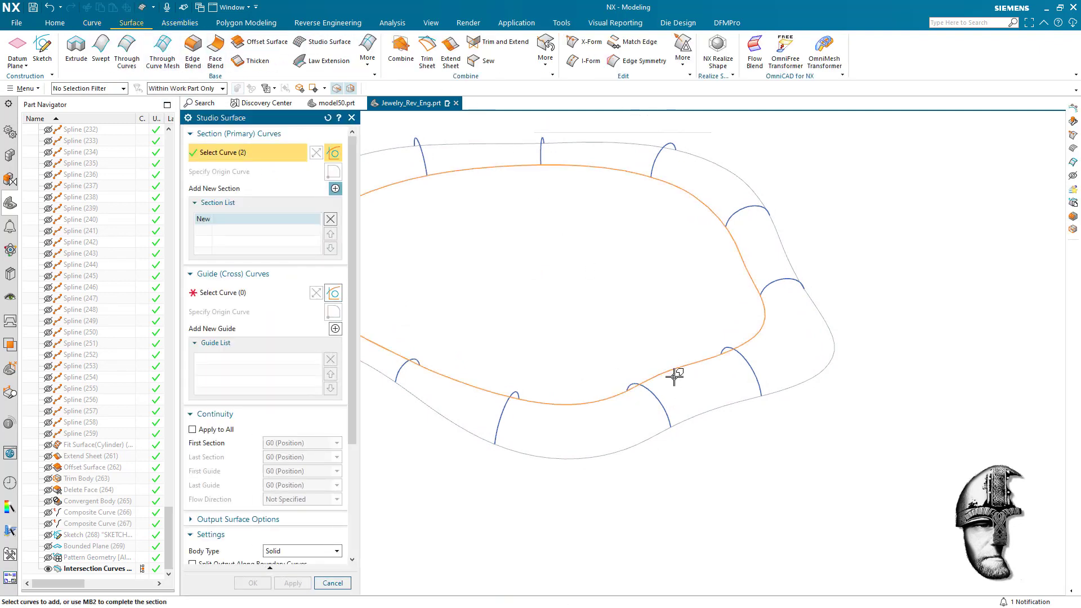
pyautogui.click(676, 377)
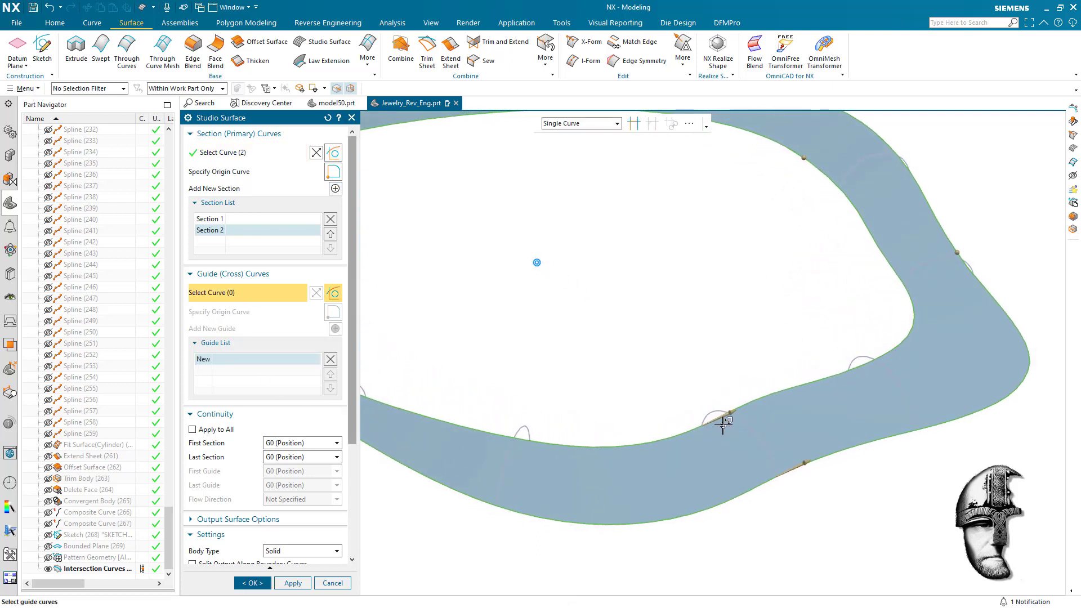
pyautogui.click(725, 425)
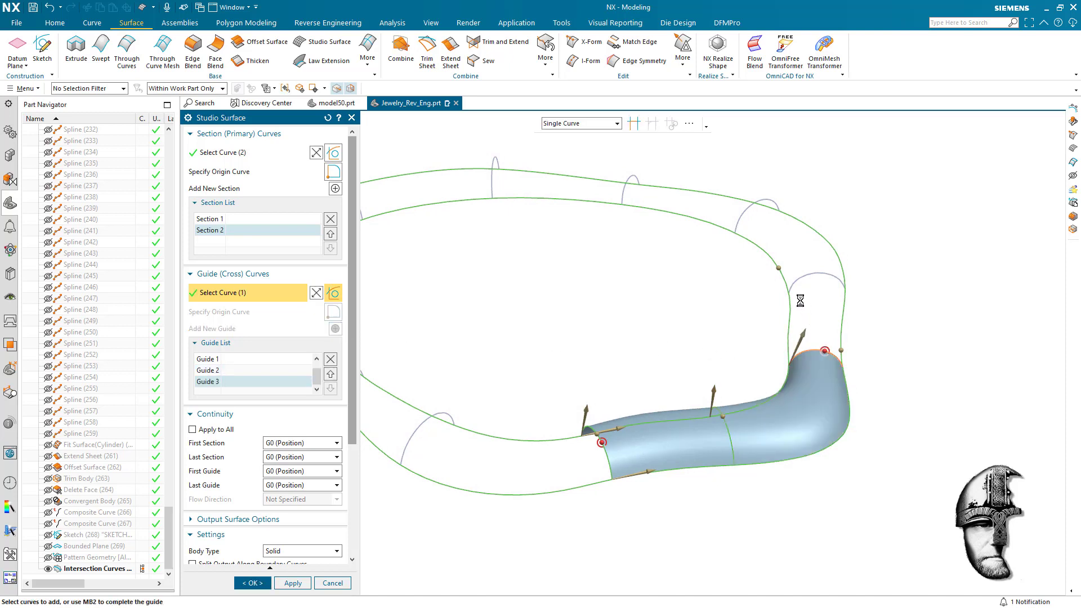
pyautogui.click(739, 221)
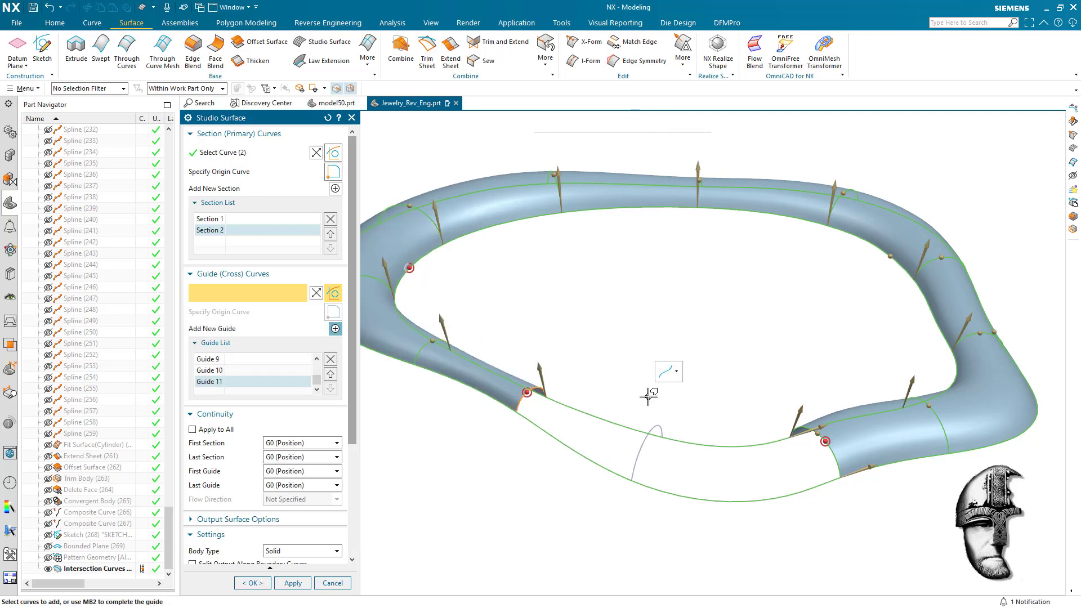
pyautogui.click(527, 392)
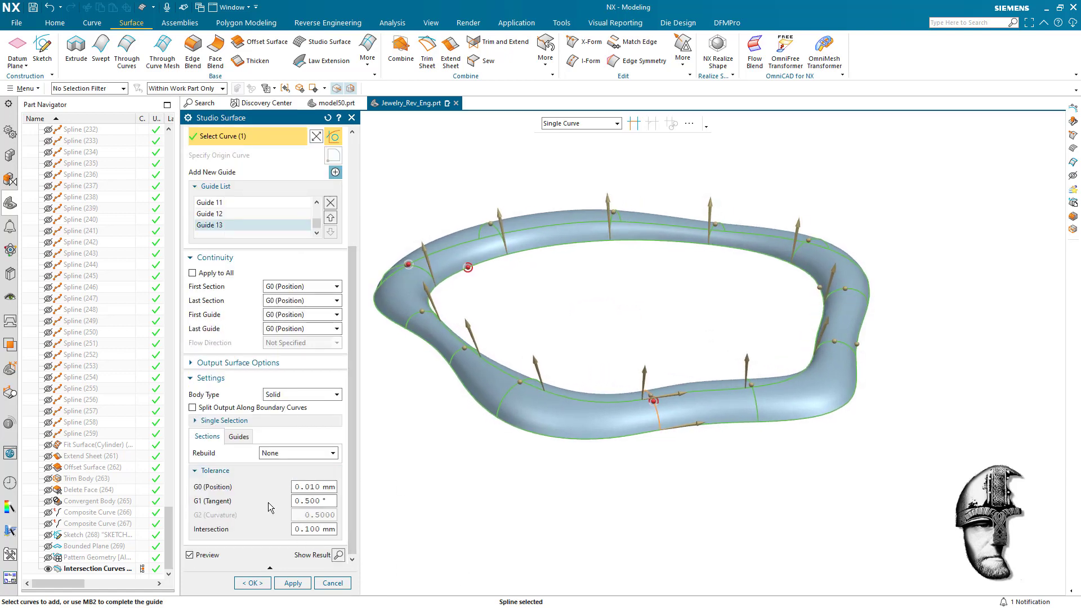
pyautogui.click(292, 582)
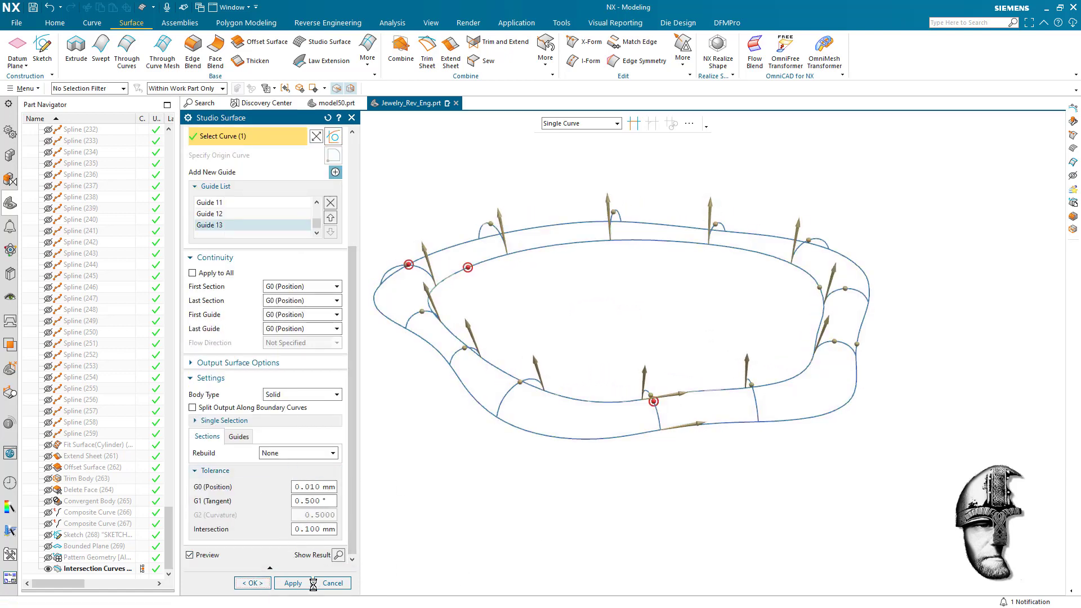
pyautogui.click(251, 583)
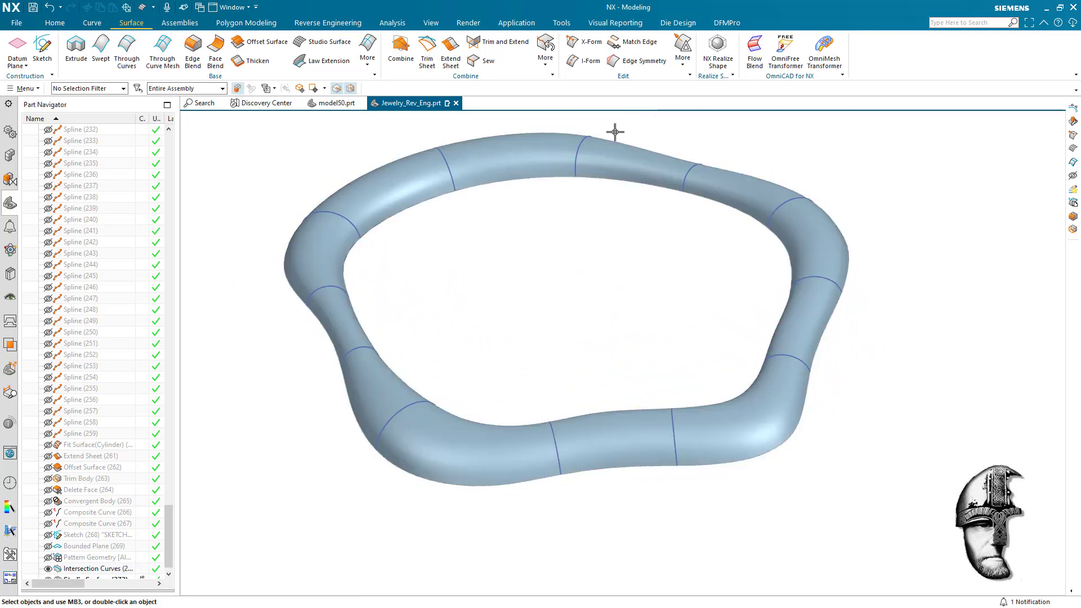
# - Show the tube's control poles and rebuild the Studio Surface as a sheet with 0.1 mm G0 tolerance
pyautogui.click(392, 22)
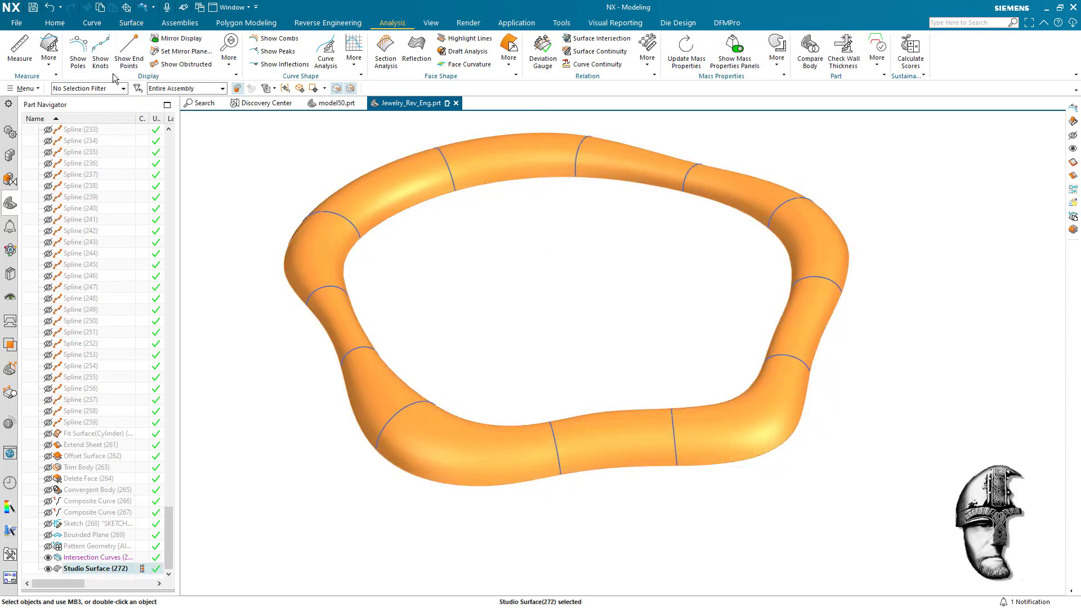
pyautogui.click(77, 50)
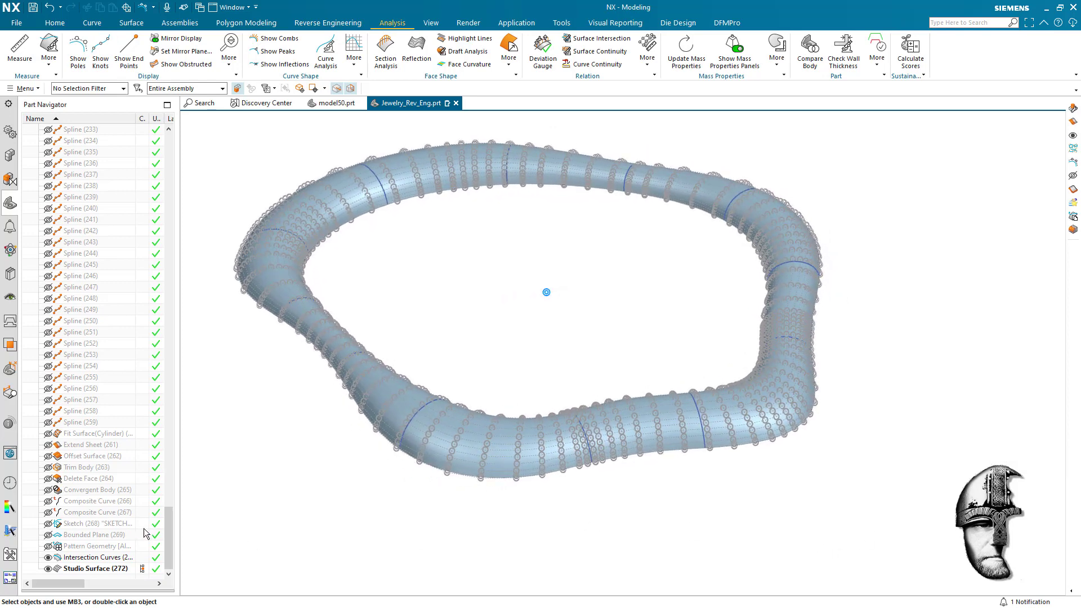
pyautogui.click(90, 568)
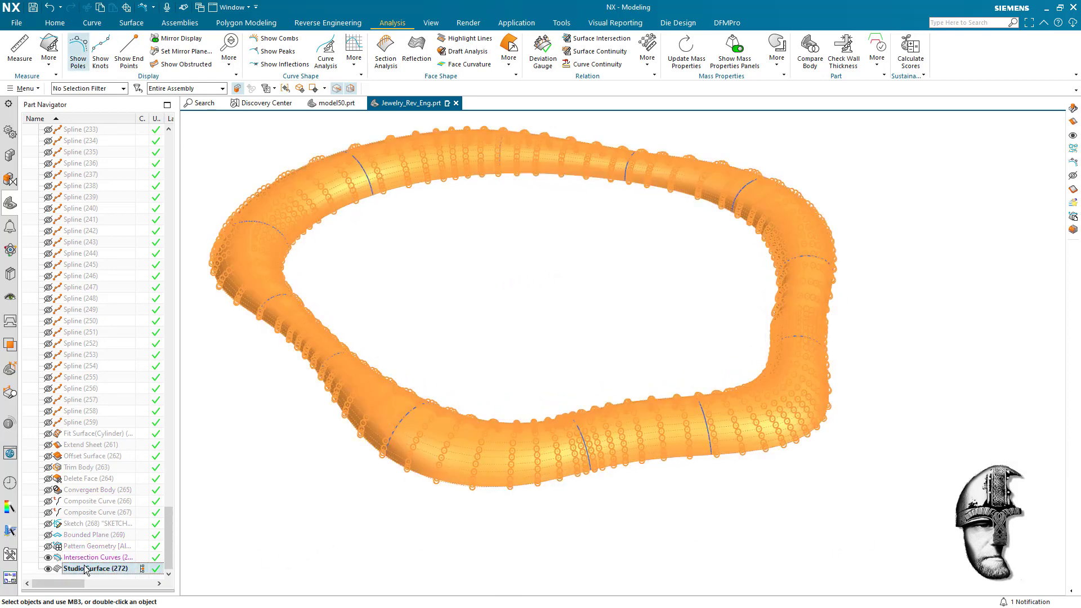
pyautogui.doubleClick(98, 567)
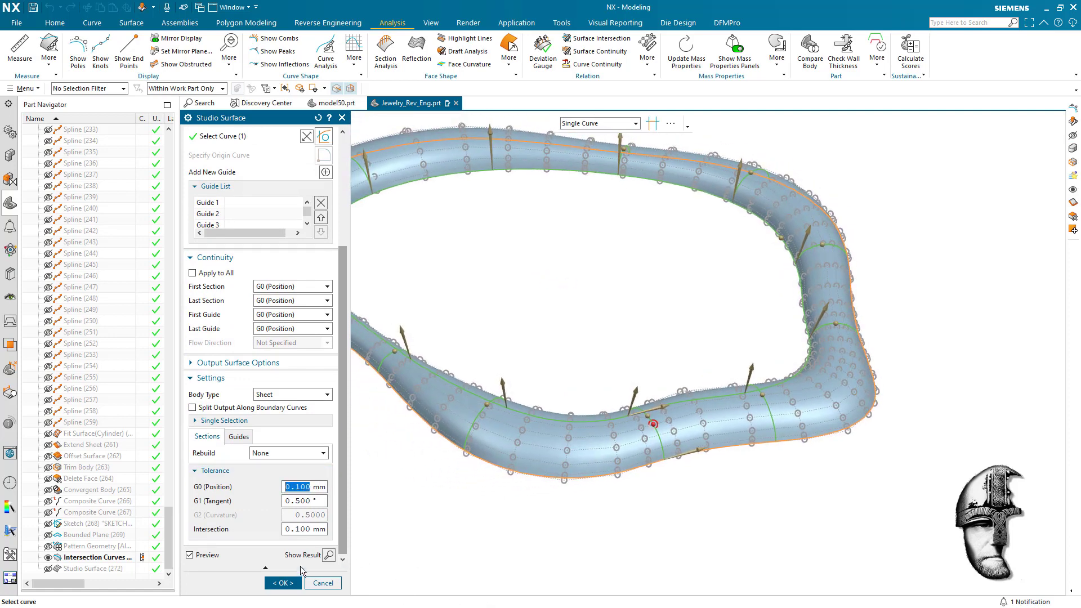
pyautogui.click(280, 583)
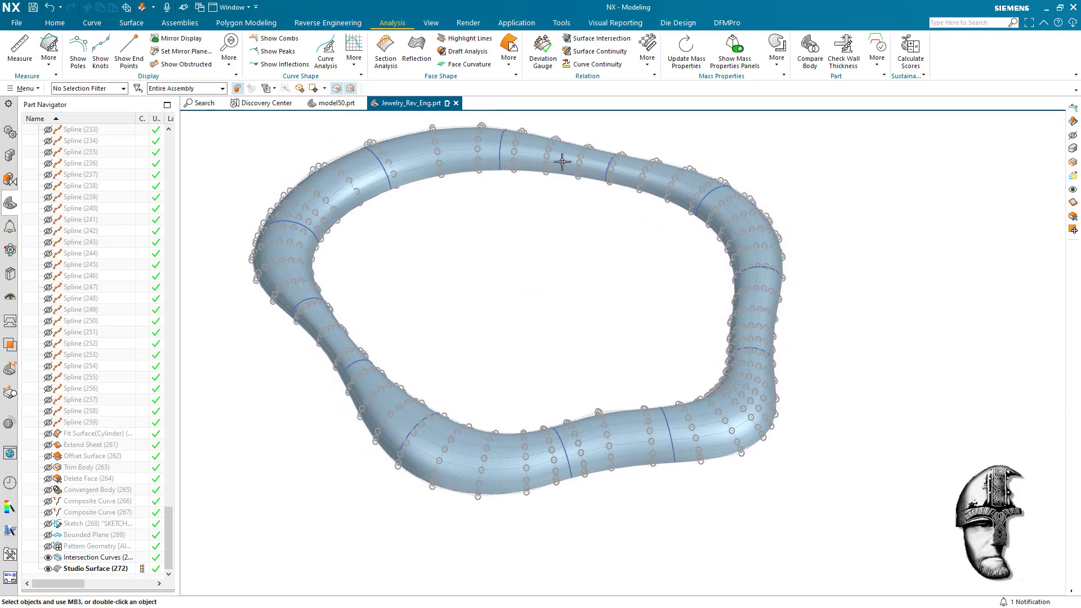
# - Return to the surface commands, select the tube and hide its control poles again
pyautogui.click(131, 22)
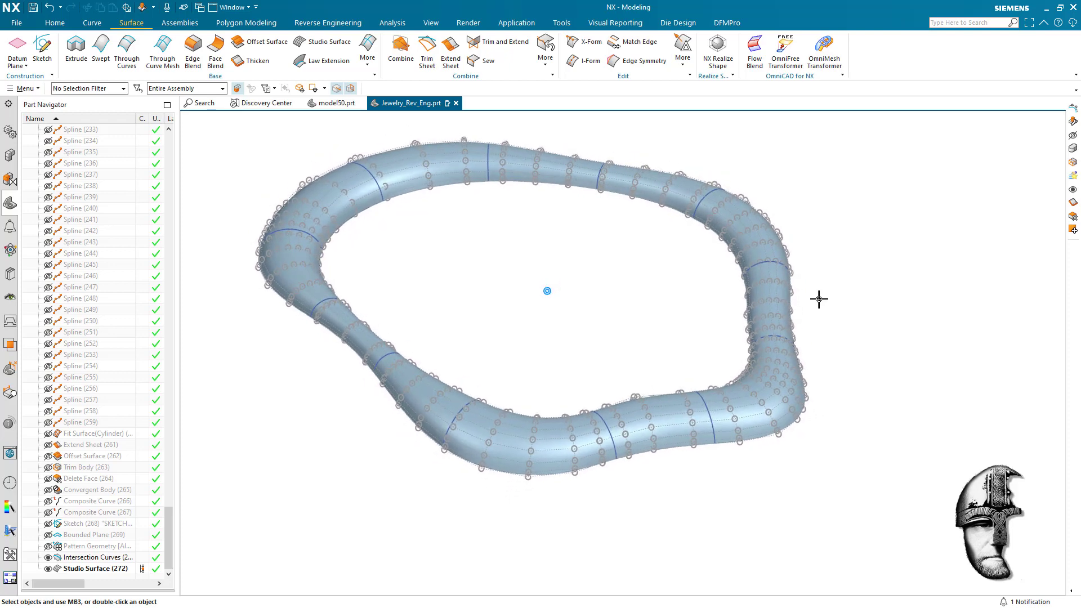
pyautogui.click(96, 568)
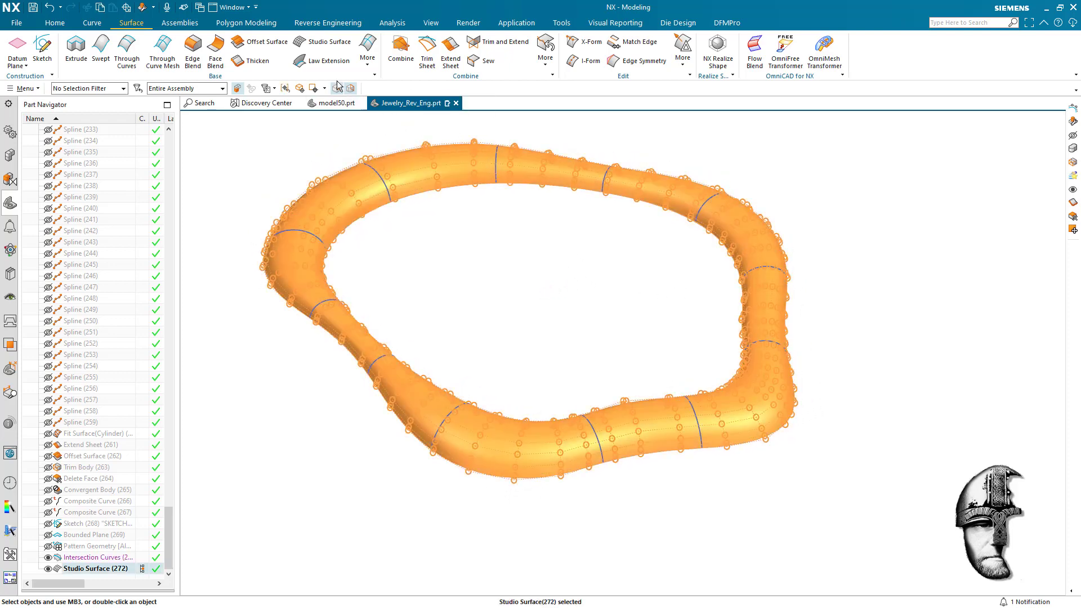
pyautogui.click(392, 22)
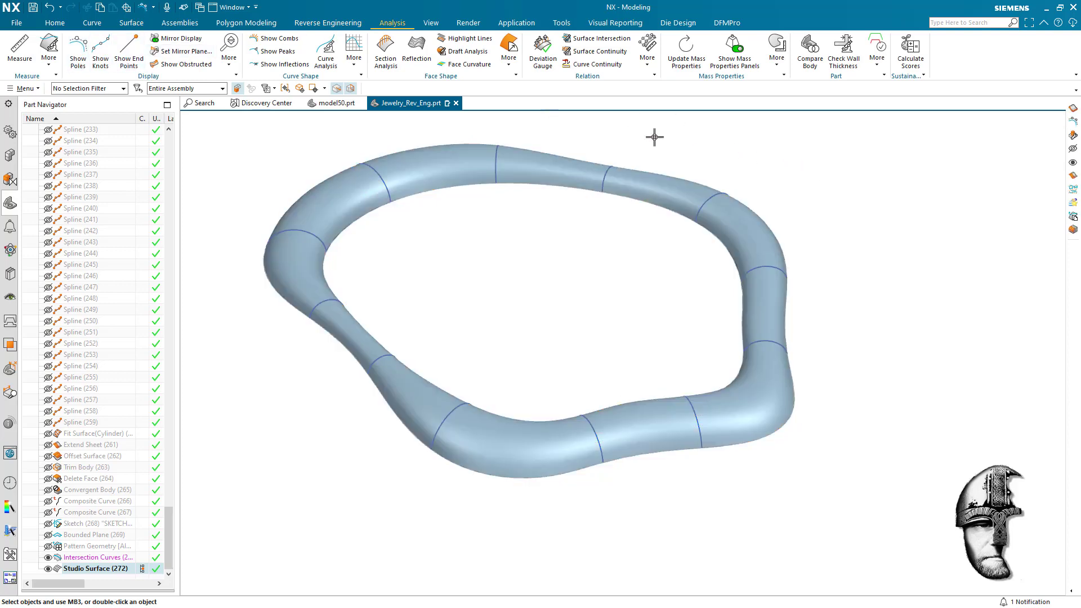
# - Thicken the tube face with 0 mm and 1 mm offsets, reversed to the opposite side
pyautogui.click(54, 22)
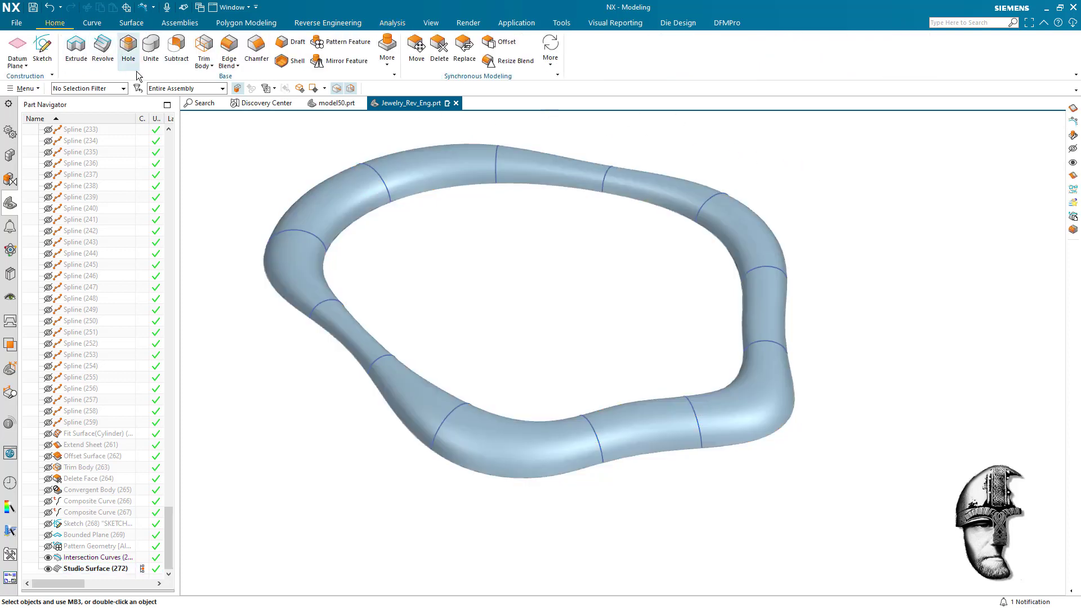
pyautogui.click(256, 60)
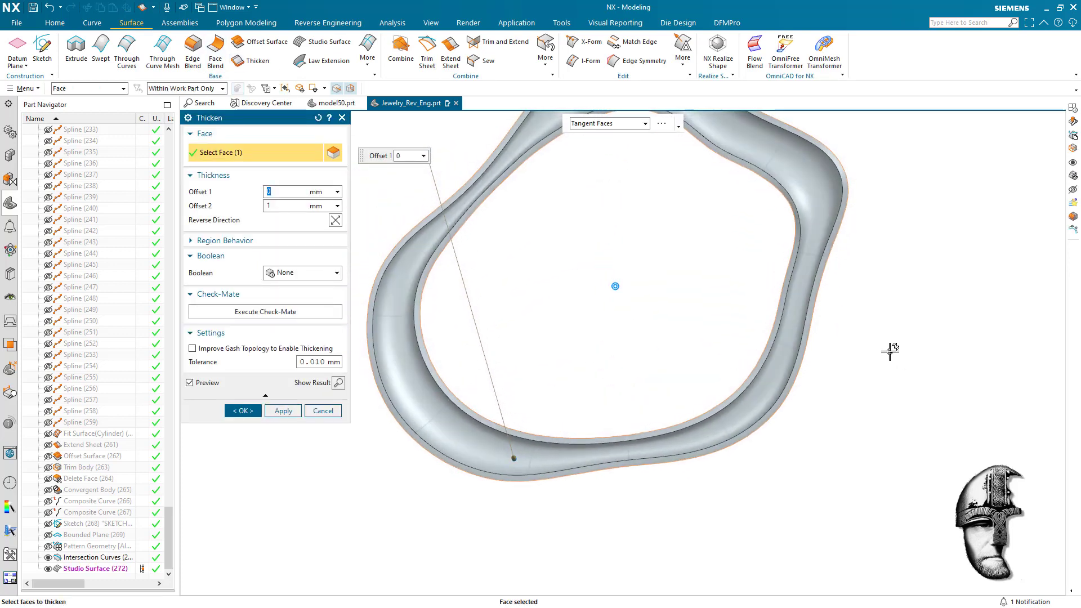
pyautogui.click(335, 220)
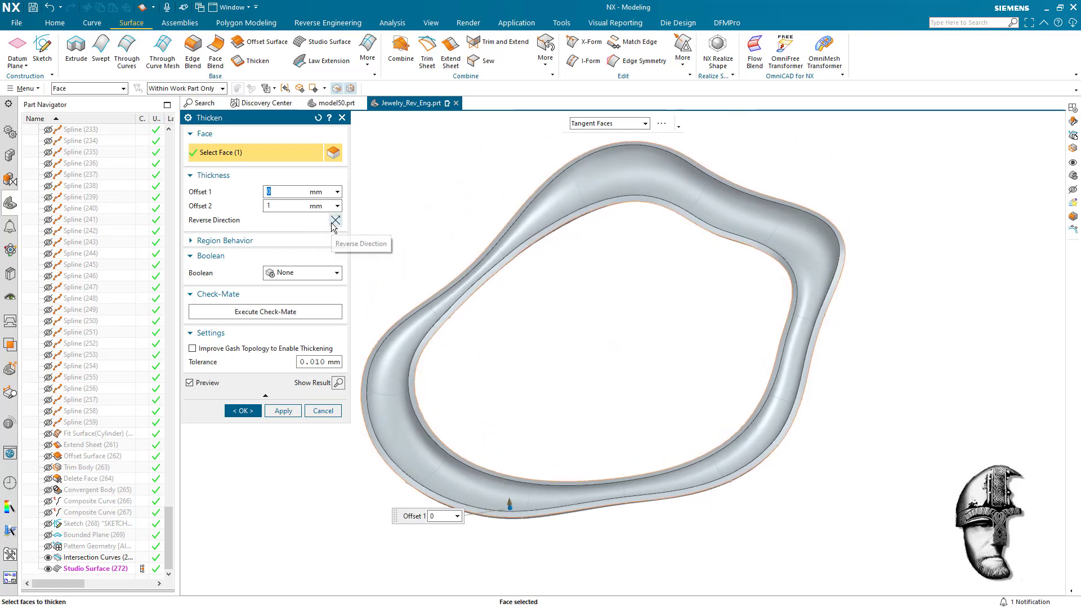